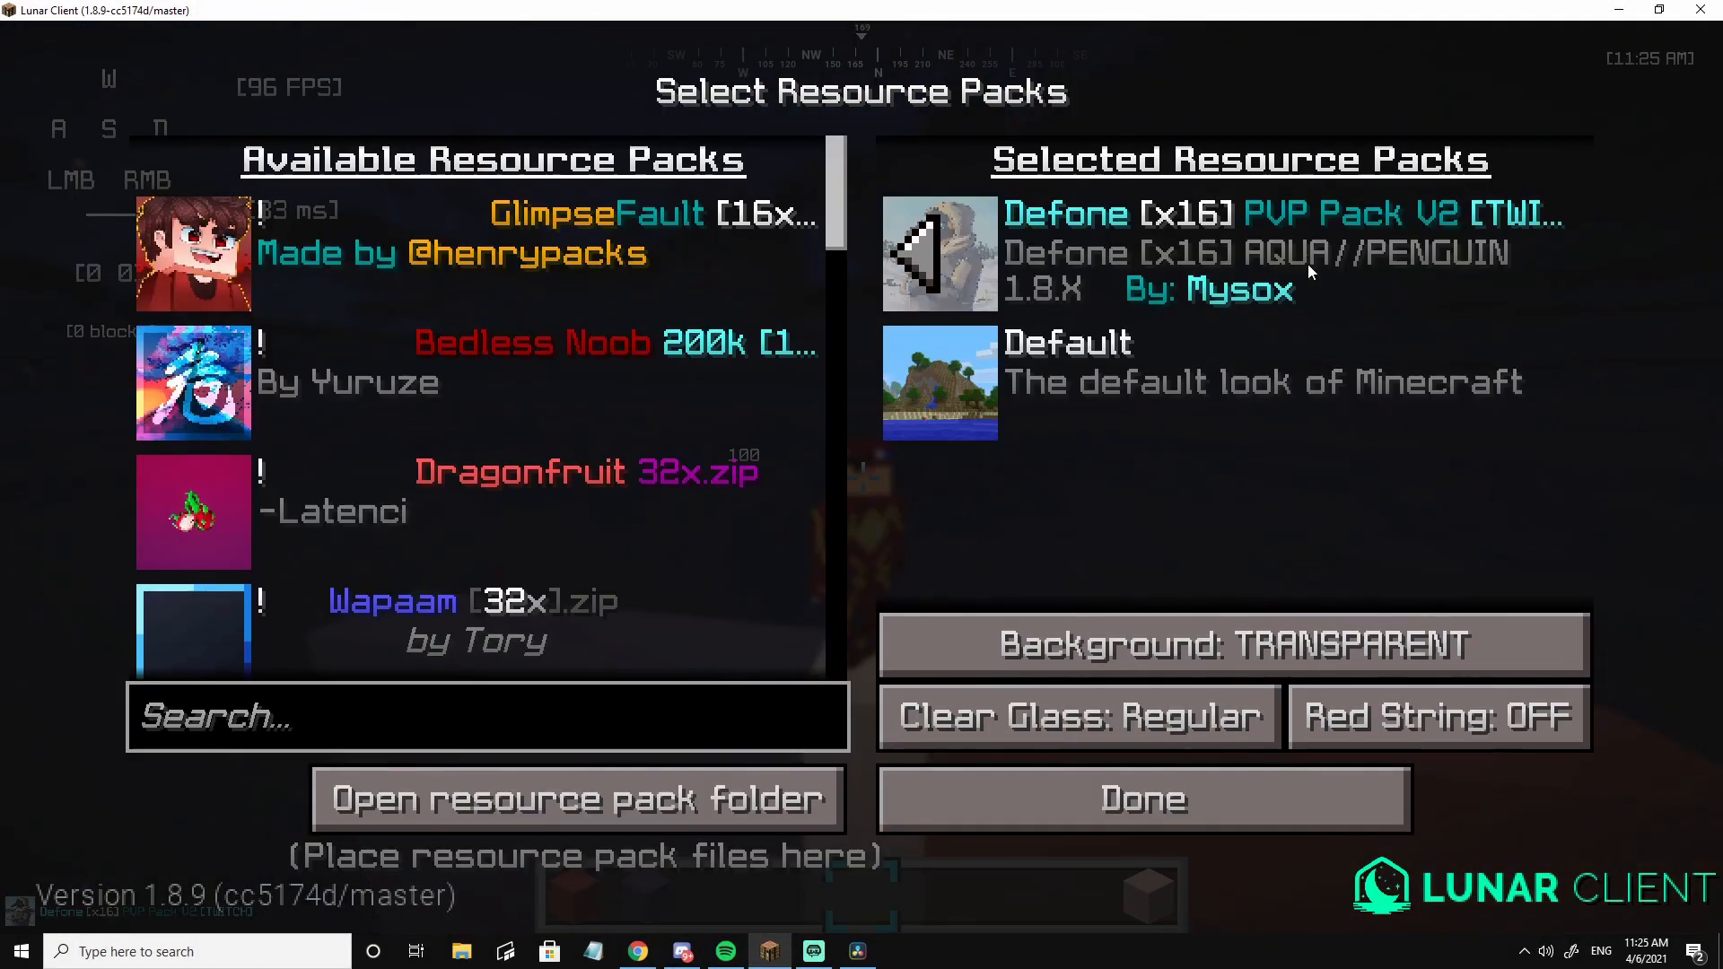
# View the Defone blocks in game, then swap Defone out for phade overlay.zip and apply
pyautogui.click(1141, 797)
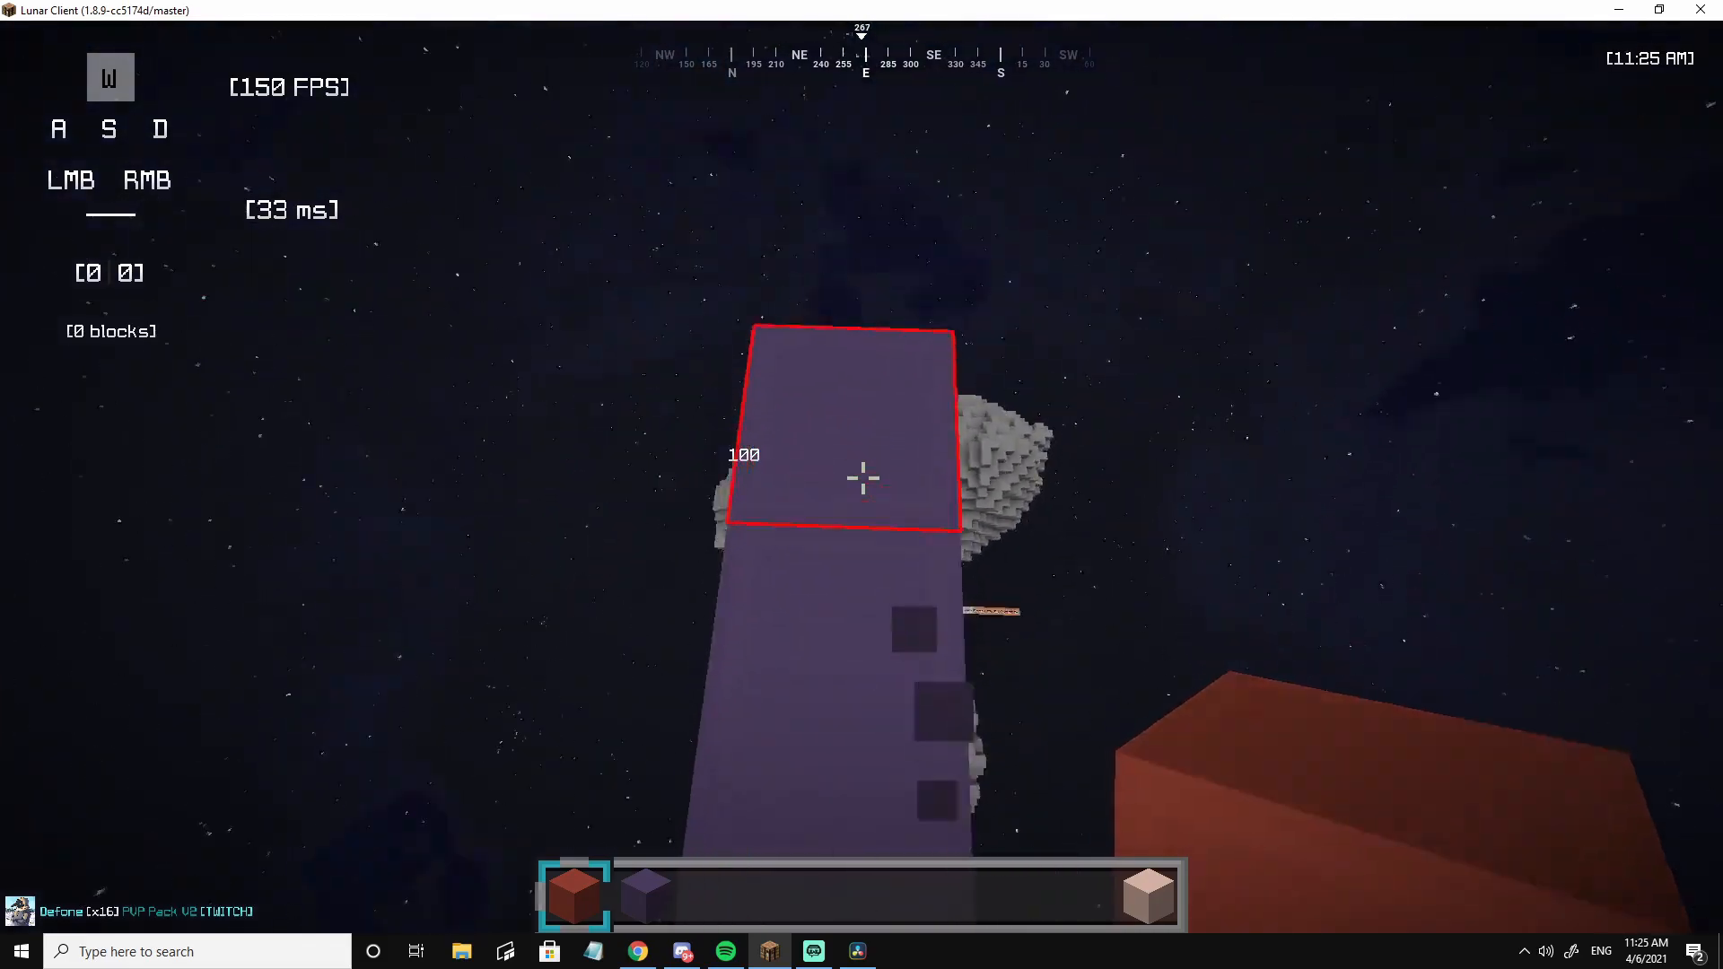
pyautogui.moveTo(861, 477)
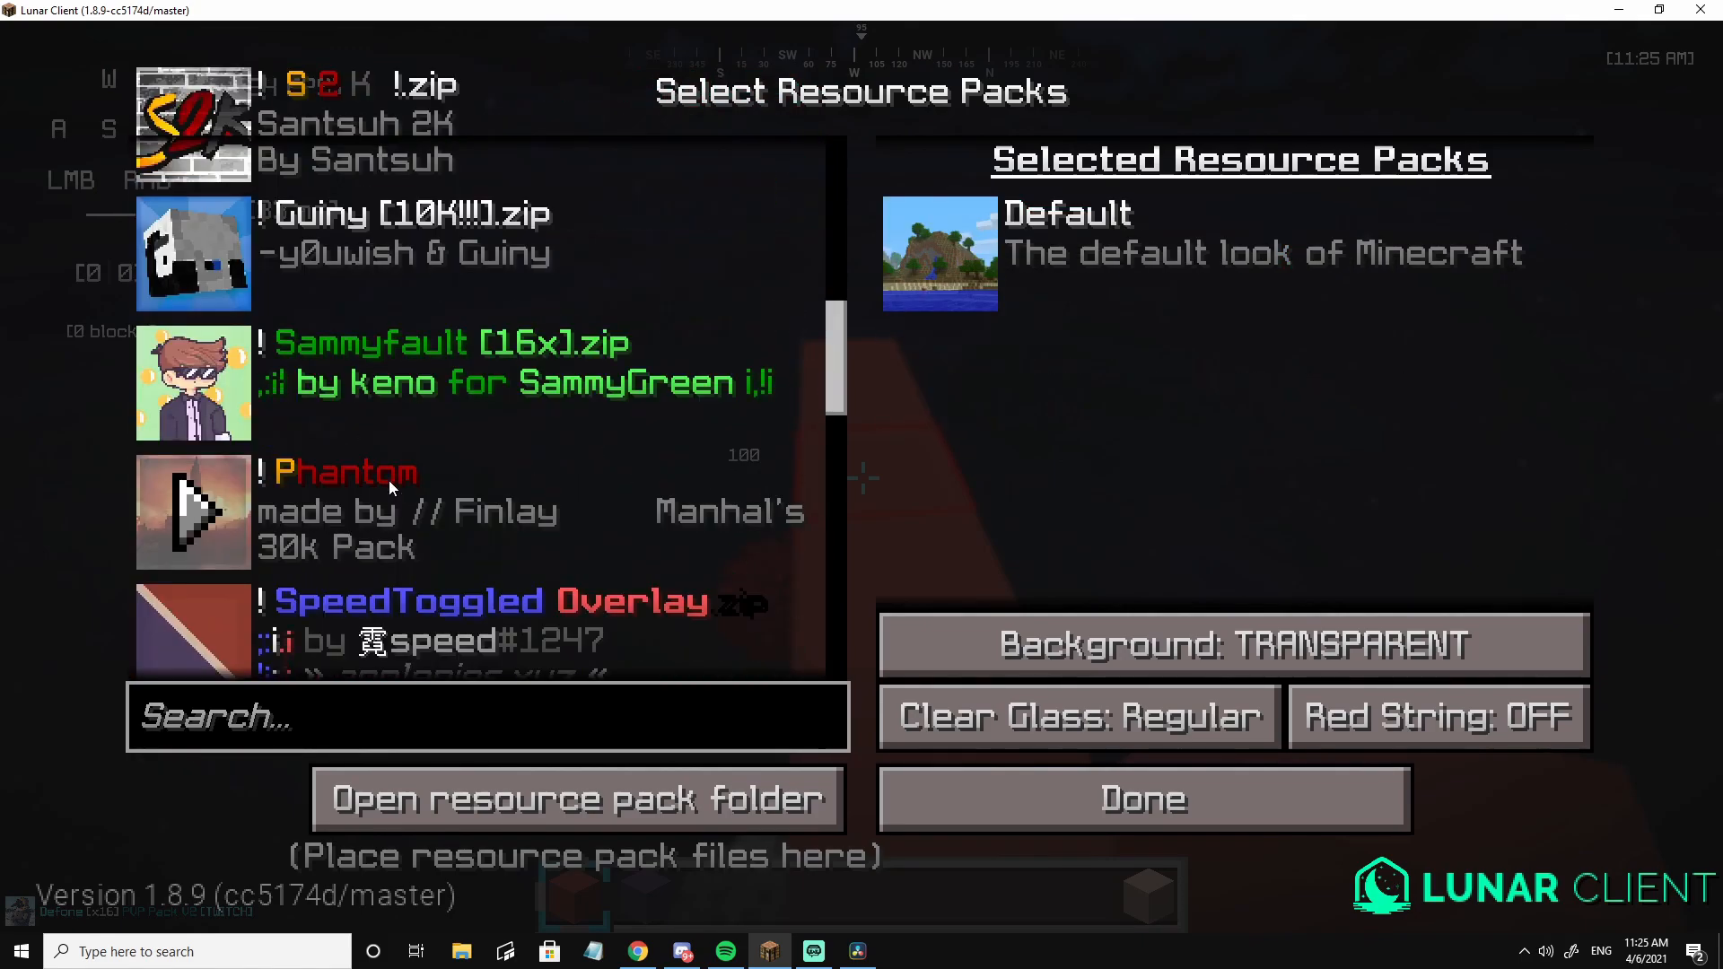
pyautogui.scroll(-3)
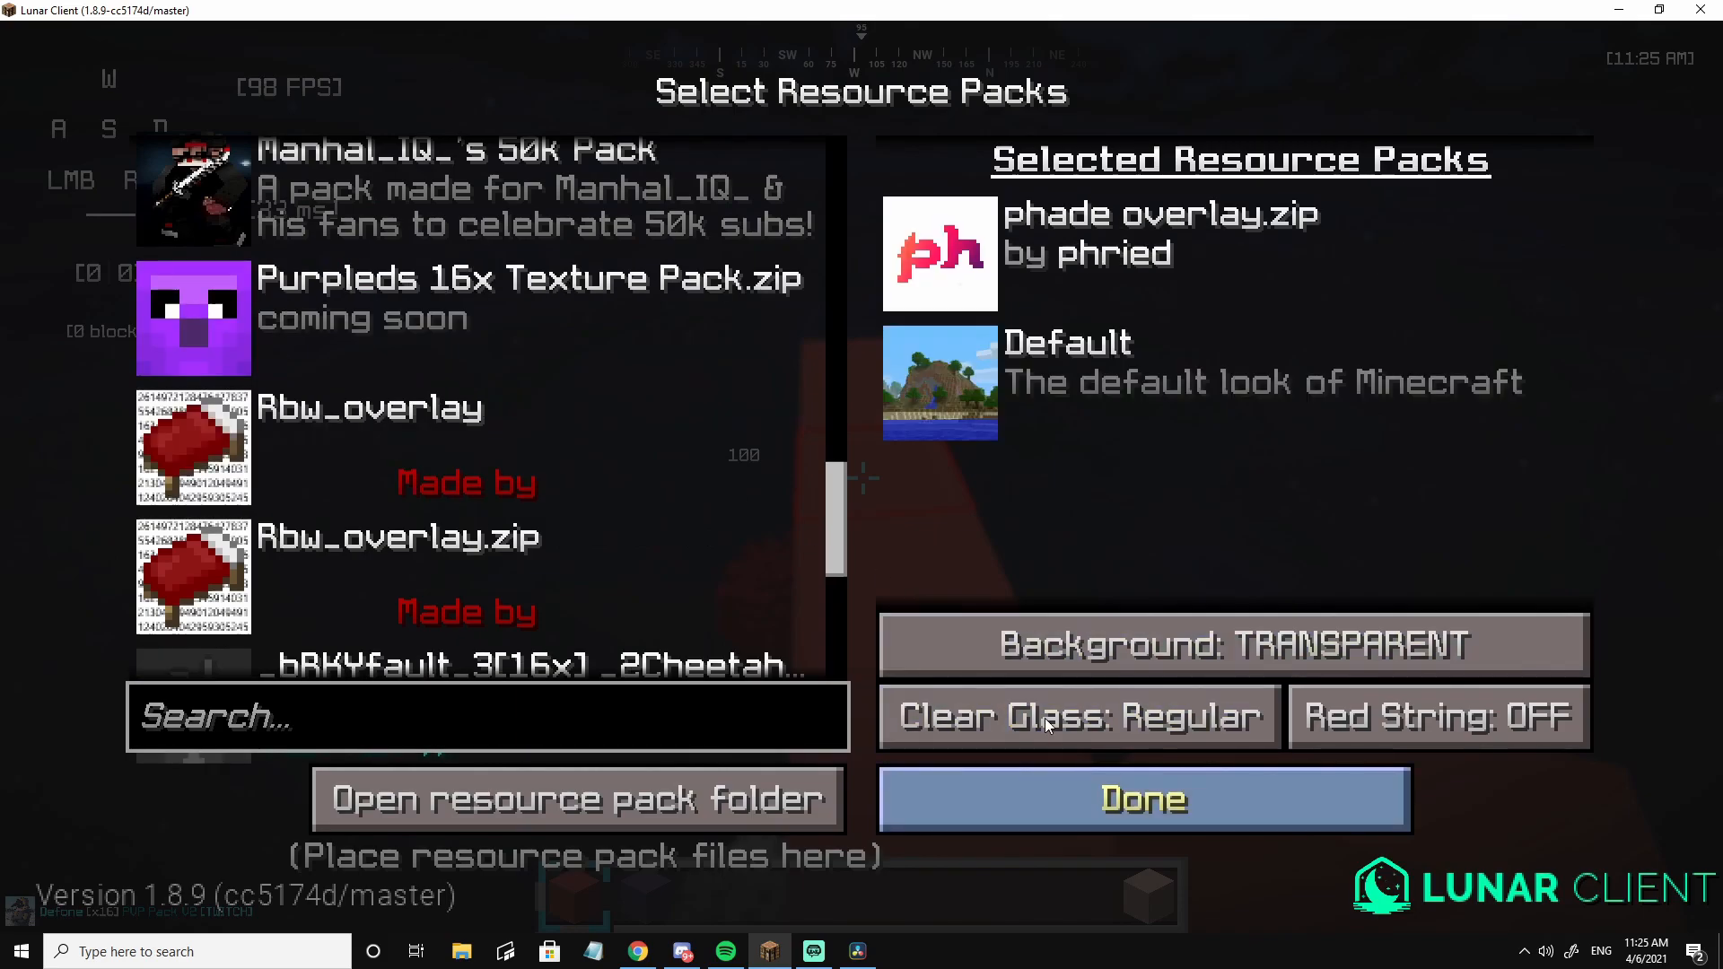
pyautogui.click(1140, 798)
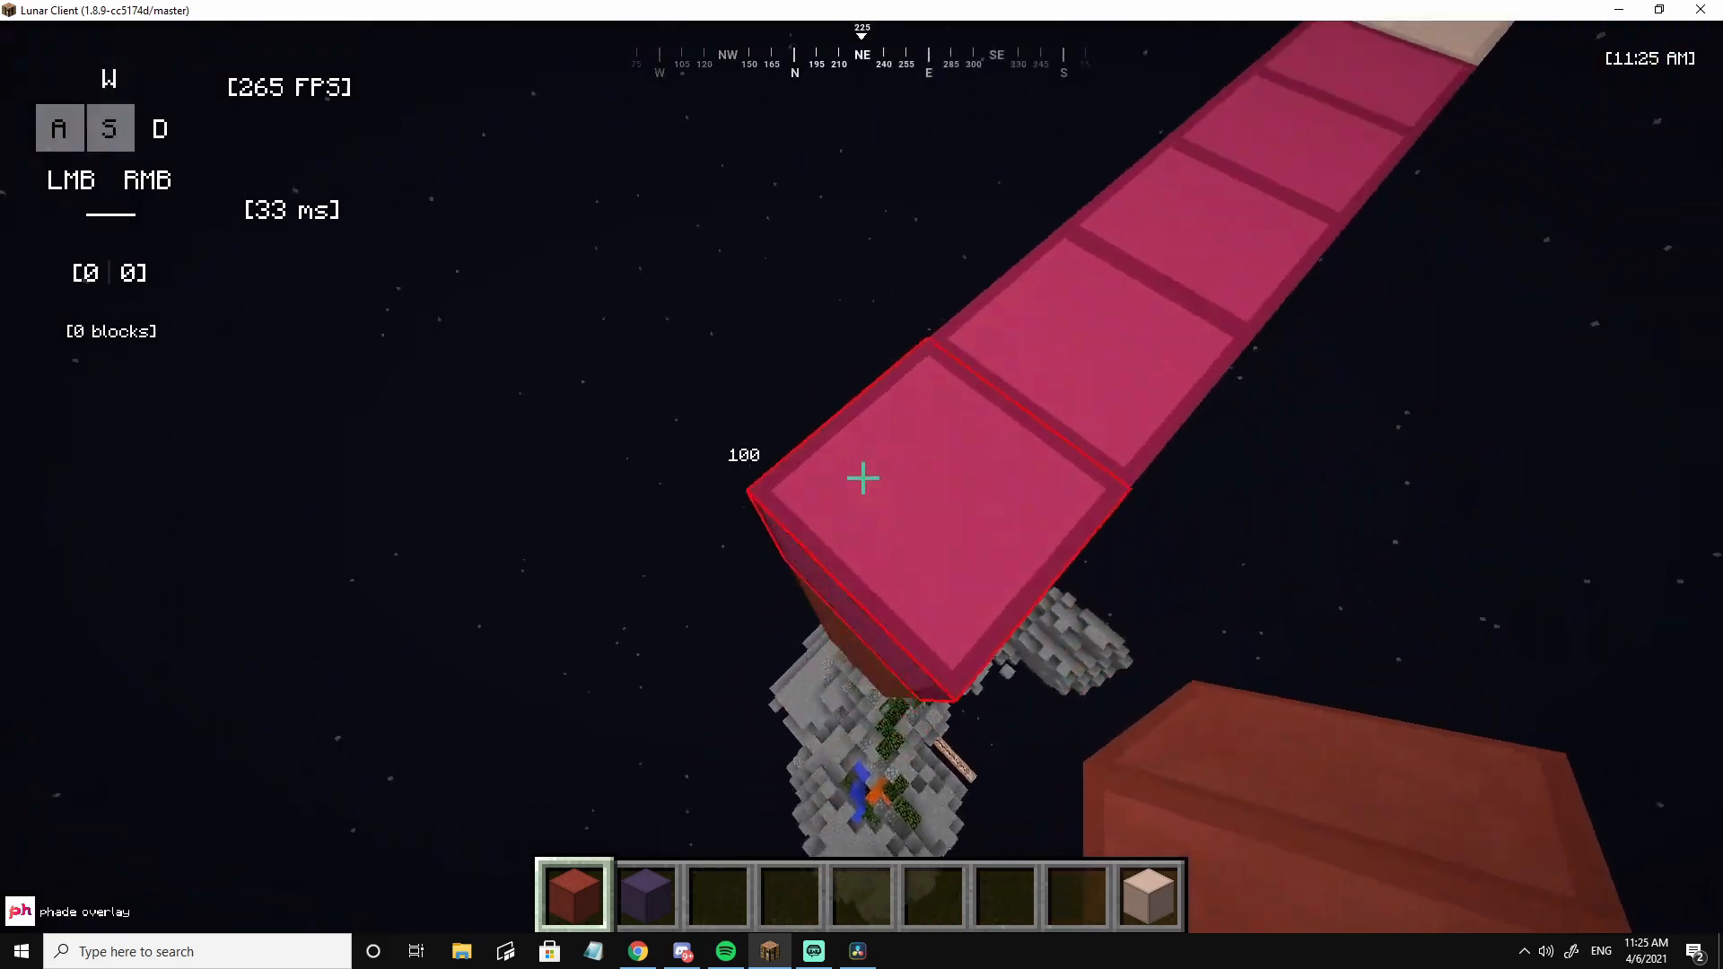
pyautogui.moveTo(861, 476)
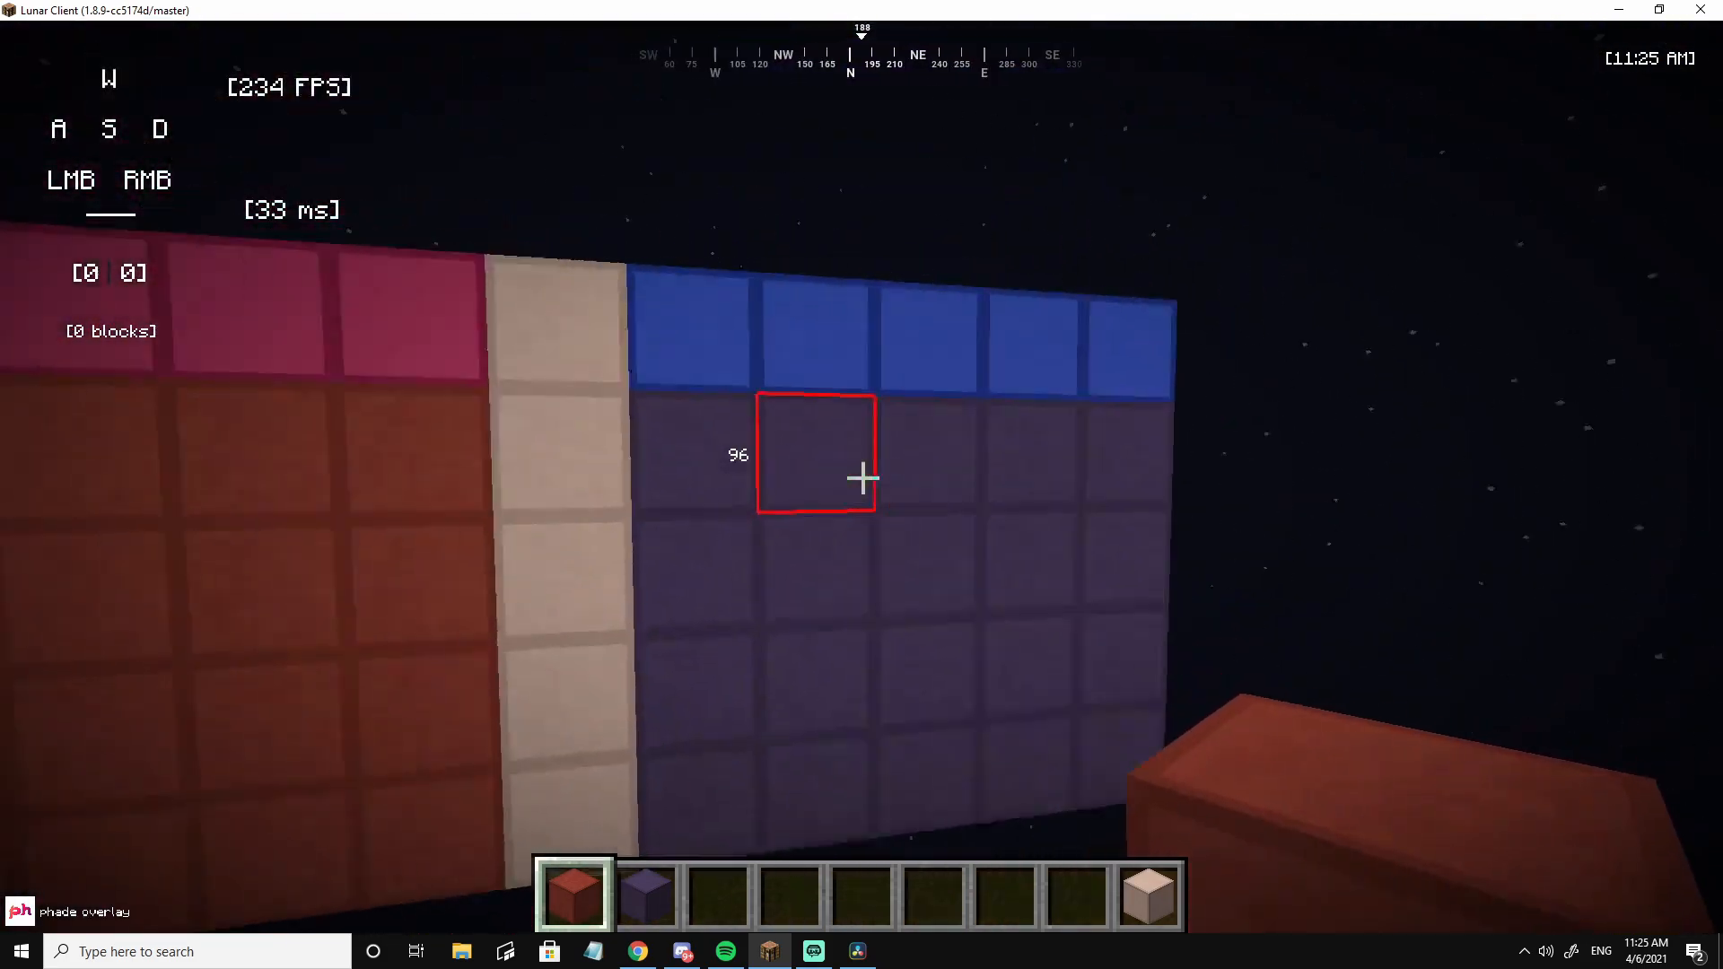
pyautogui.moveTo(861, 477)
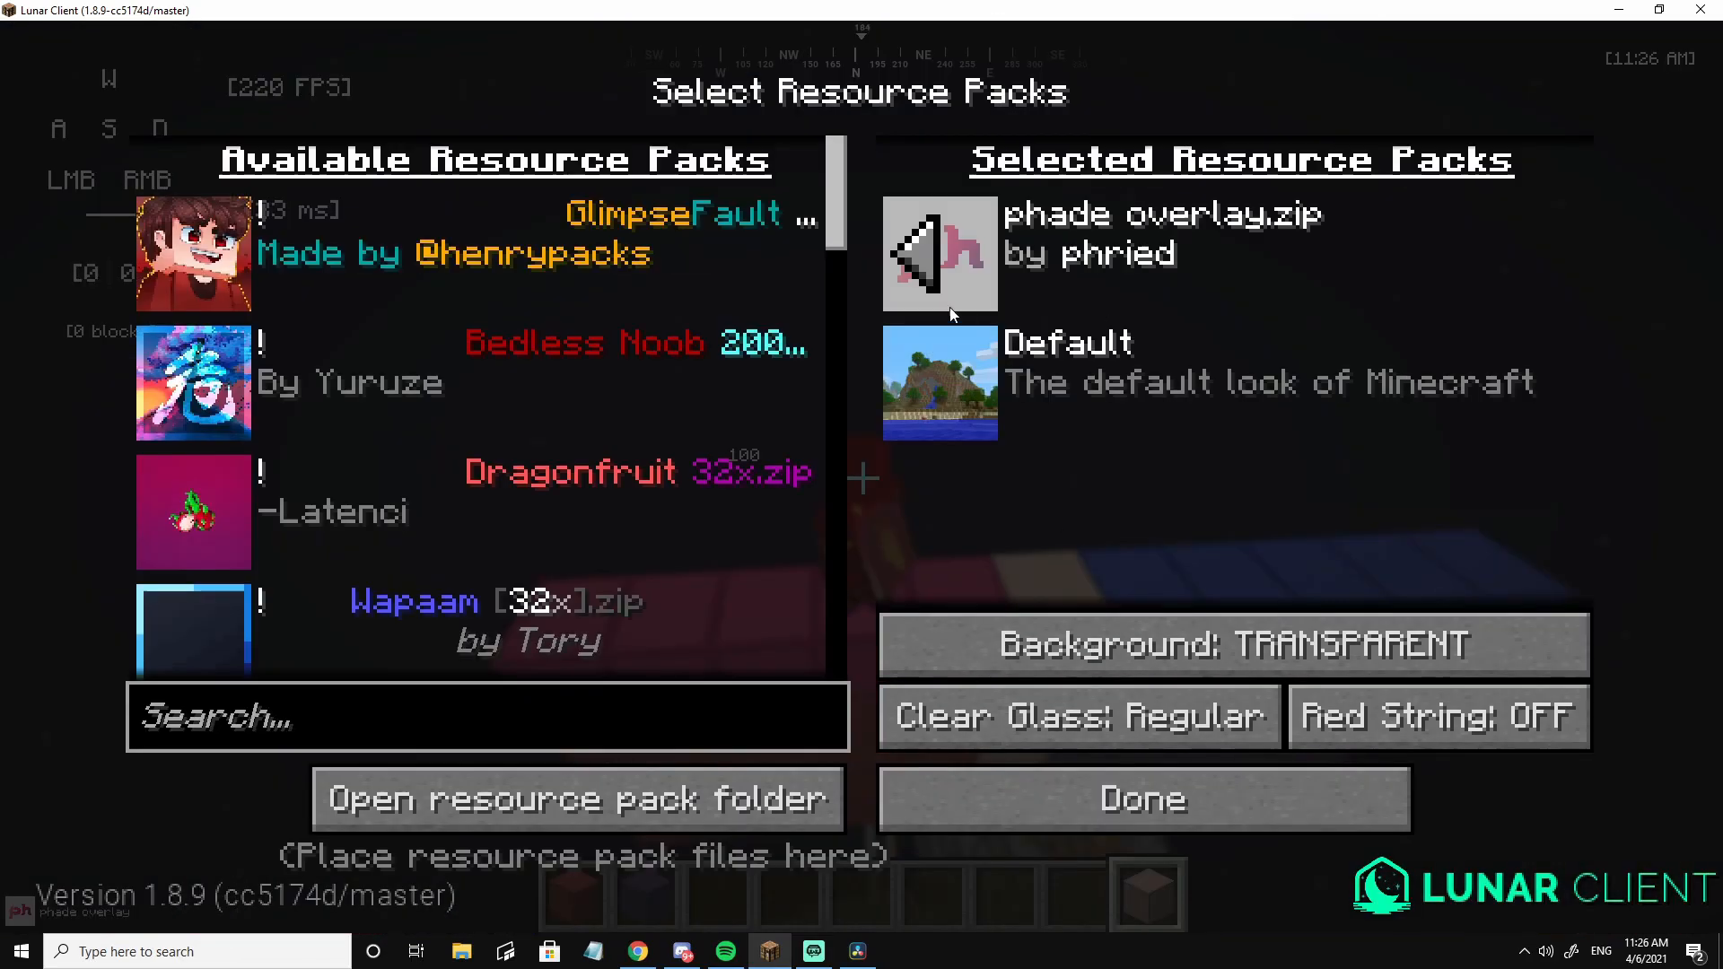
# Order Defone PvP above phade overlay.zip, apply, then open the resource pack folder
pyautogui.scroll(-3)
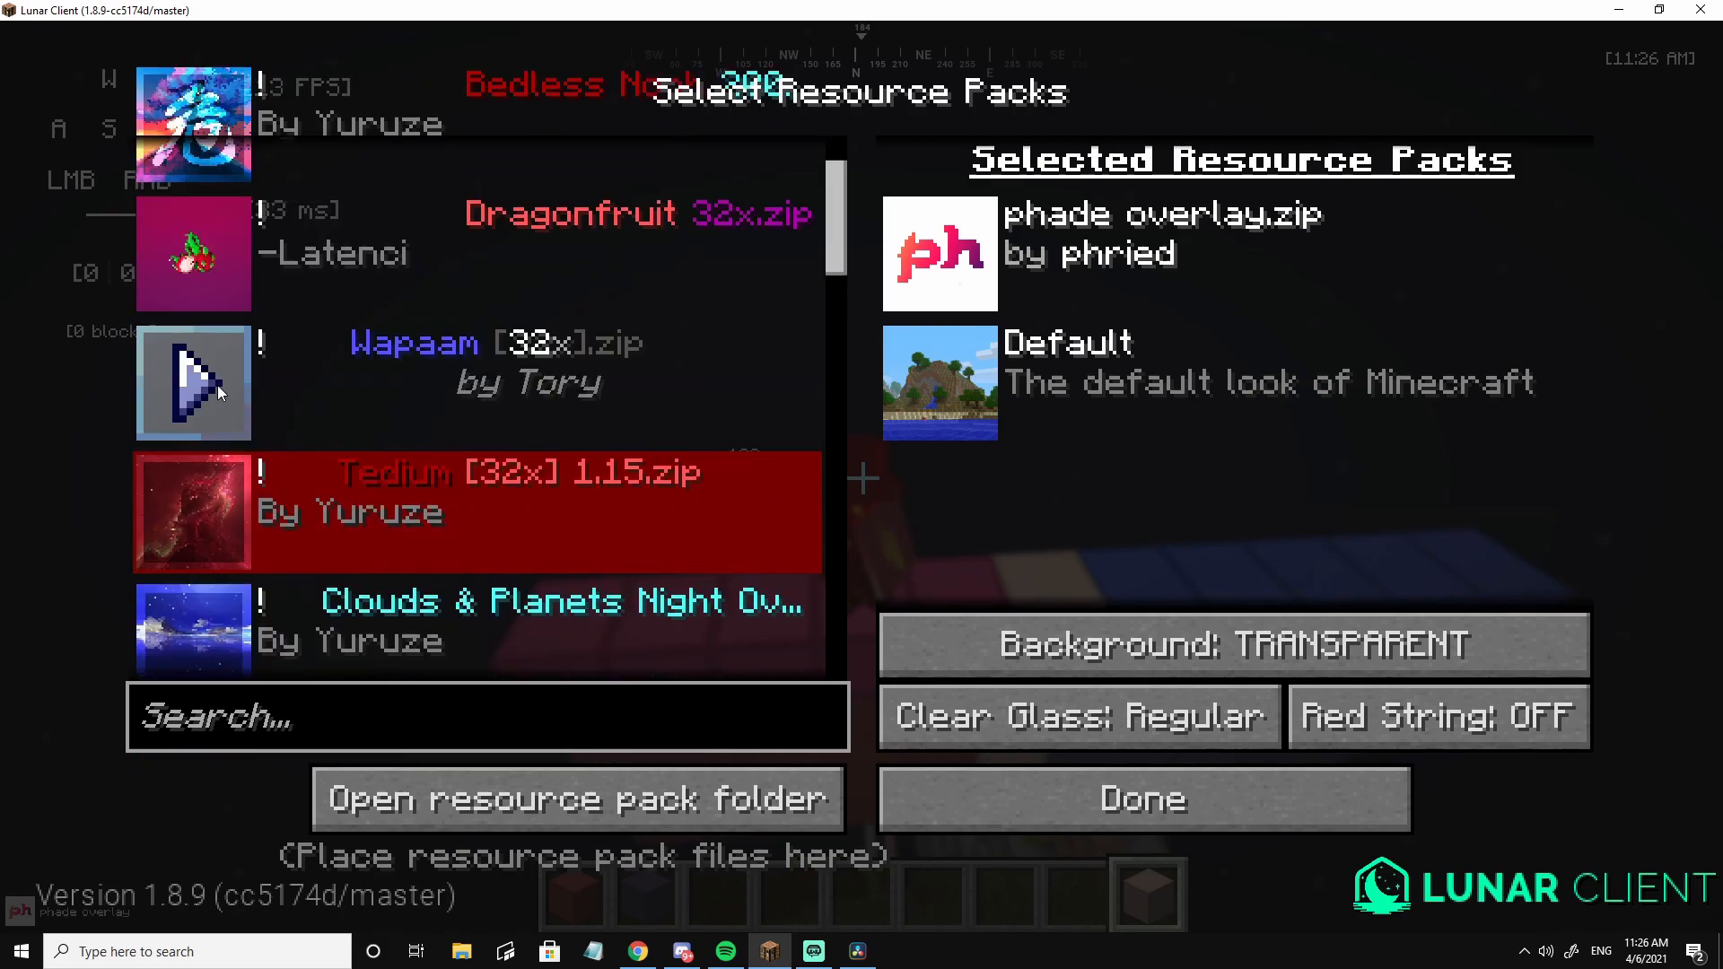
pyautogui.scroll(-3)
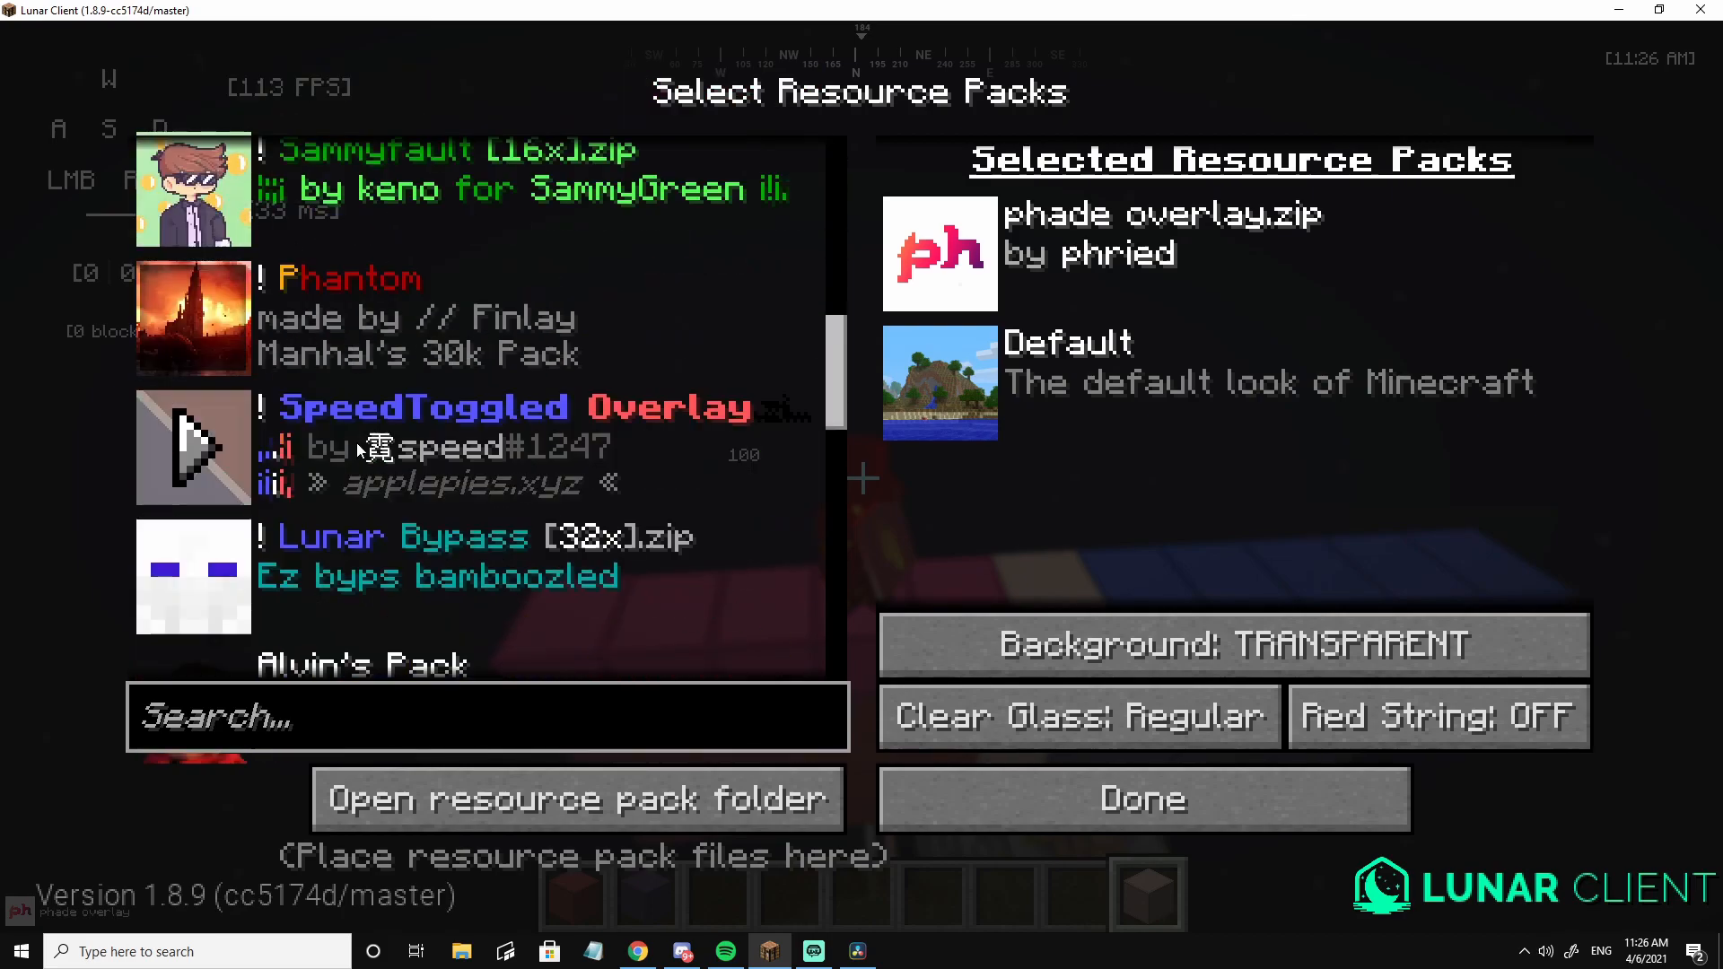
pyautogui.scroll(-3)
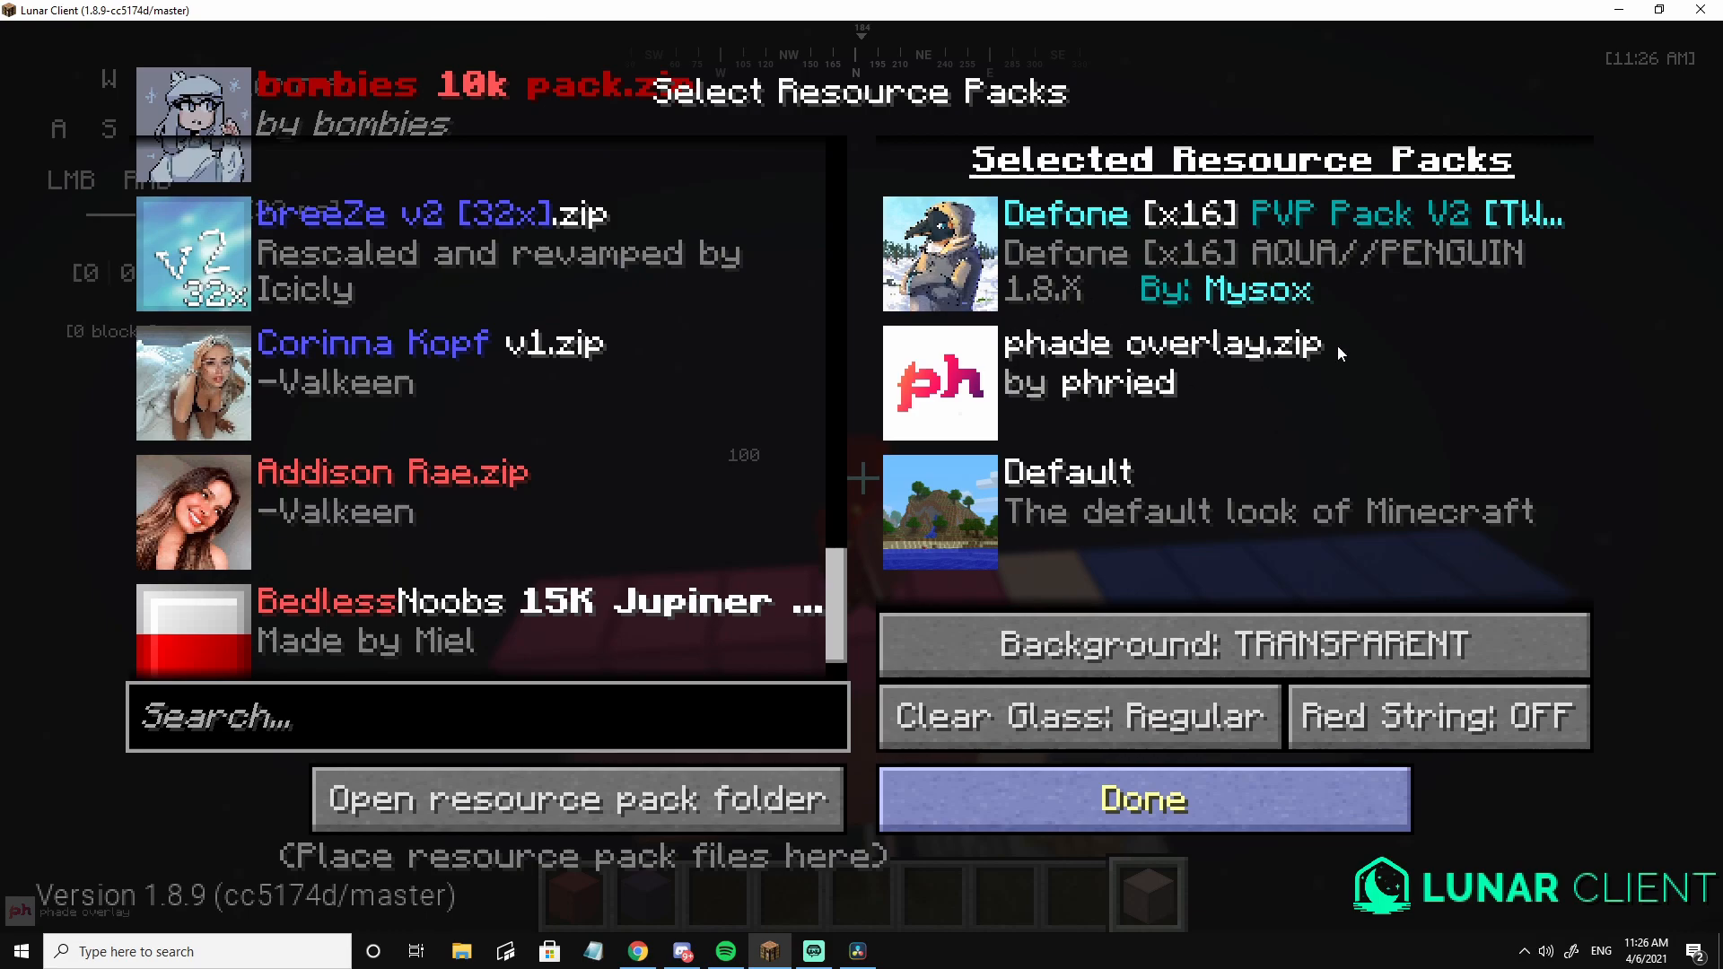
pyautogui.moveTo(1300, 471)
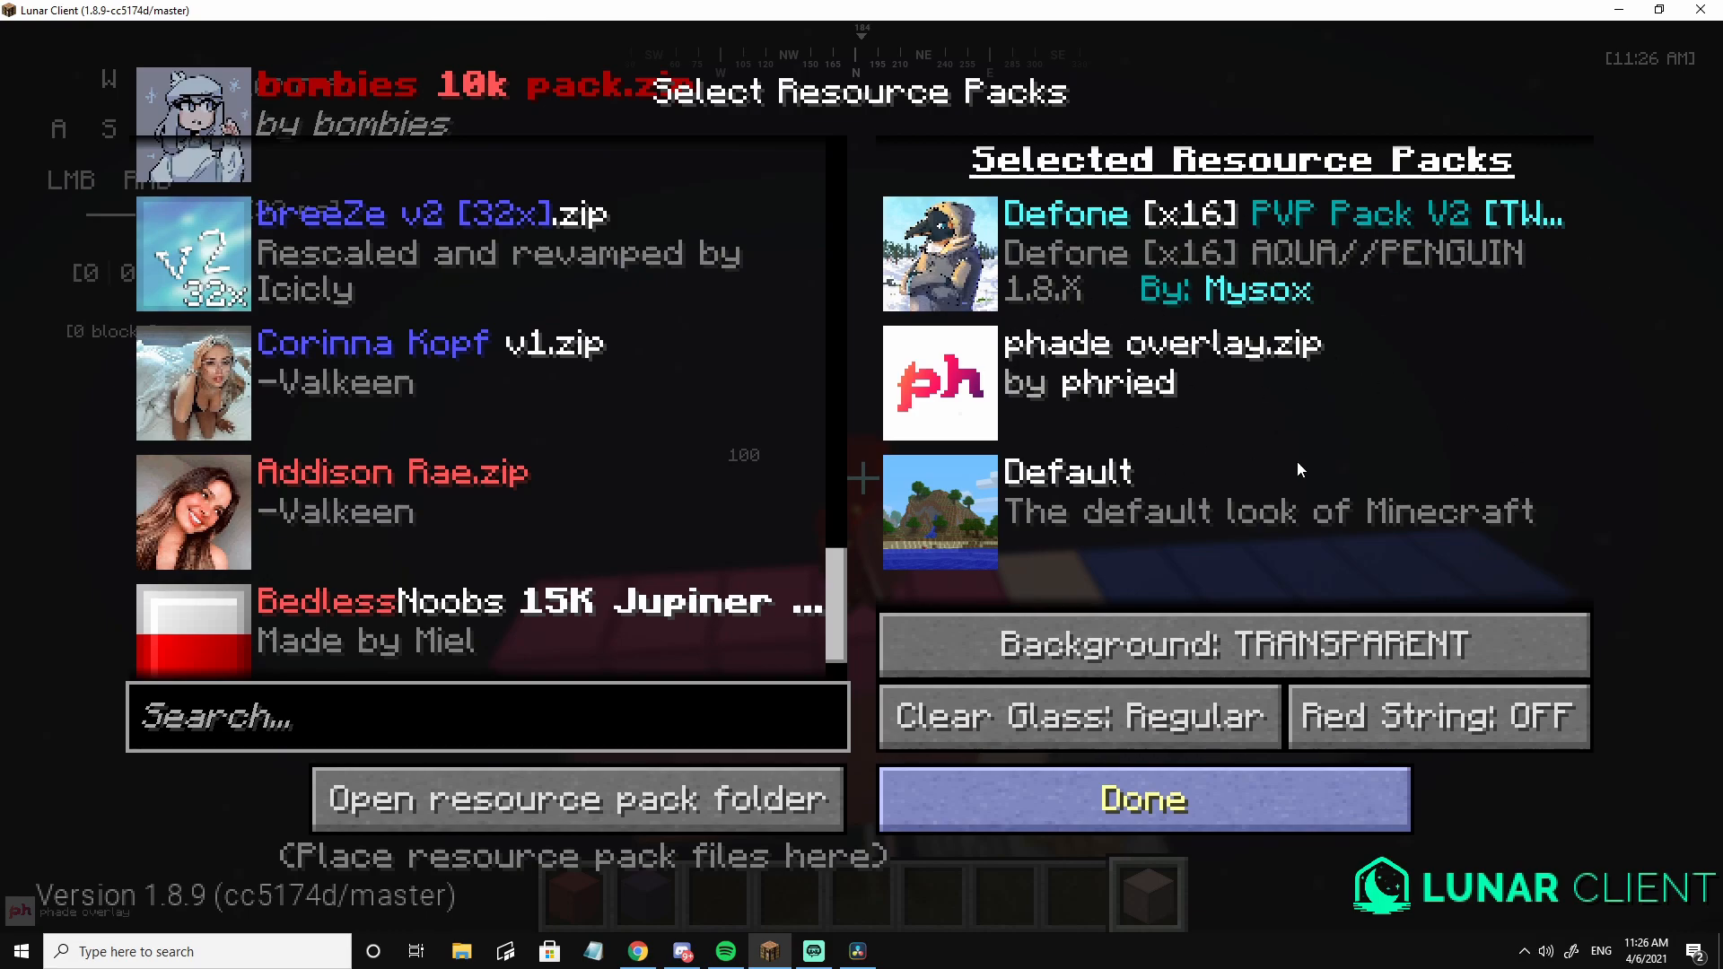
pyautogui.click(1141, 798)
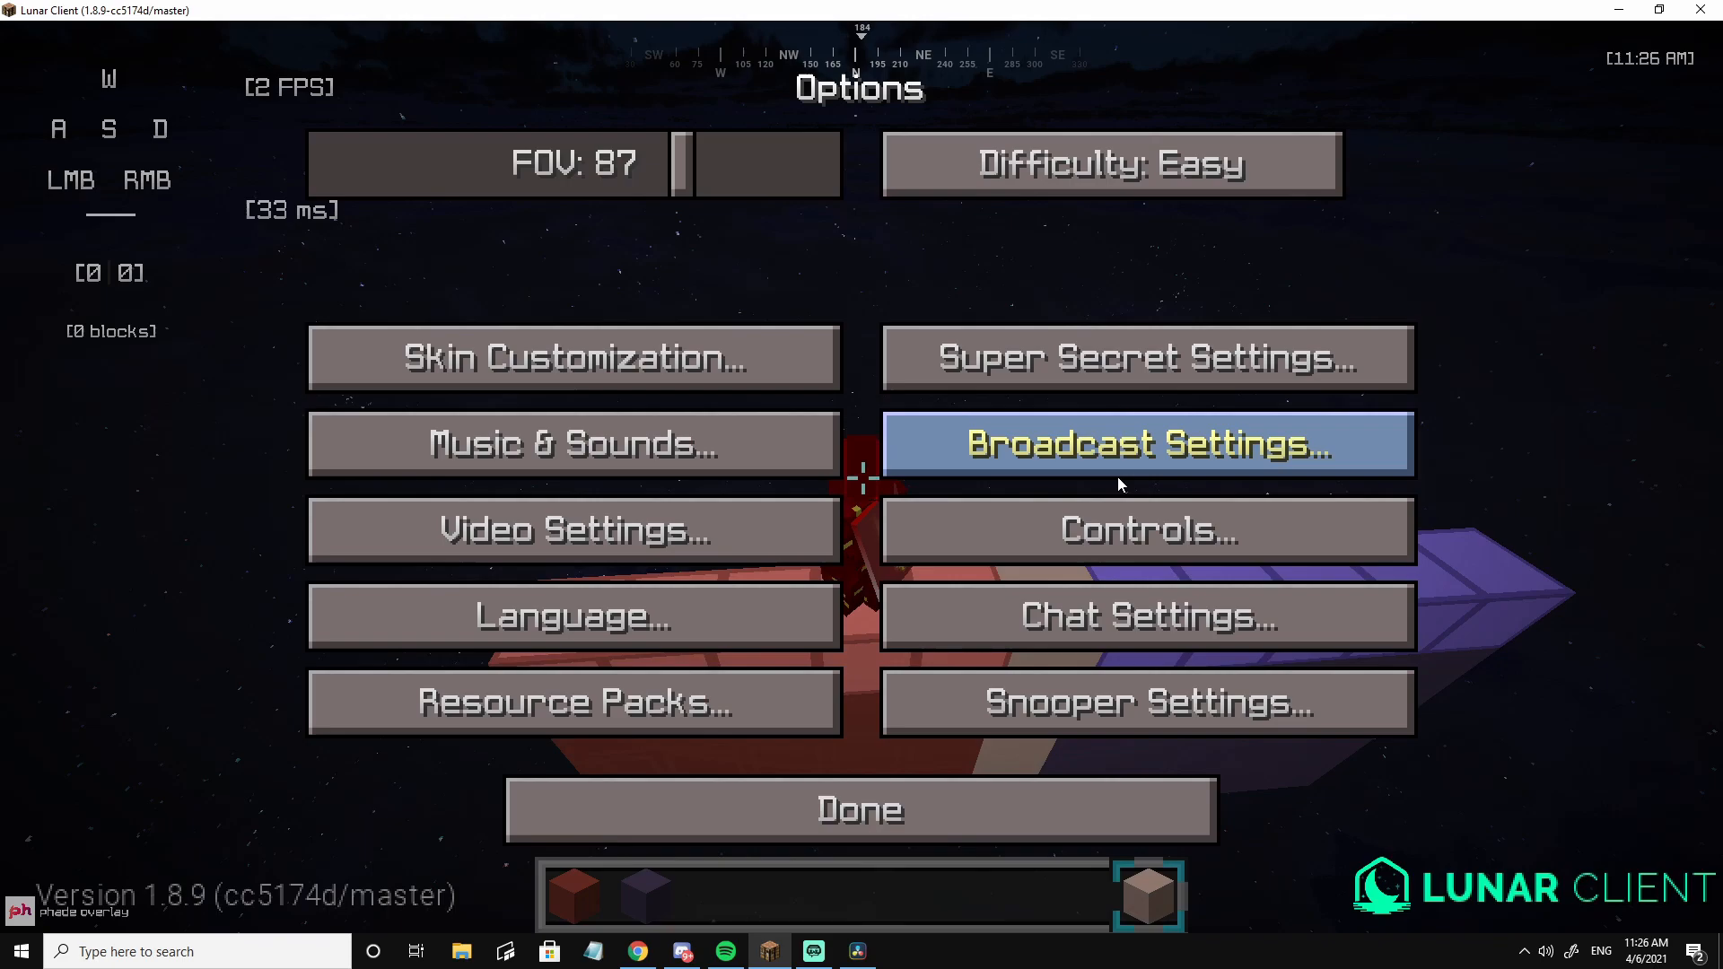
pyautogui.click(860, 809)
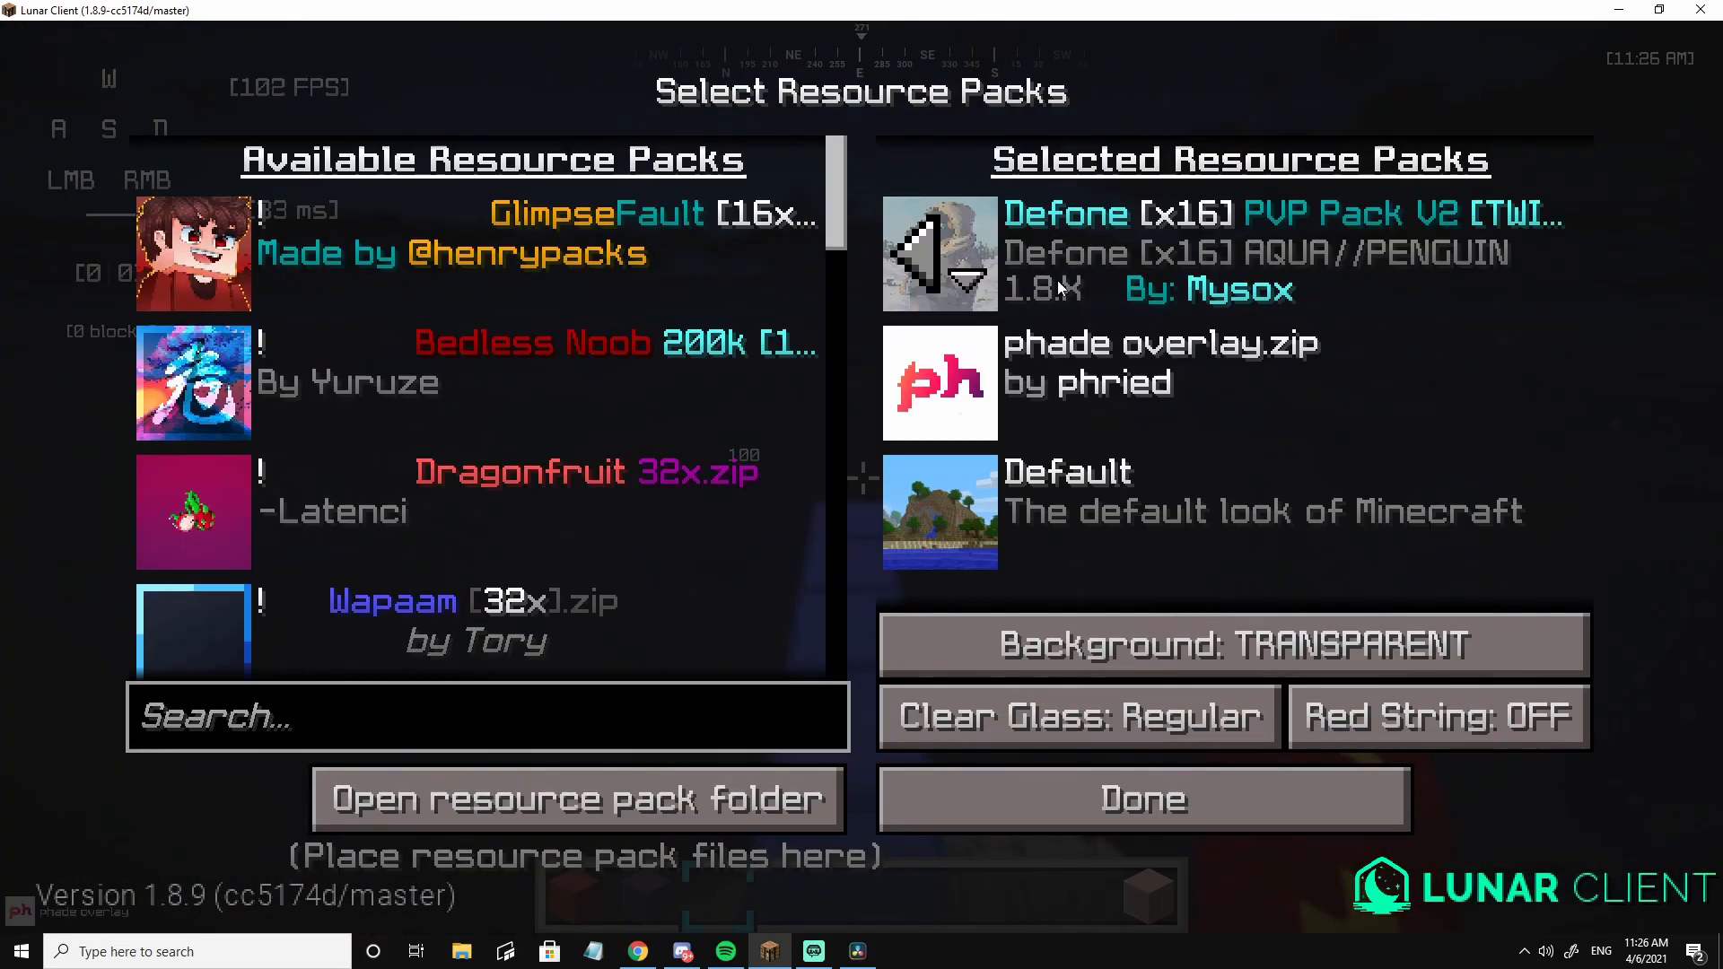
pyautogui.click(576, 798)
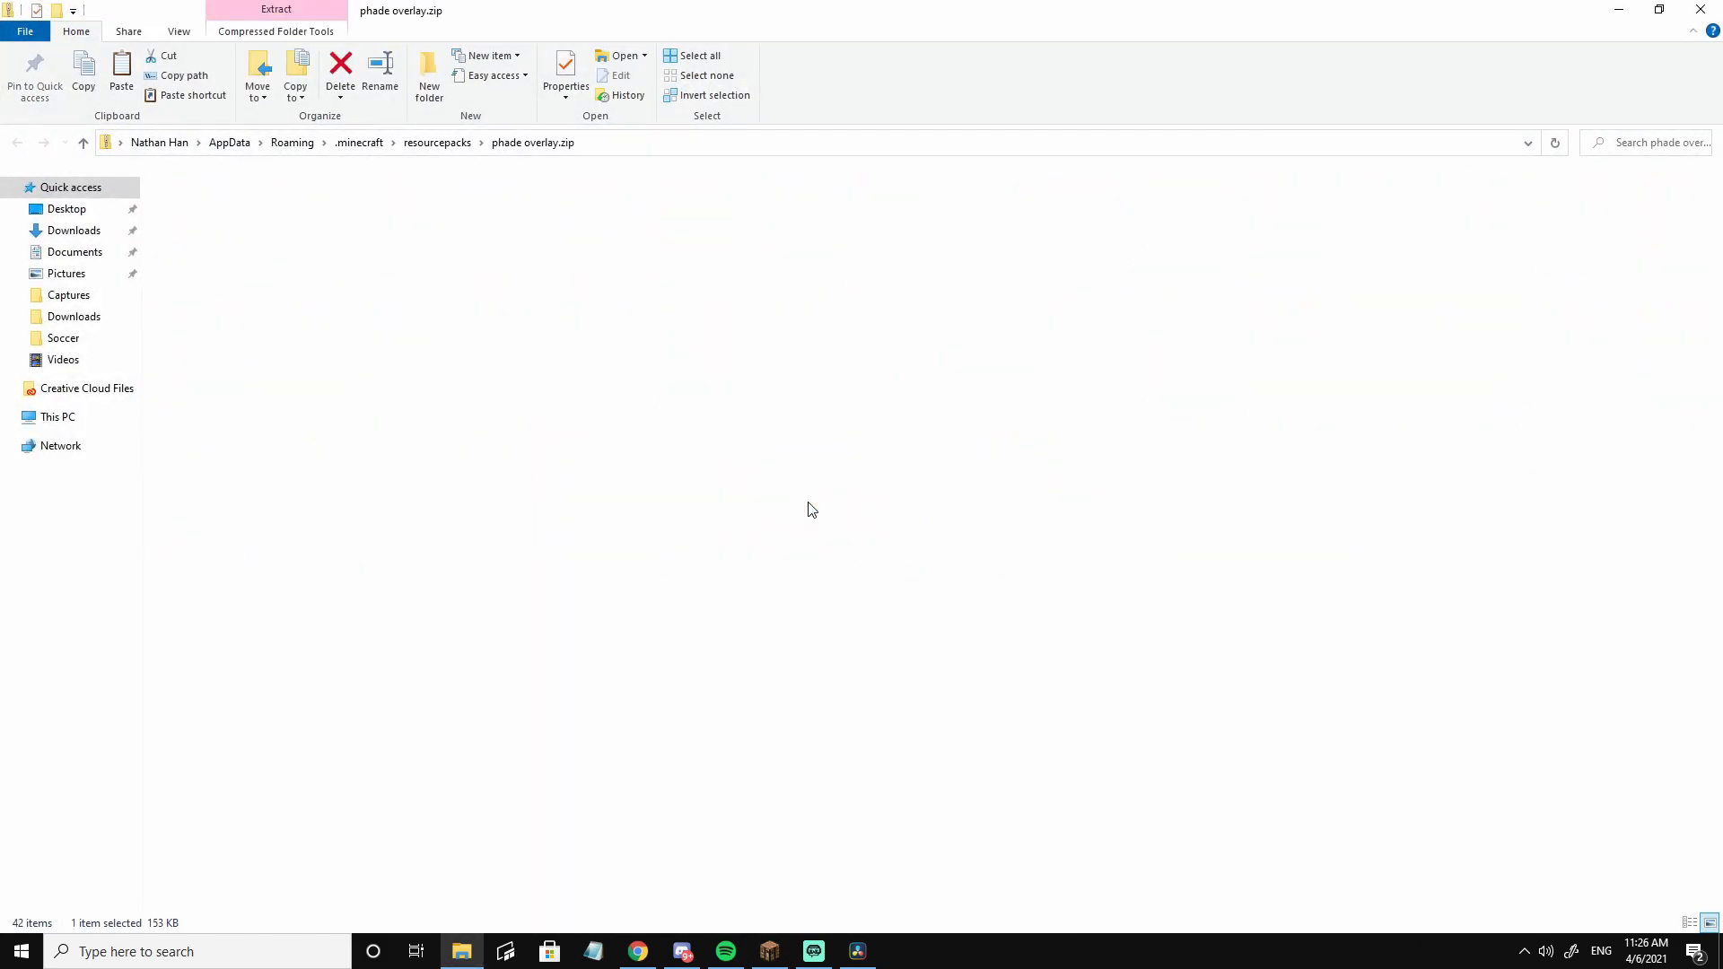
# Browse inside phade overlay.zip through assets and minecraft toward the ctm/clay folder
pyautogui.doubleClick(812, 509)
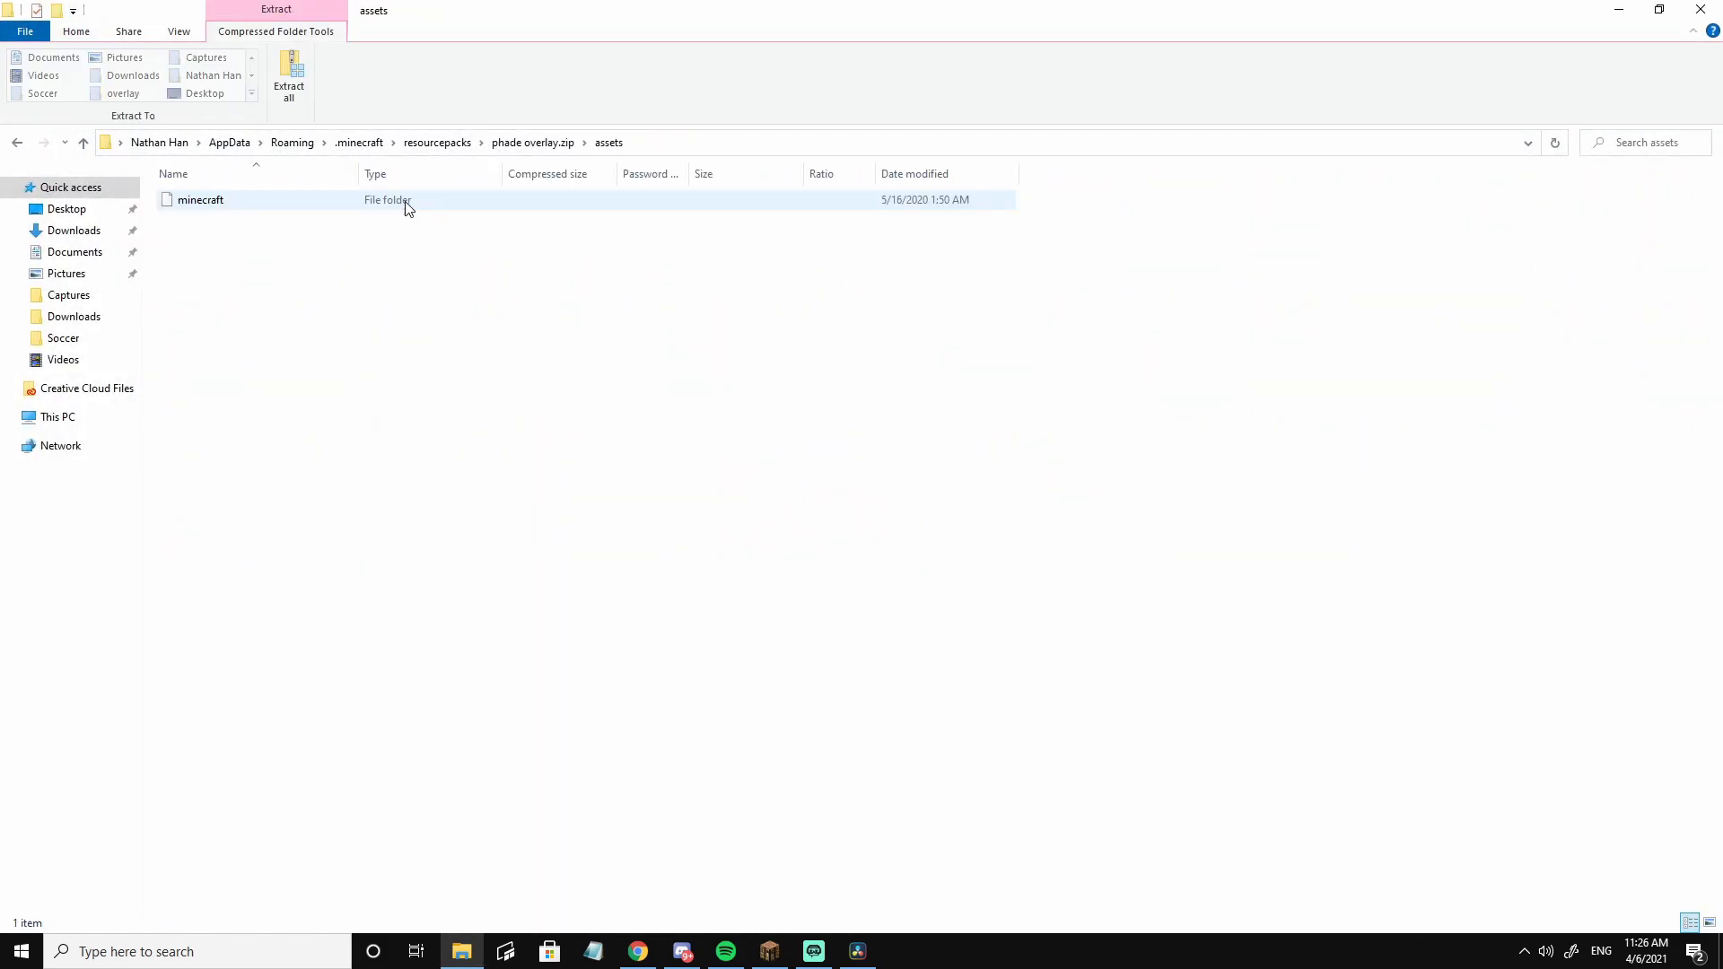
pyautogui.doubleClick(201, 199)
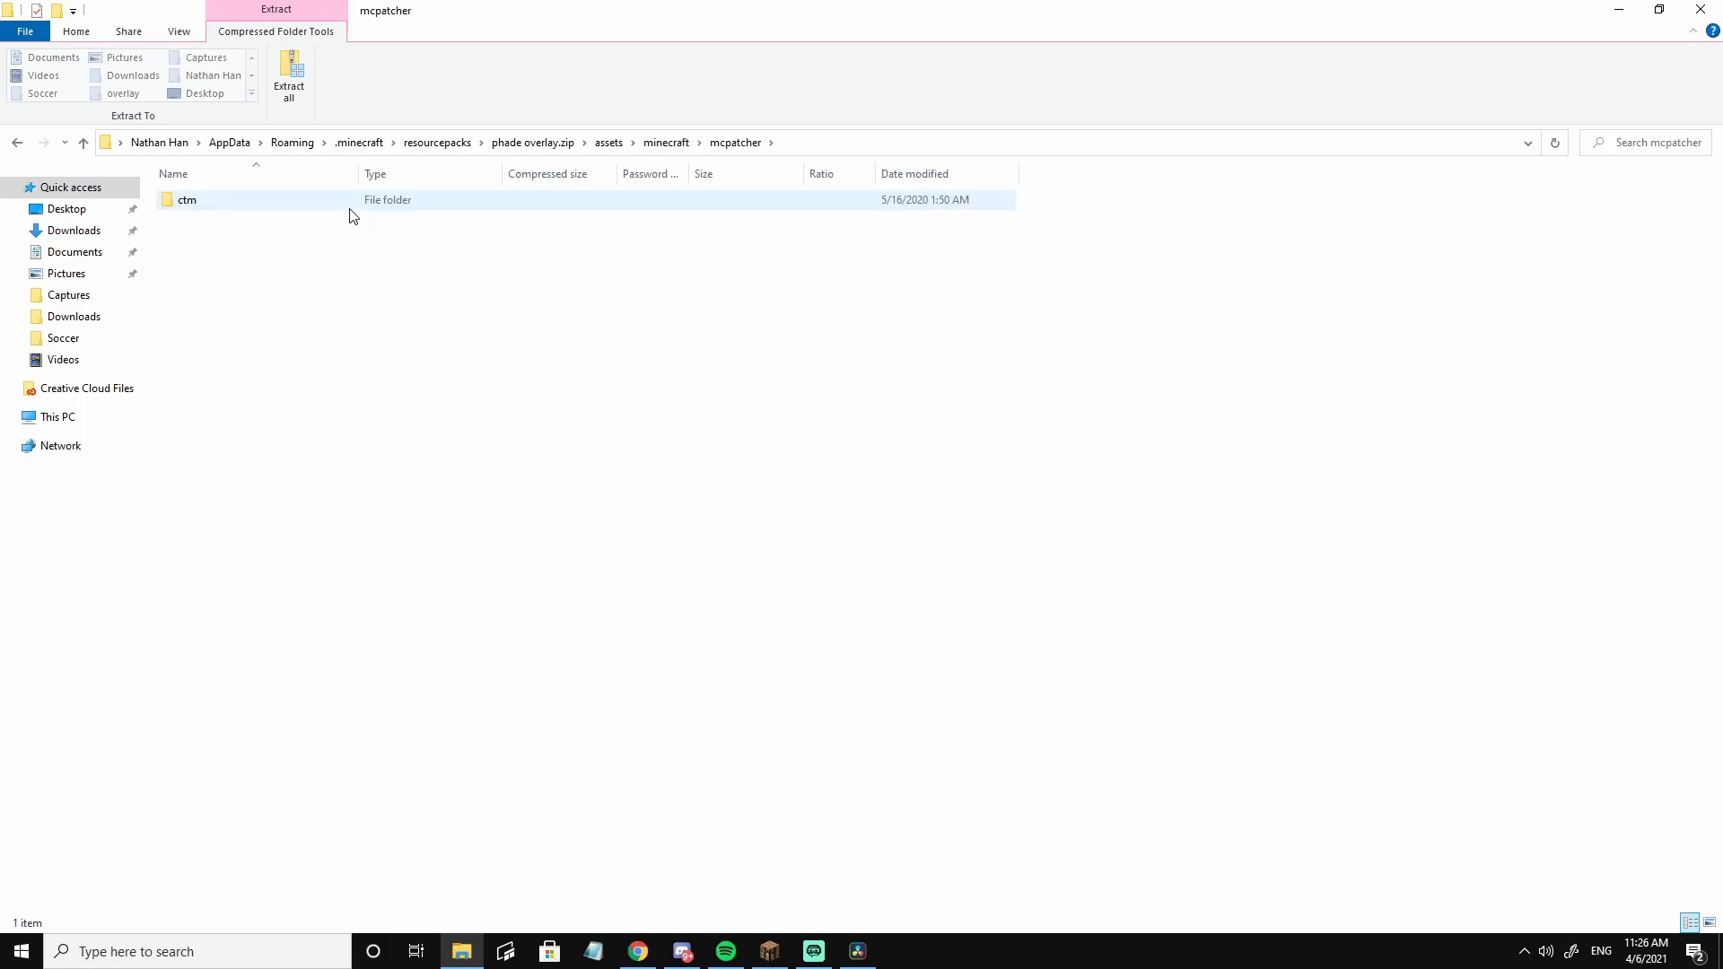
pyautogui.doubleClick(185, 199)
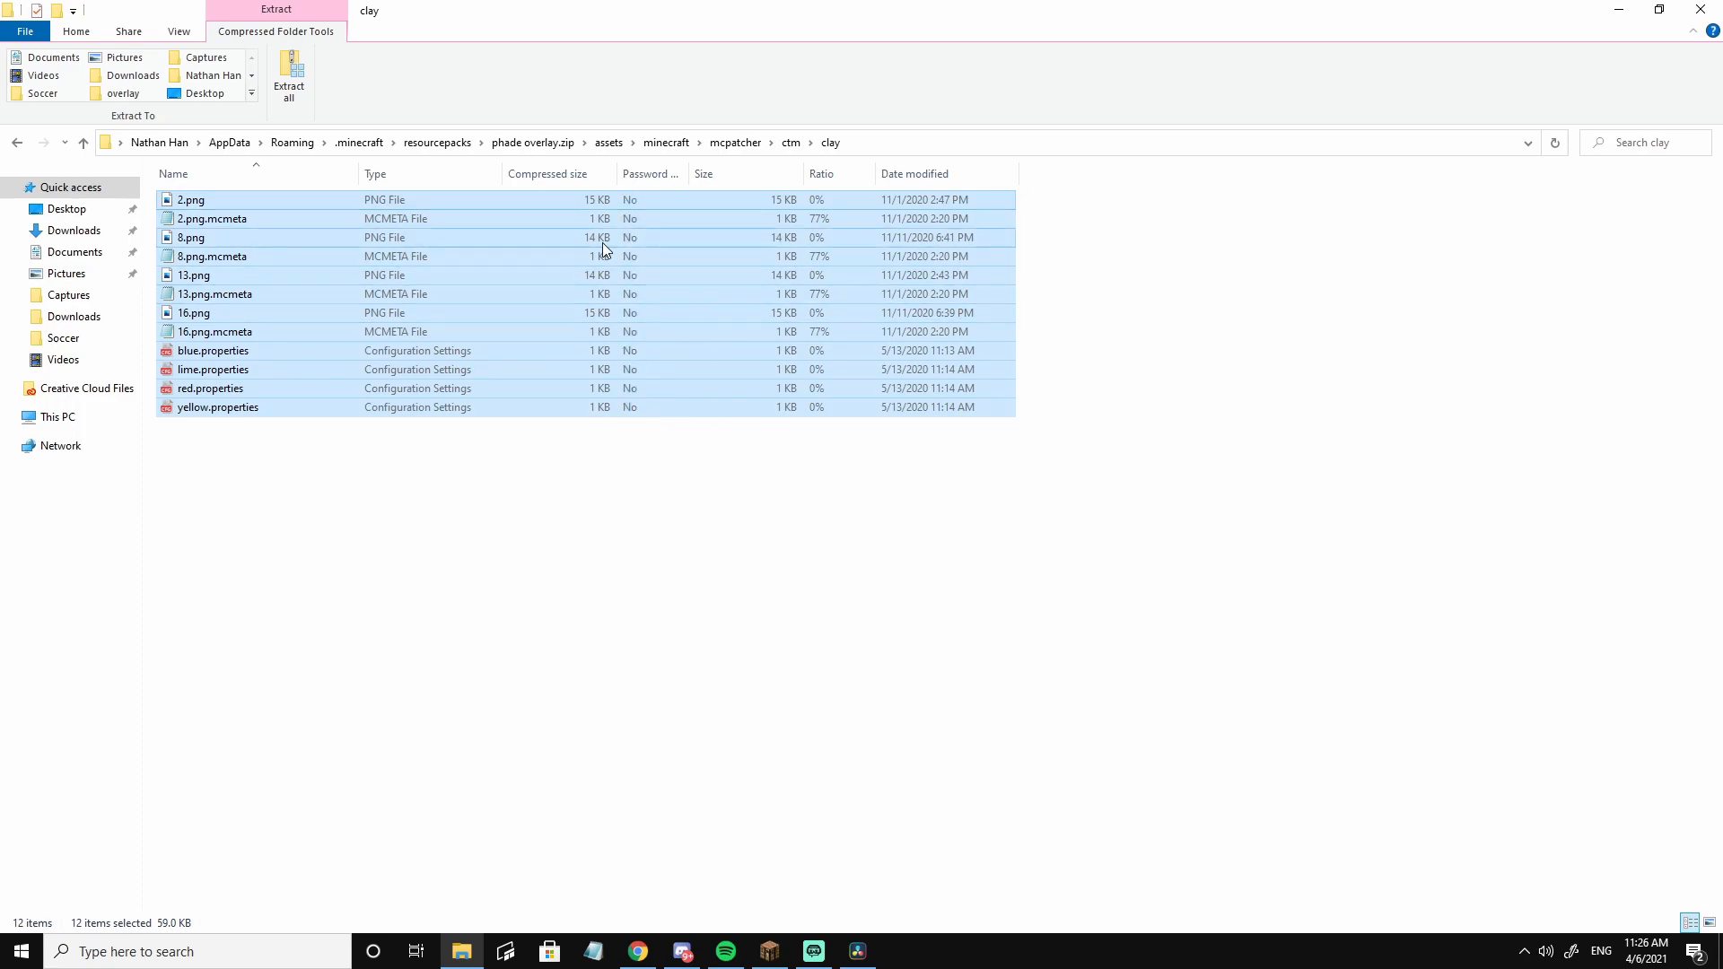
pyautogui.moveTo(793, 484)
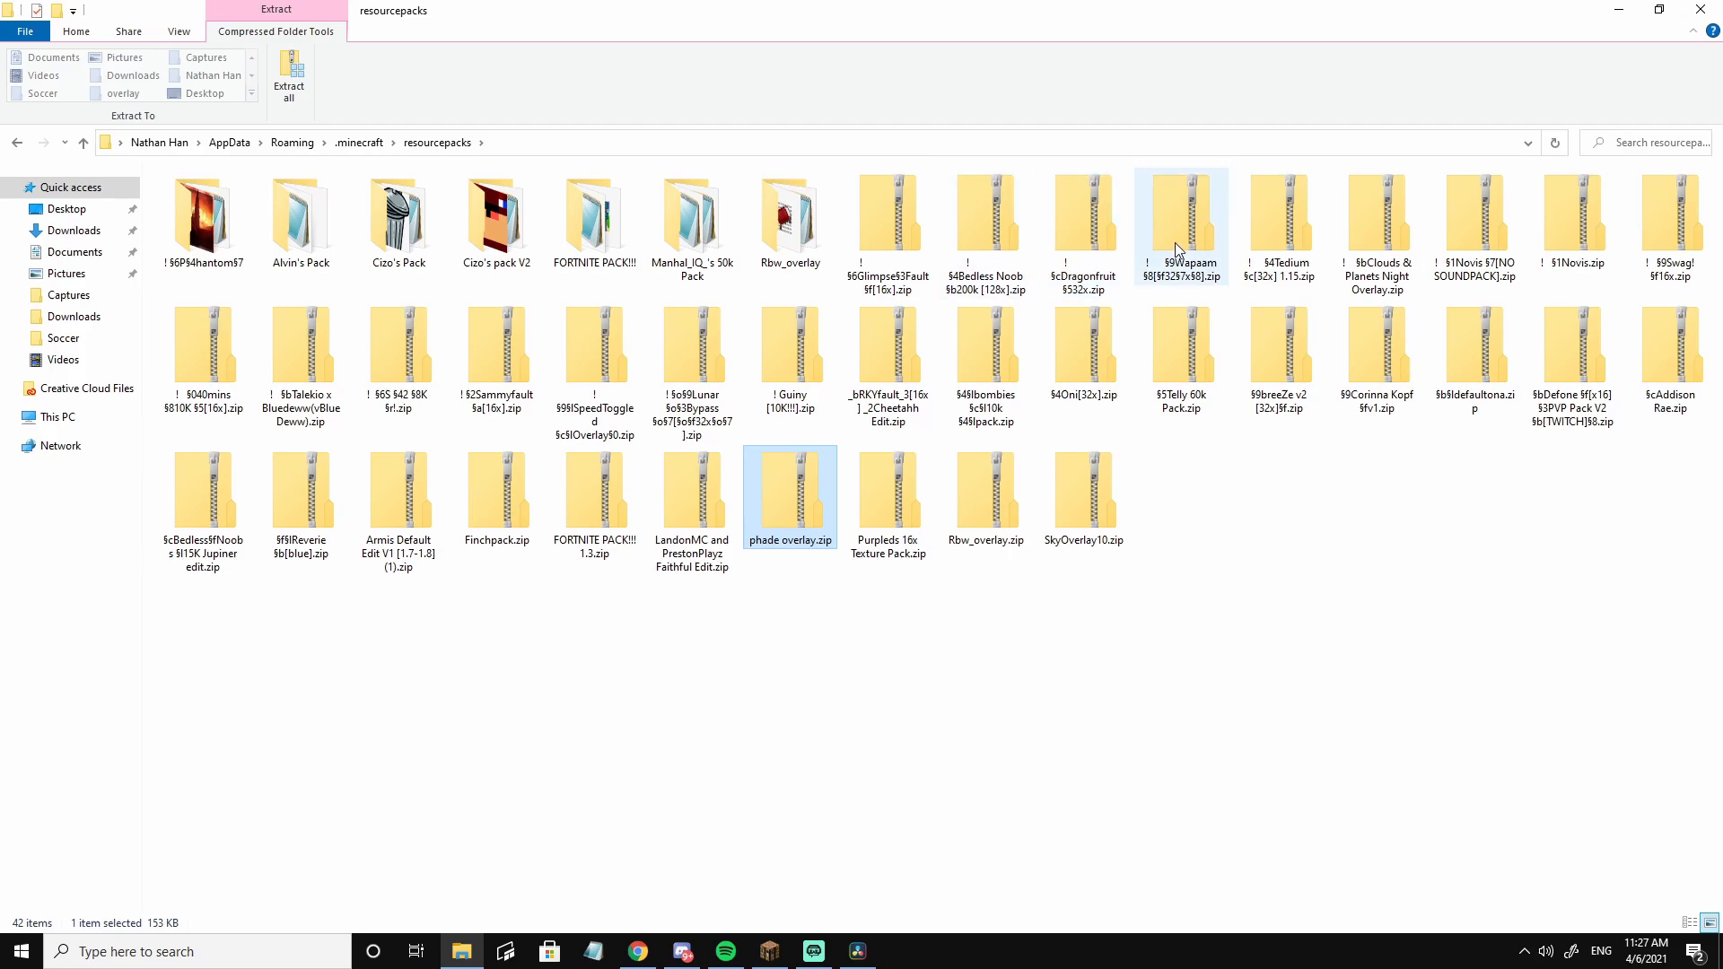
pyautogui.moveTo(1603, 366)
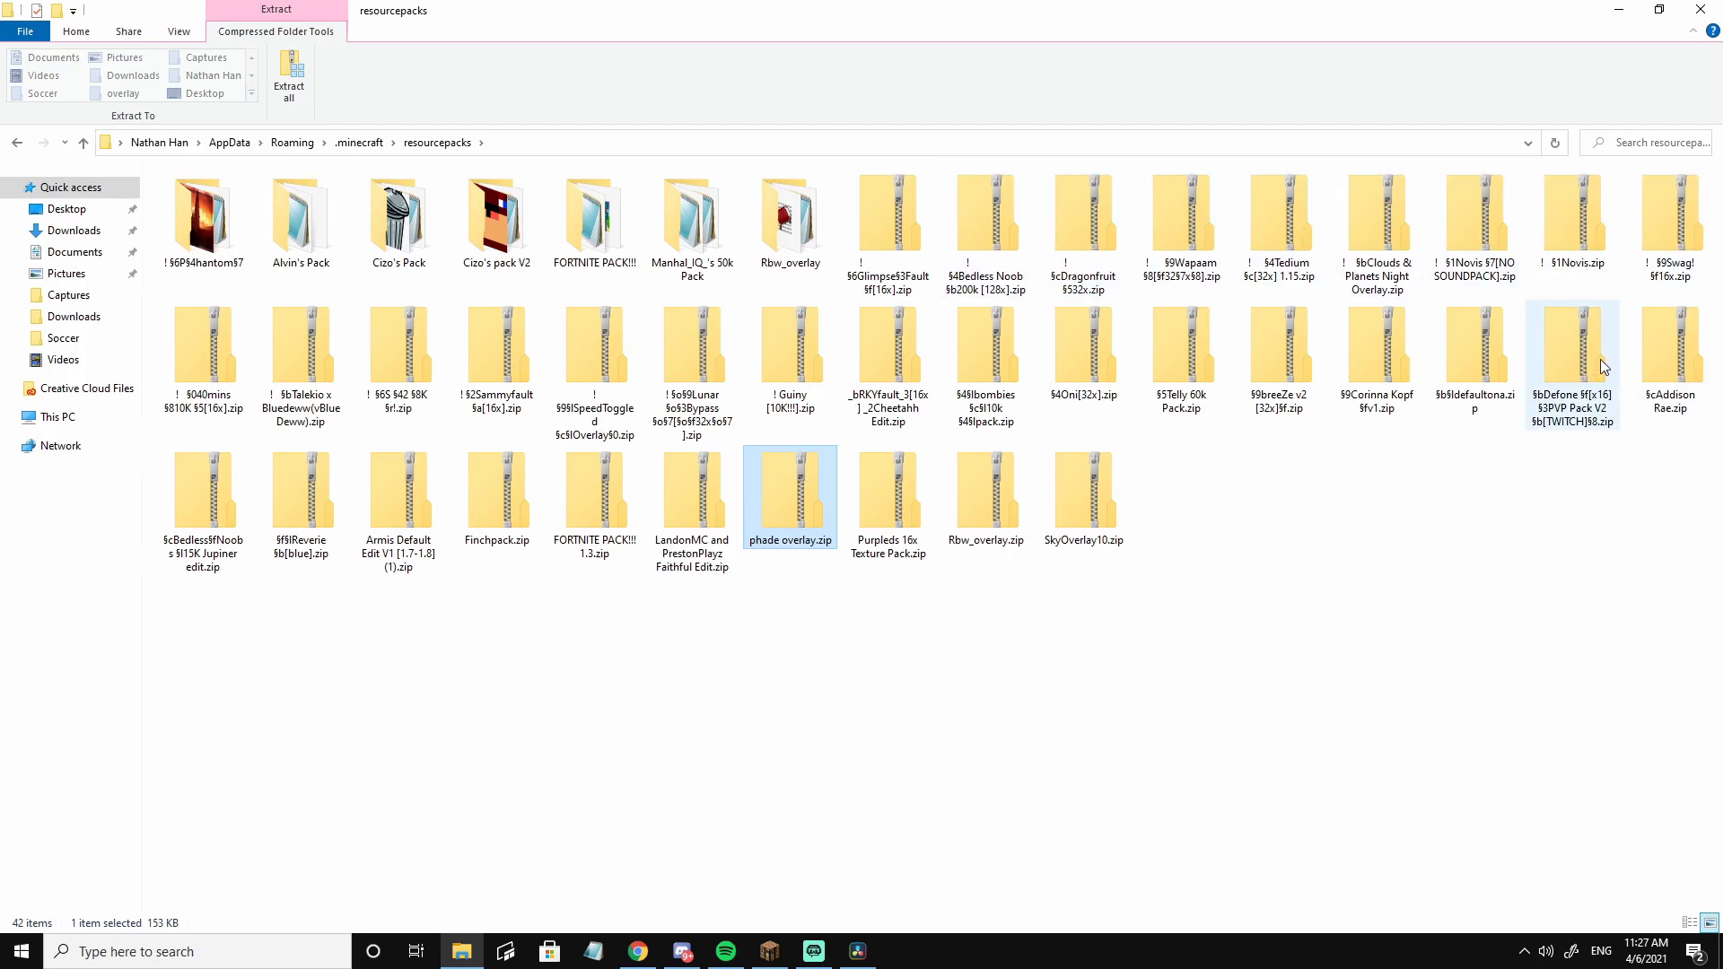
pyautogui.moveTo(1214, 360)
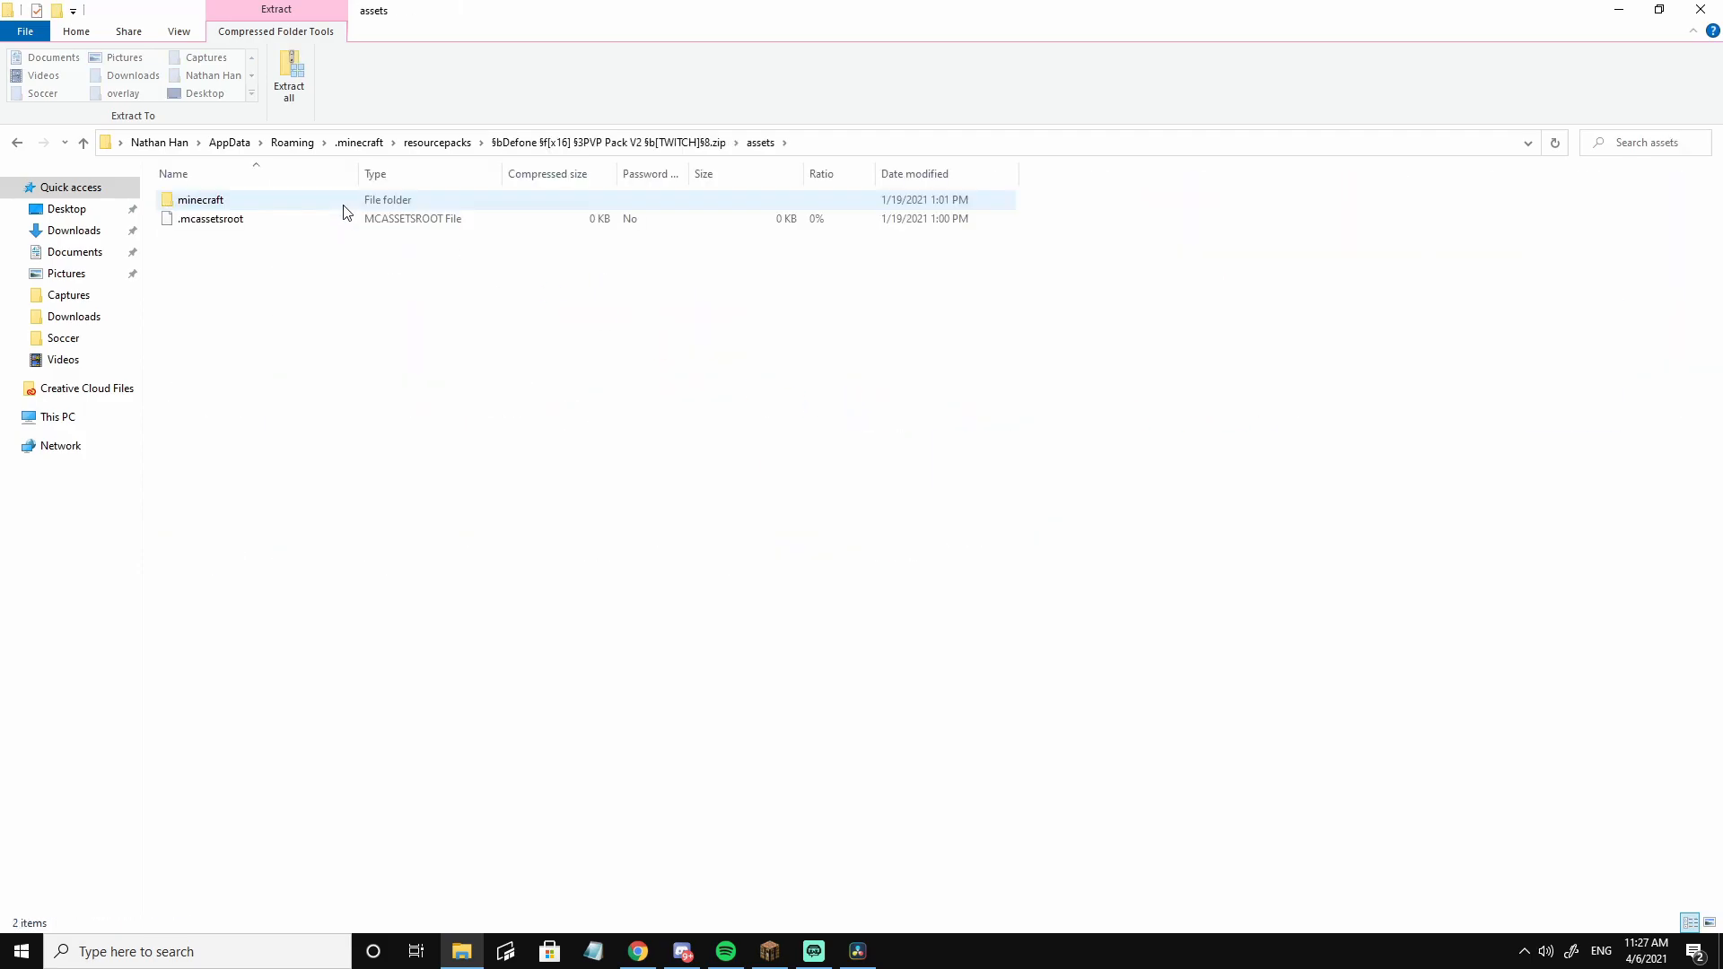
# Navigate the Defone PvP zip to assets/minecraft/mcpatcher/ctm, which holds only a glass folder
pyautogui.doubleClick(201, 199)
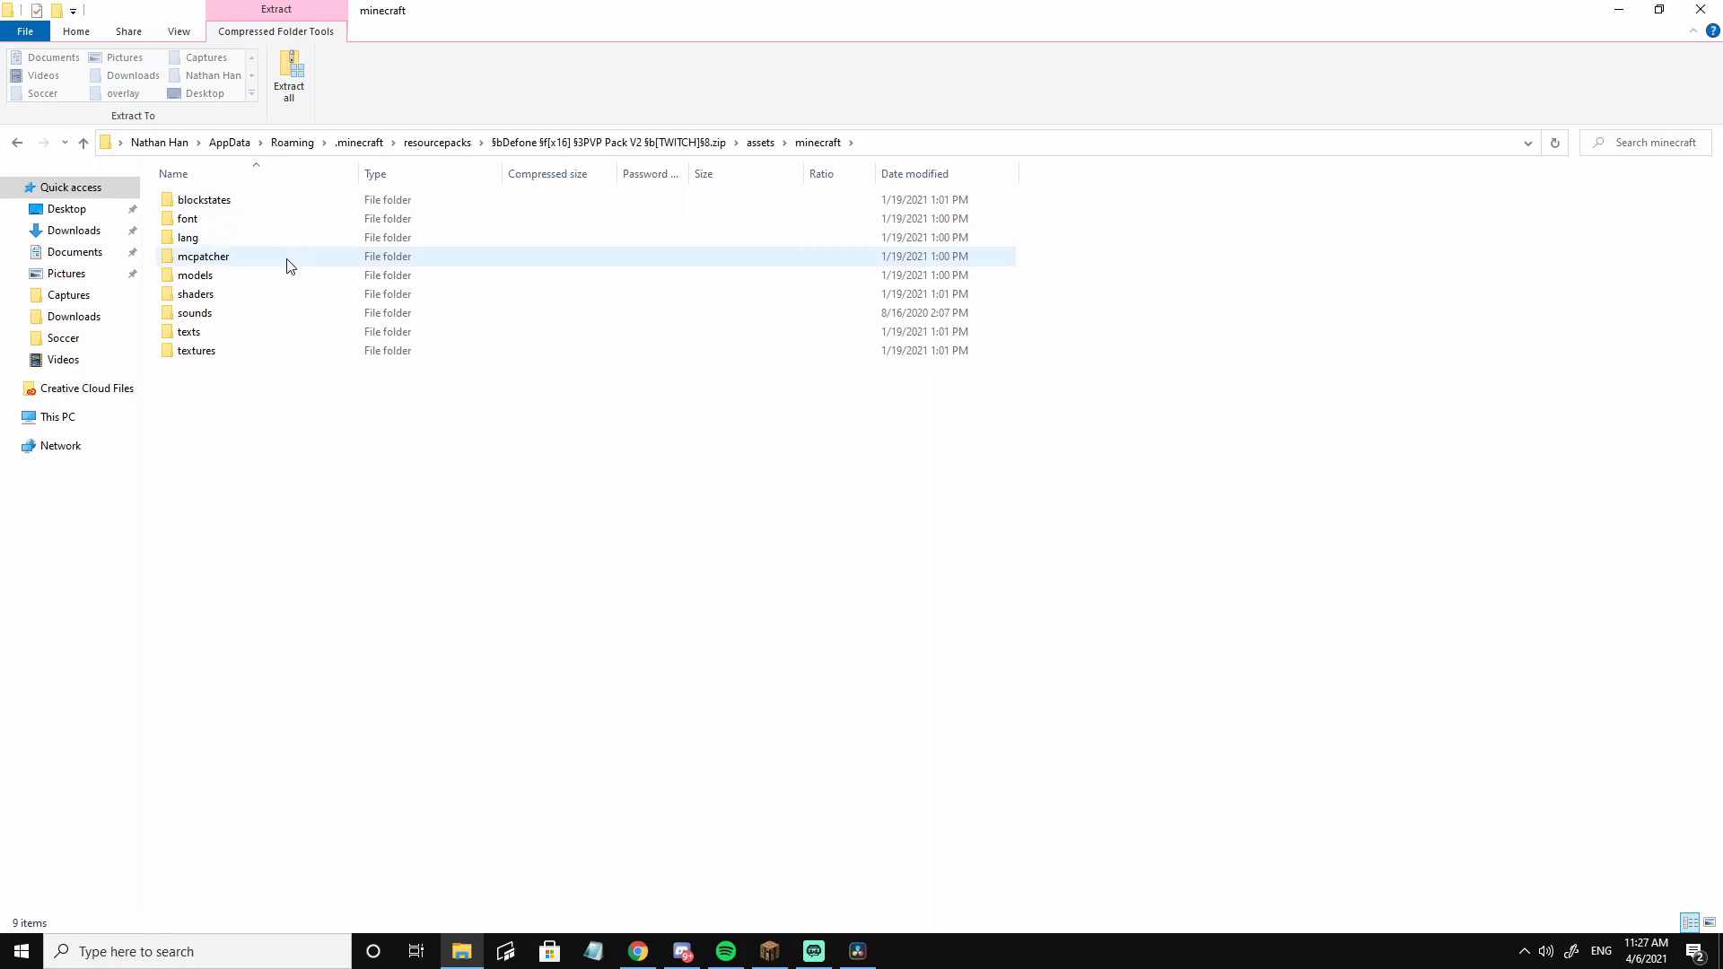
pyautogui.doubleClick(203, 256)
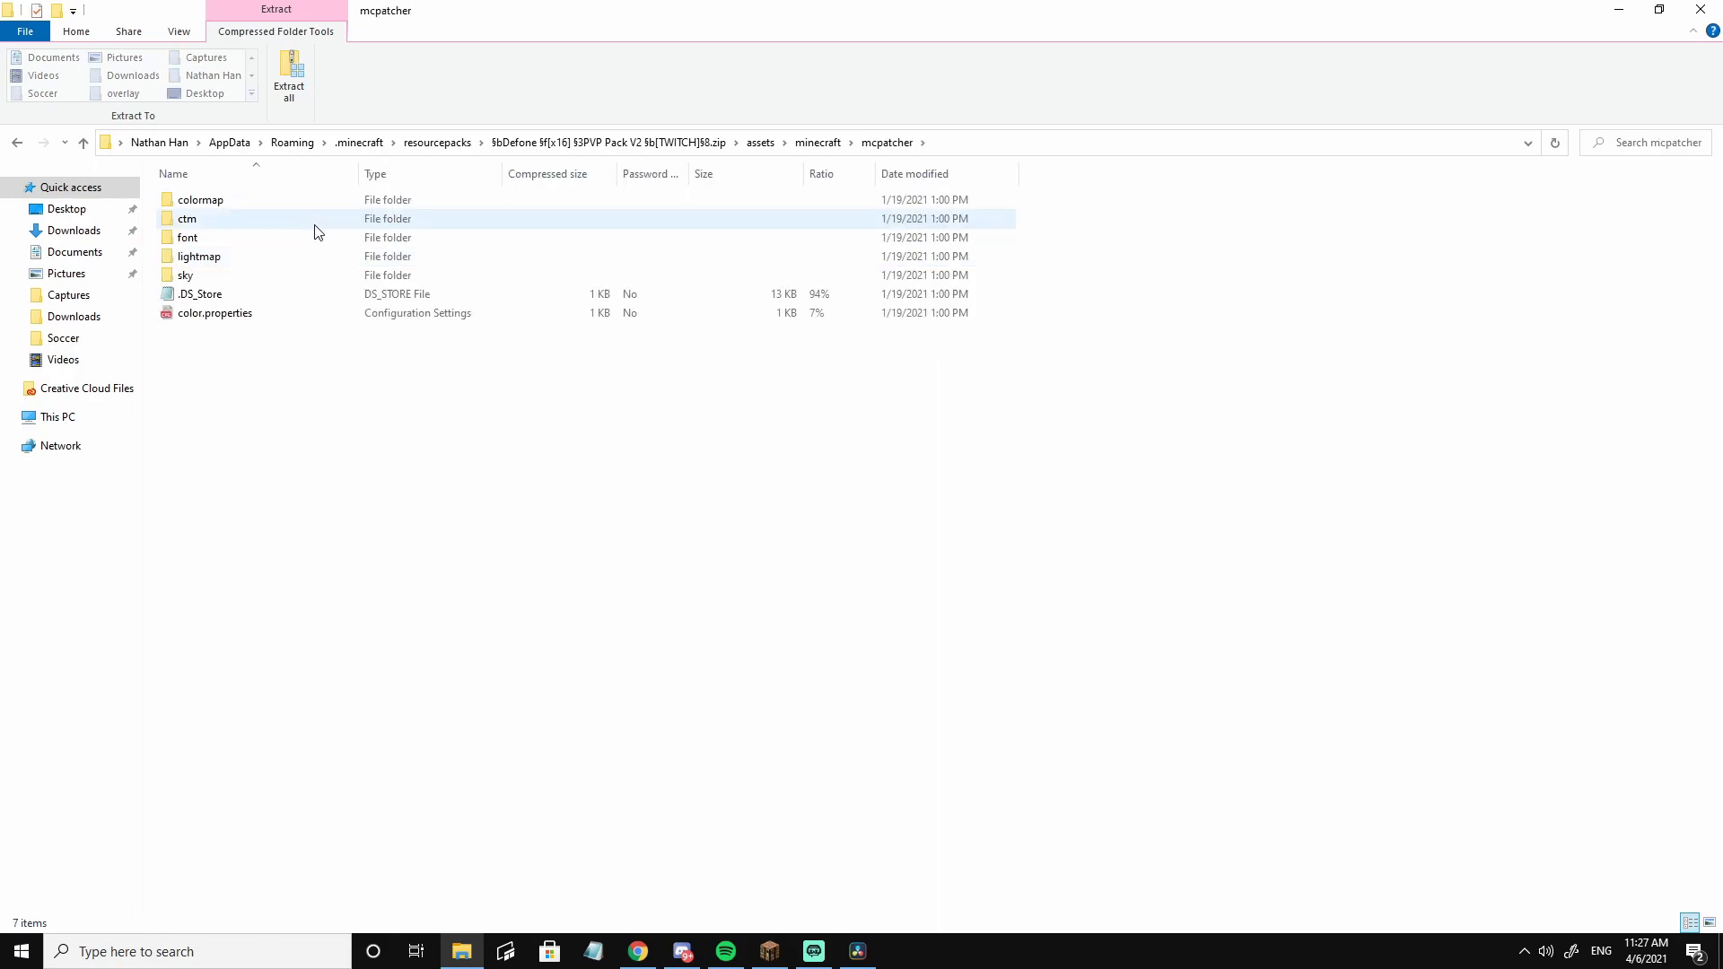
pyautogui.doubleClick(186, 219)
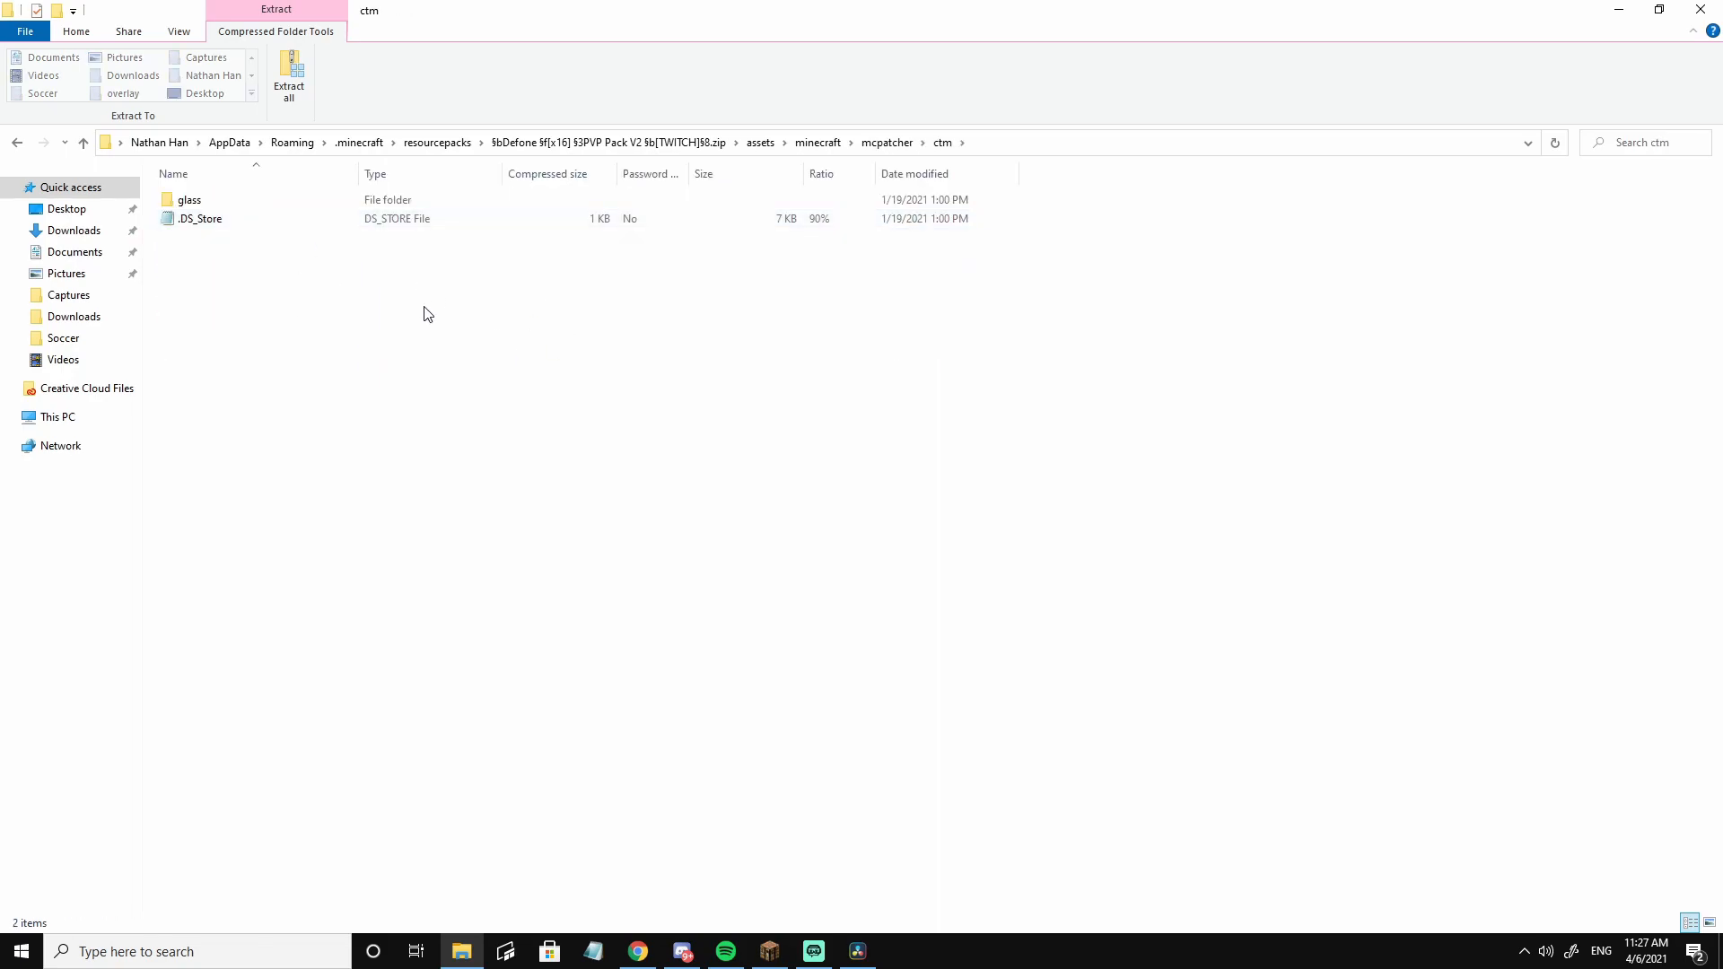
pyautogui.moveTo(791, 260)
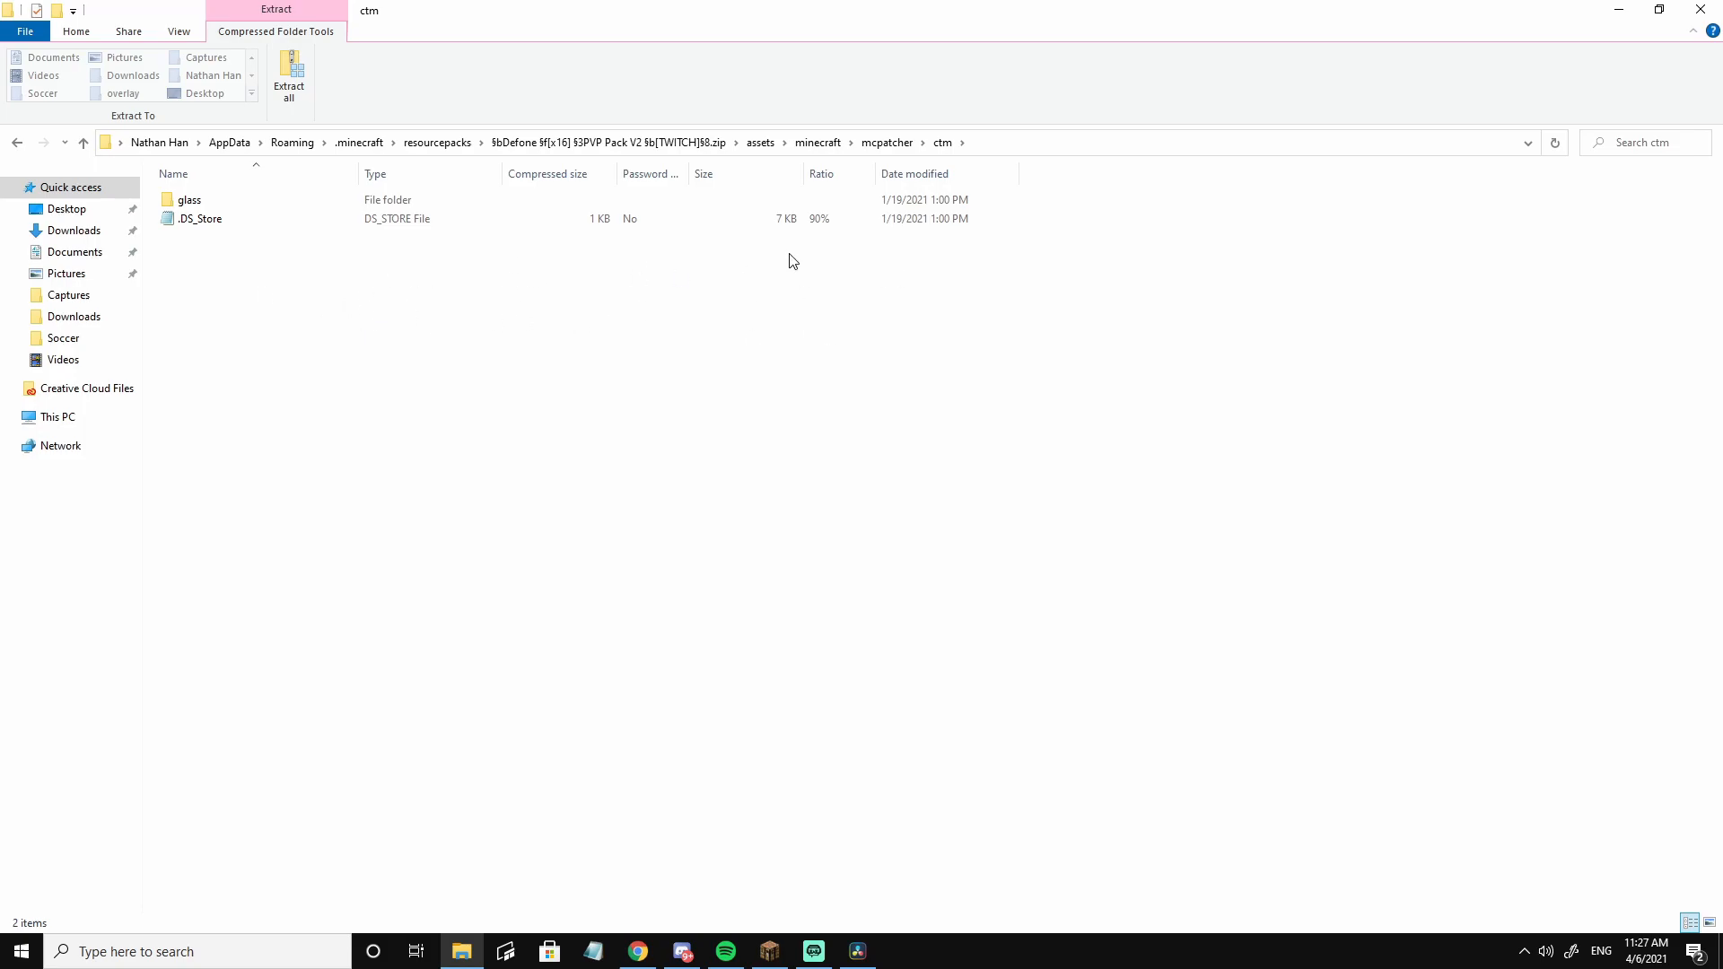
pyautogui.click(189, 200)
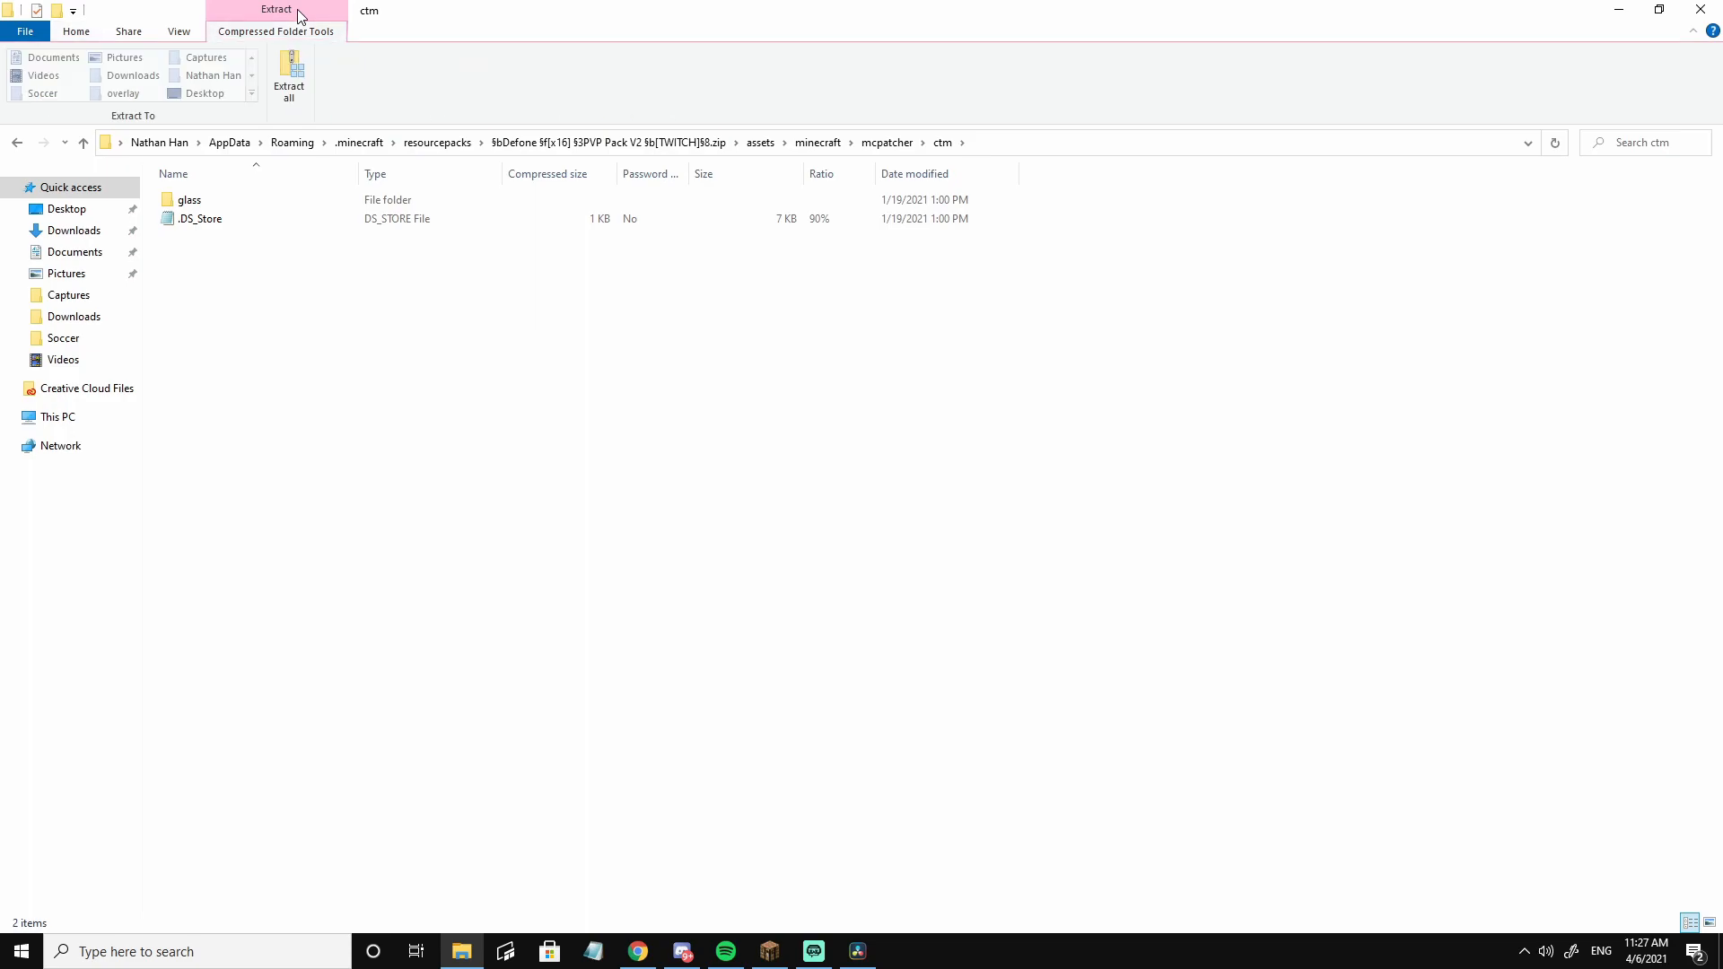
# Extract the whole Defone PvP zip to the suggested resourcepacks destination folder
pyautogui.click(288, 70)
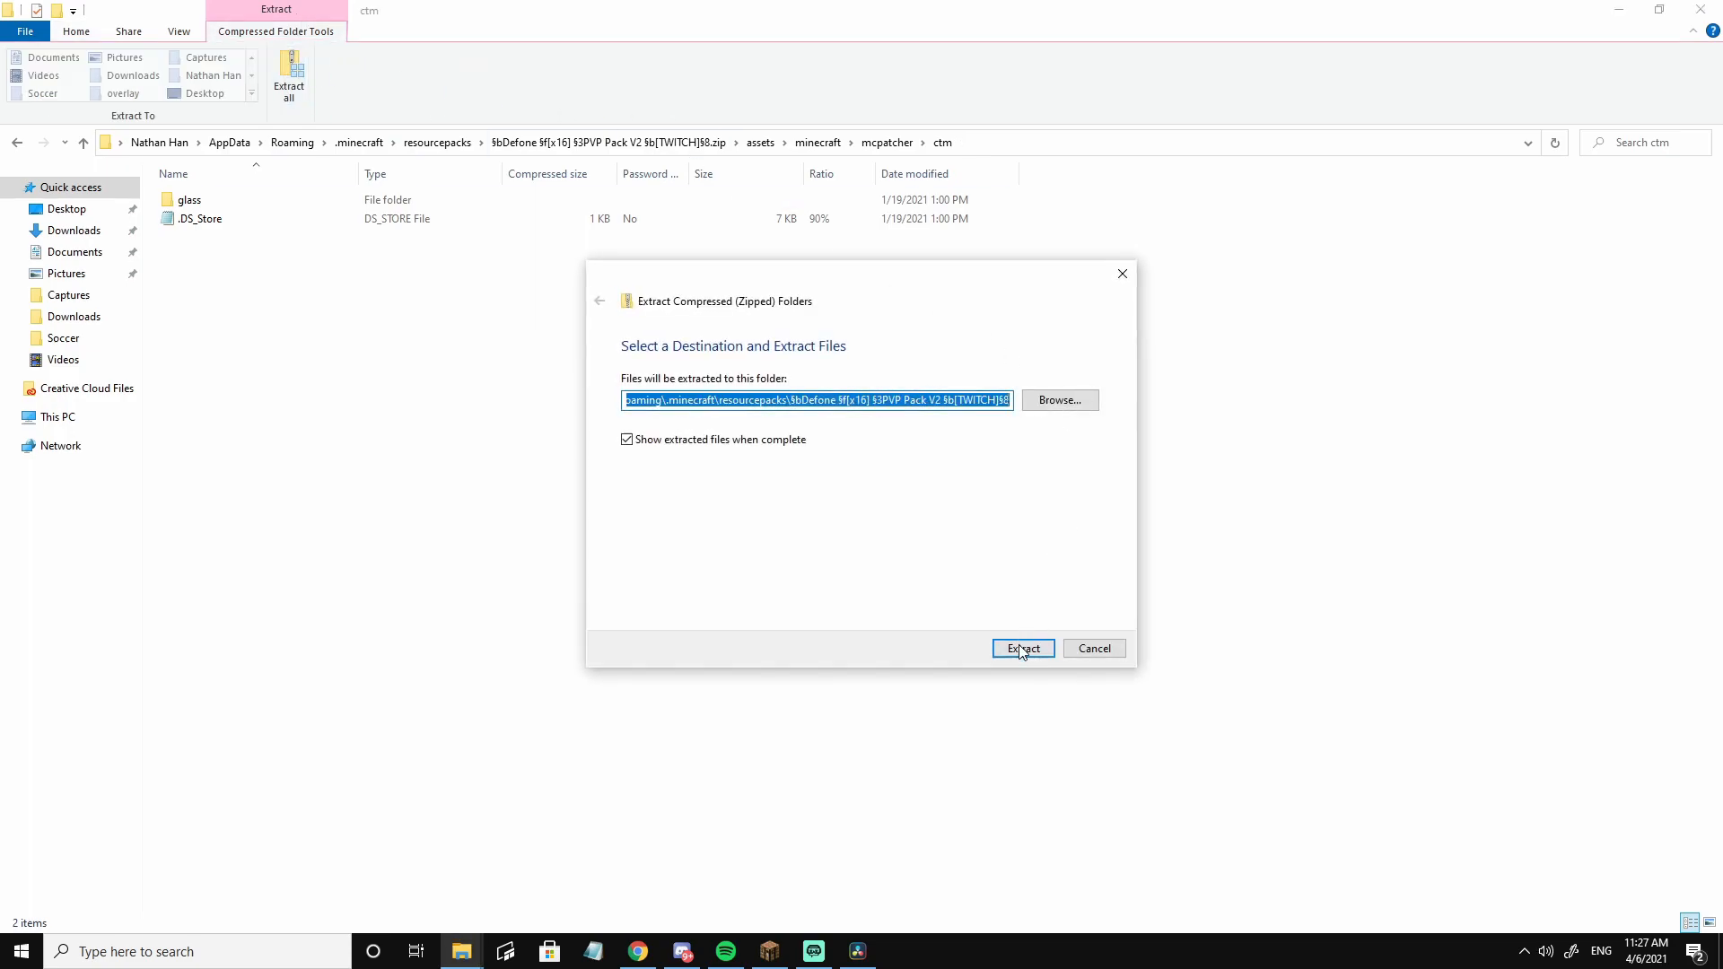
pyautogui.click(1021, 648)
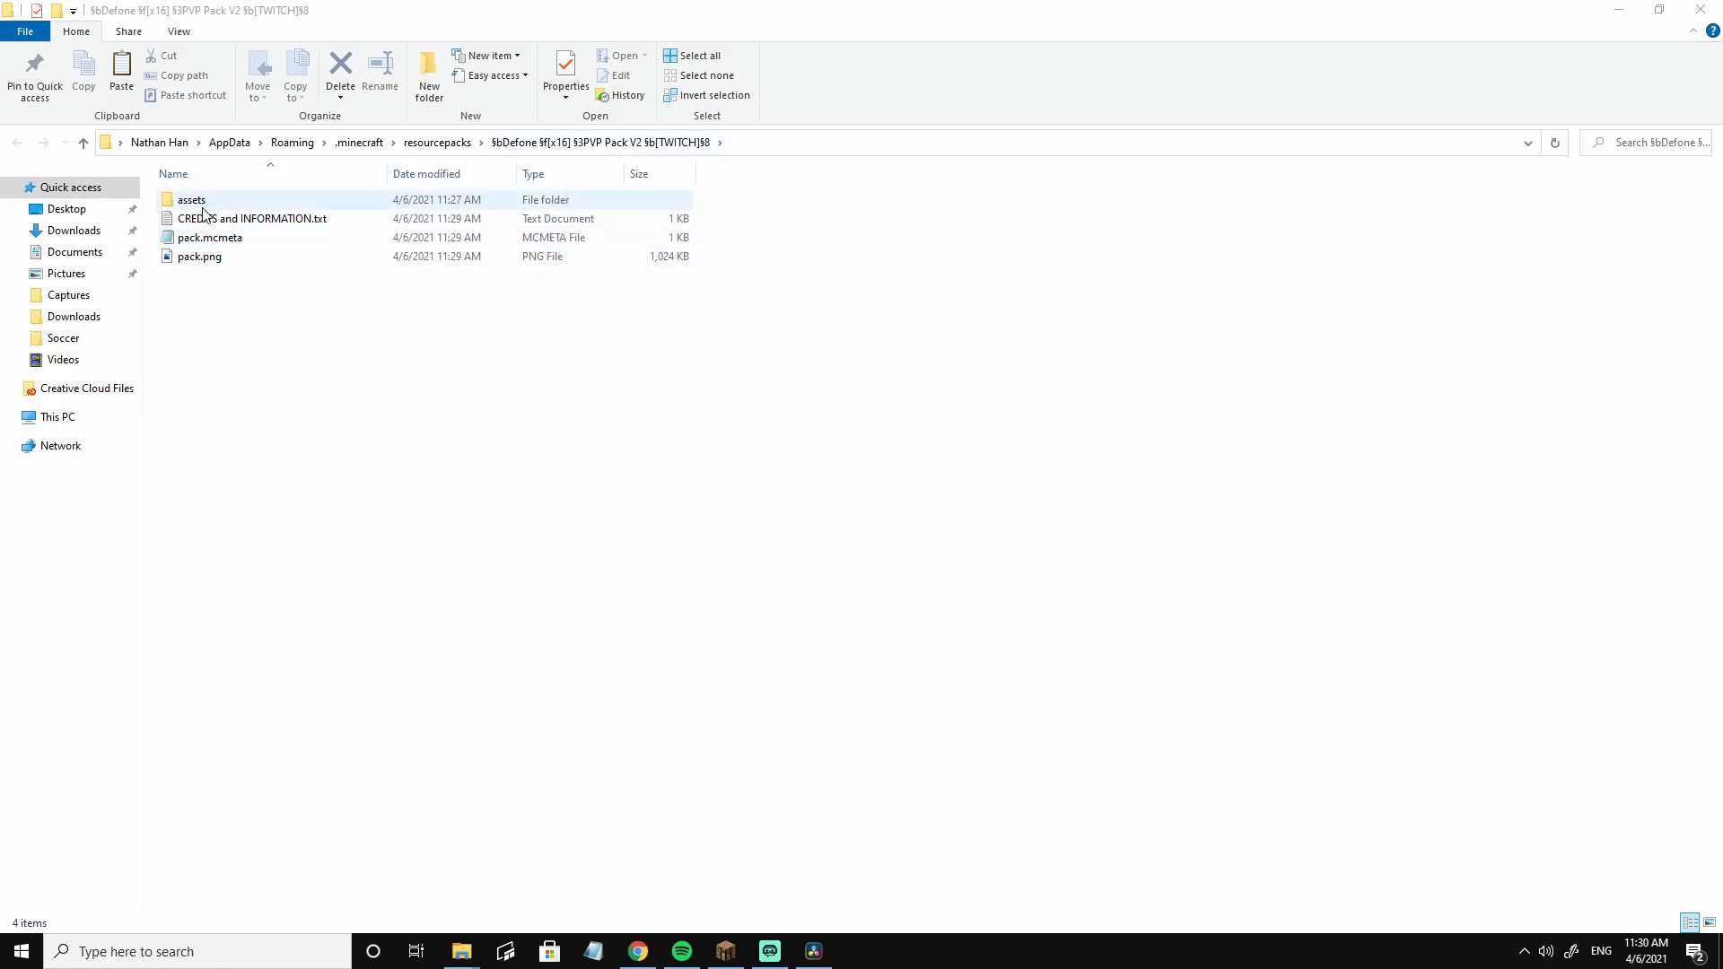
# Browse the extracted Defone pack into assets/minecraft/mcpatcher toward ctm
pyautogui.doubleClick(191, 199)
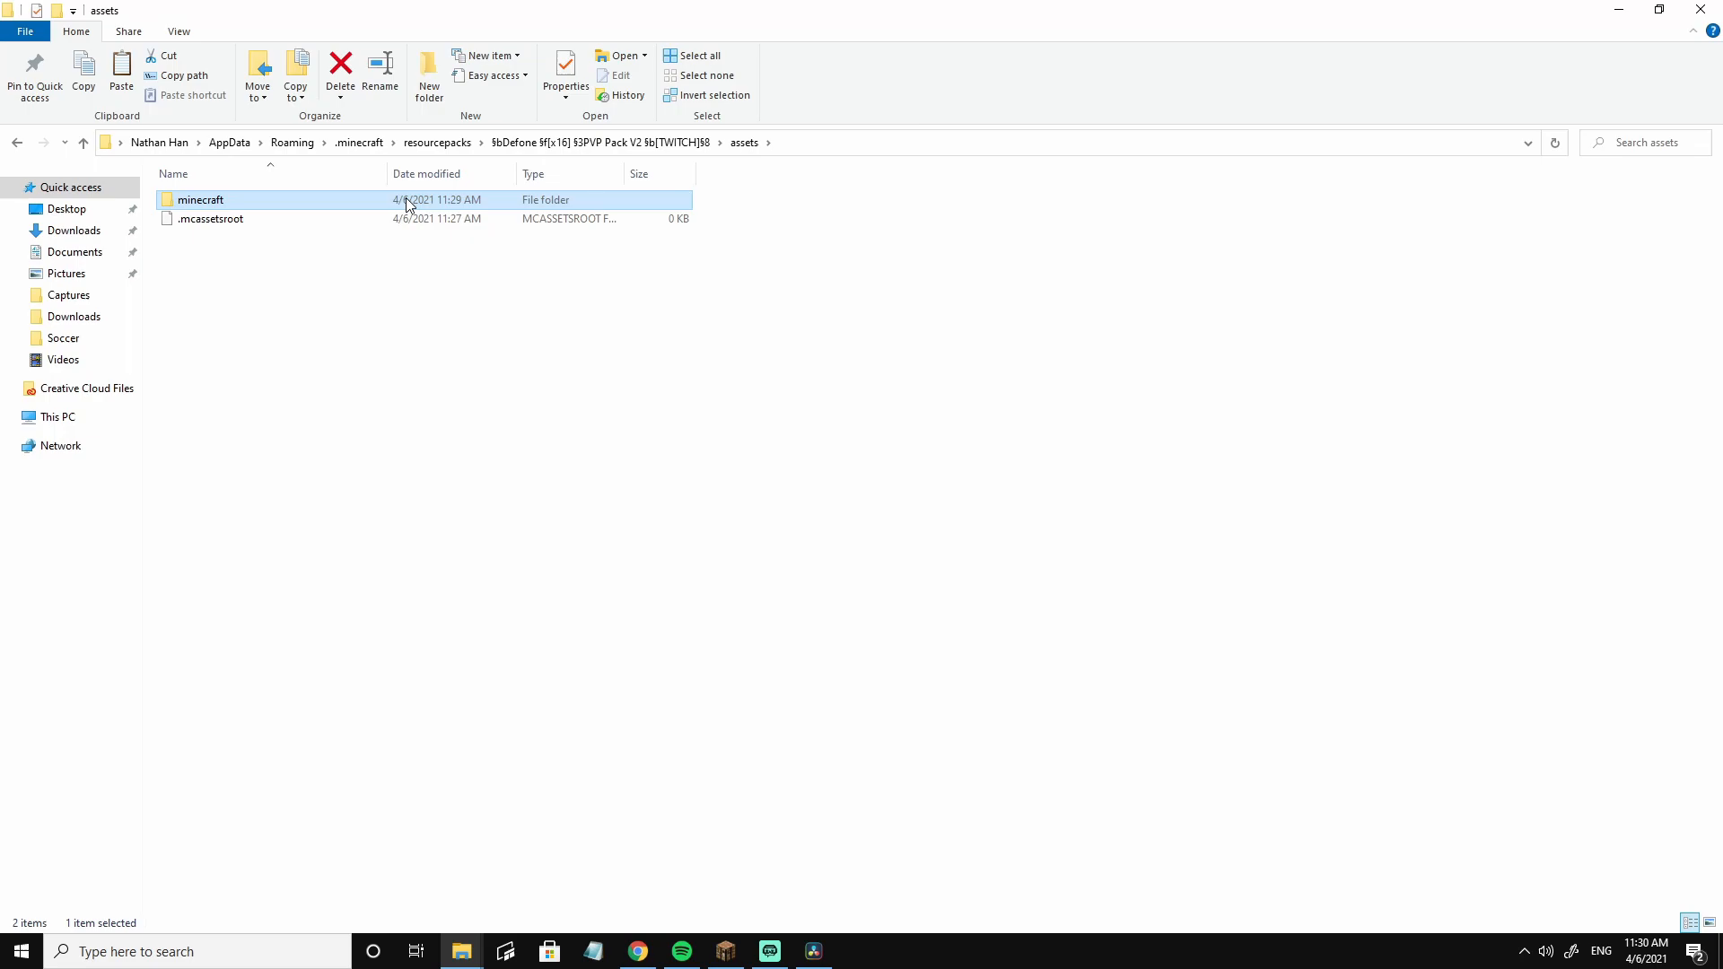
pyautogui.doubleClick(200, 199)
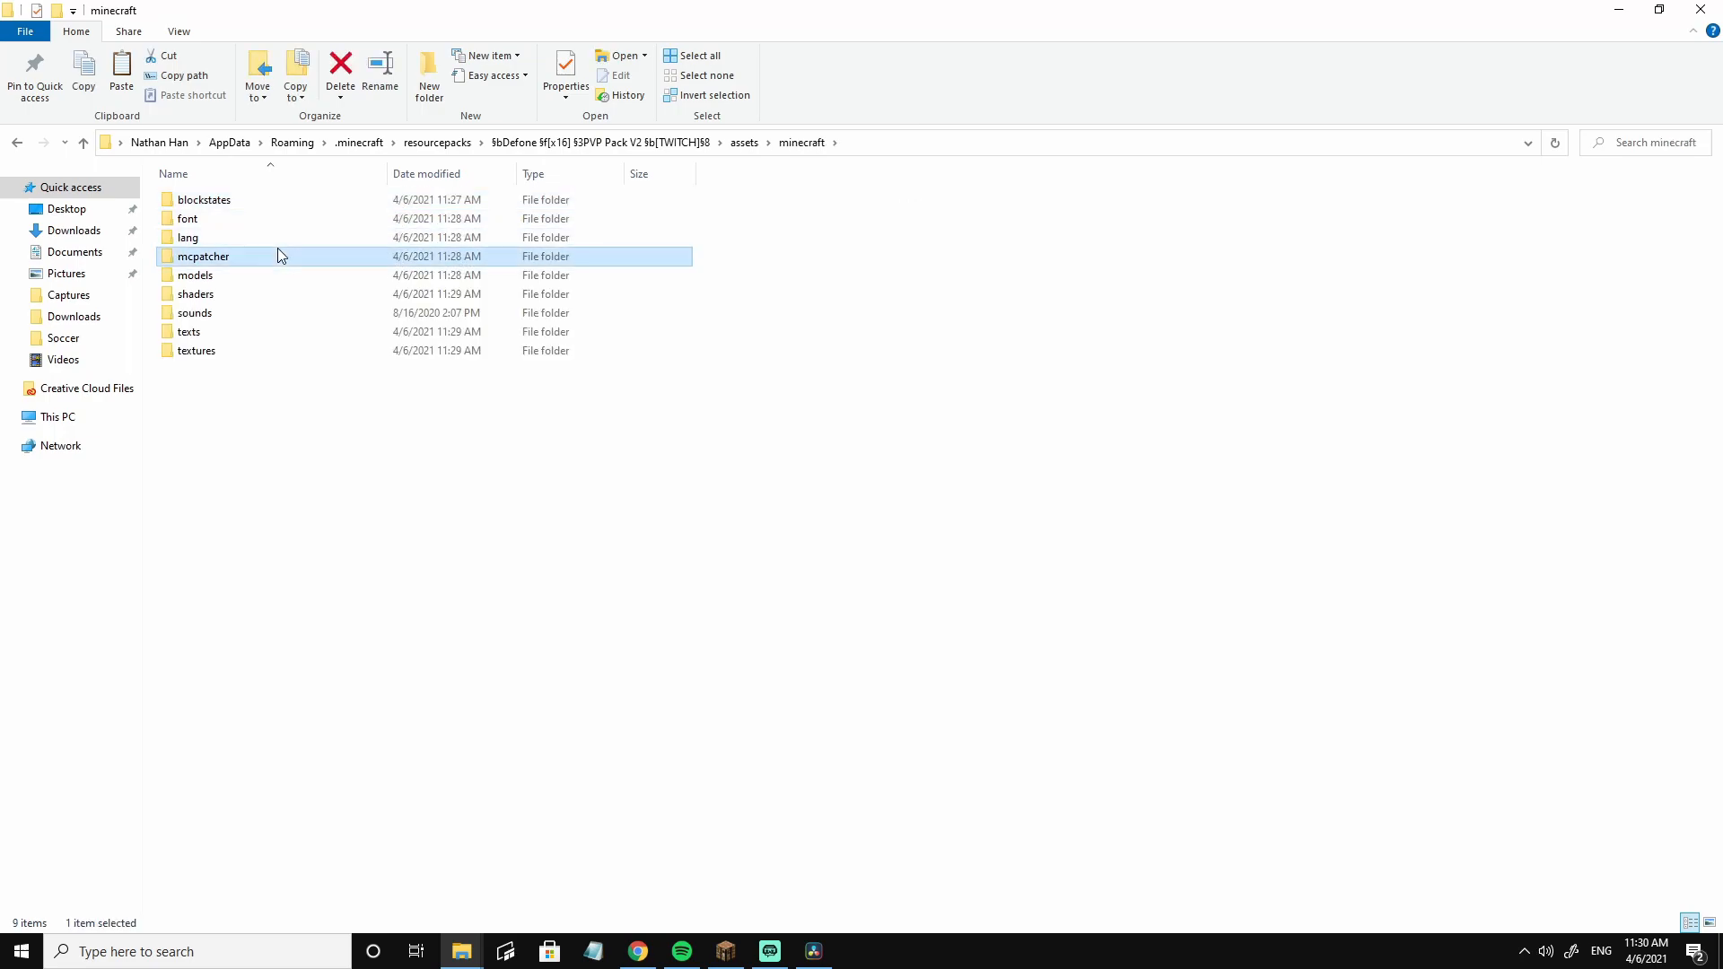
pyautogui.doubleClick(201, 255)
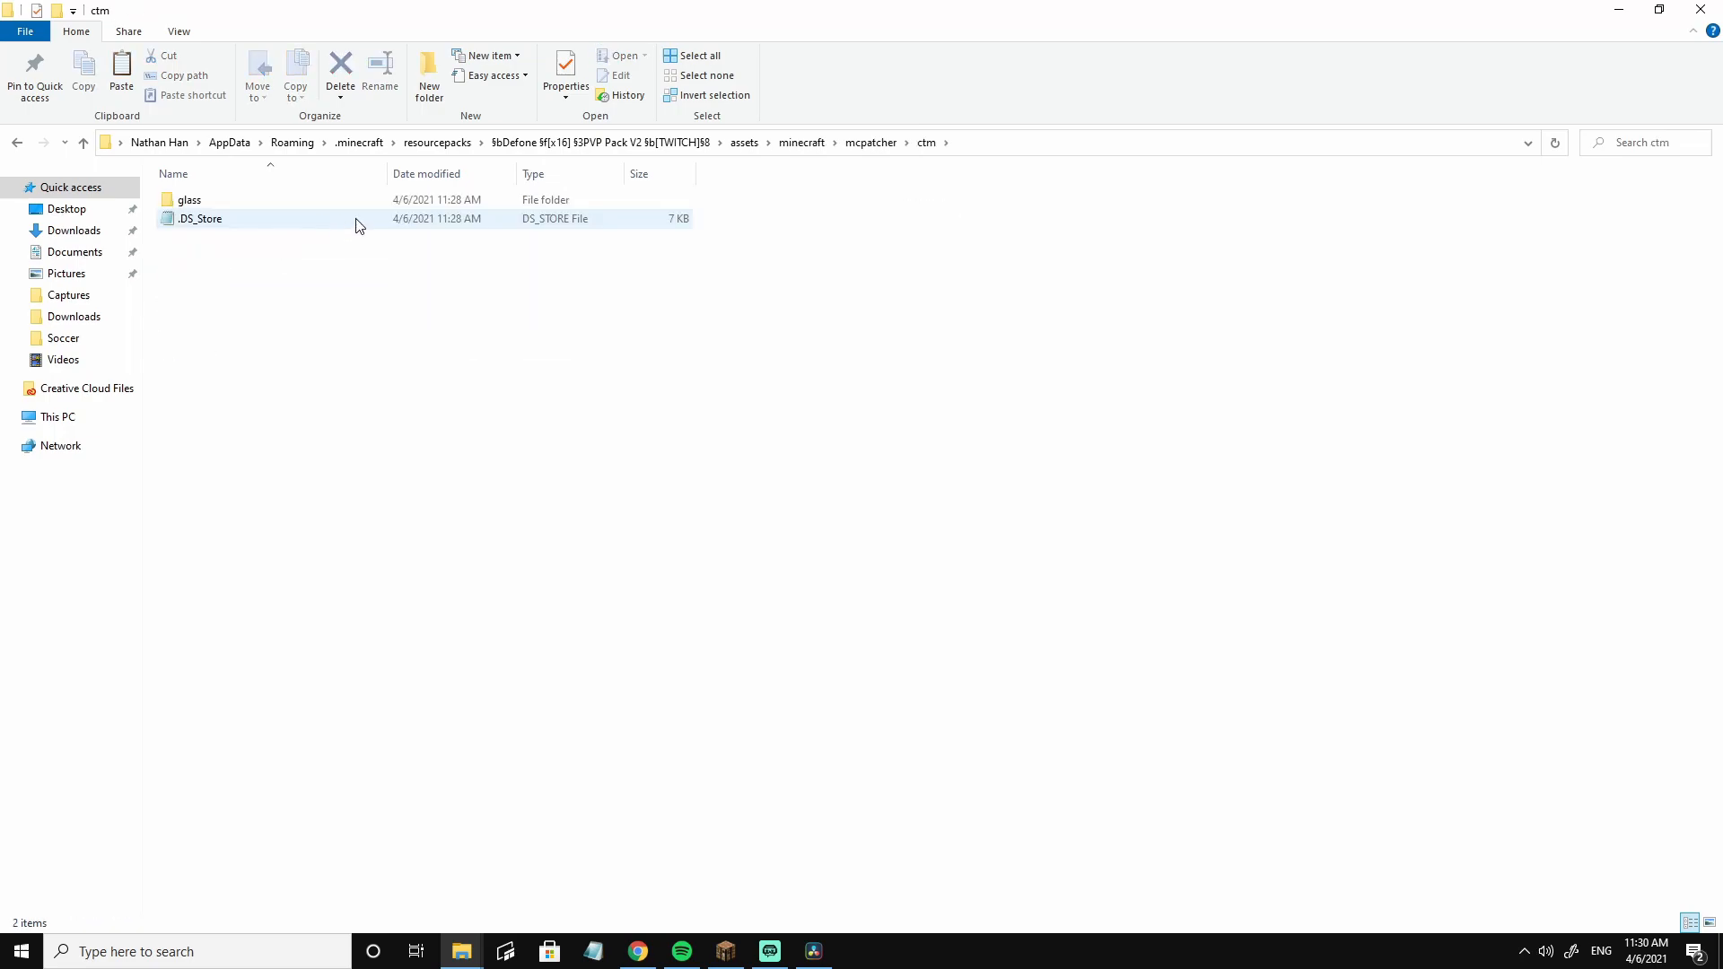
# Create a 'clay' folder in ctm and paste the 12 clay overlay files into it
pyautogui.click(428, 71)
pyautogui.write('cla')
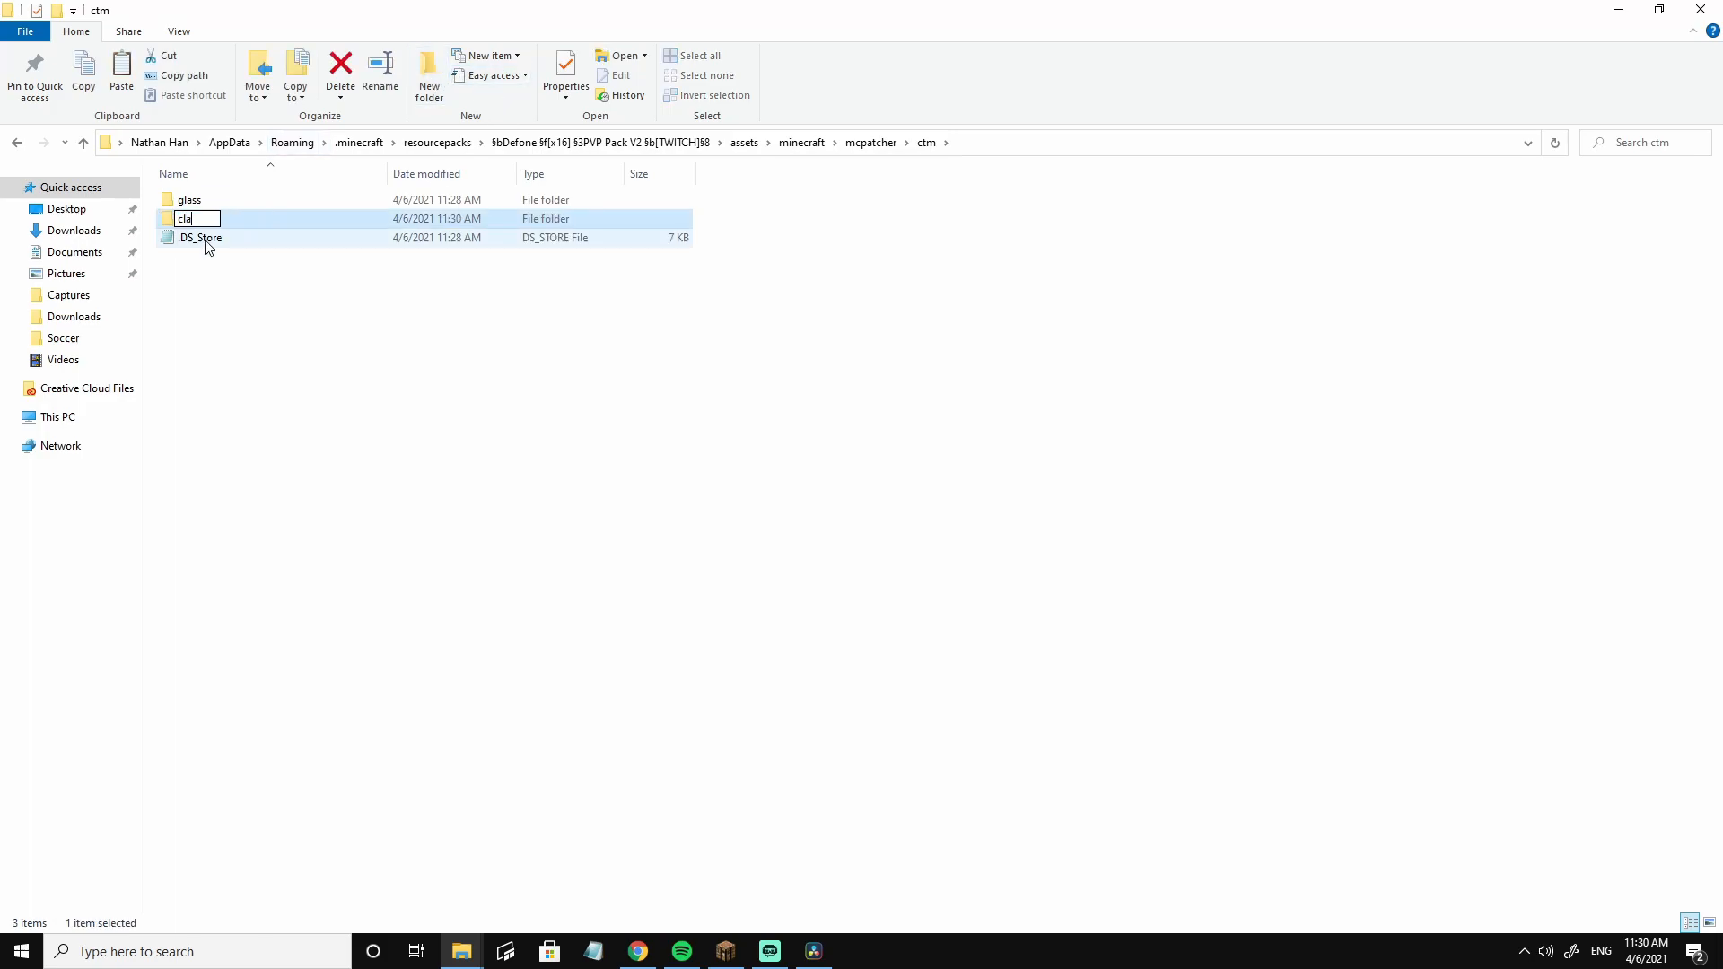
pyautogui.press('Return')
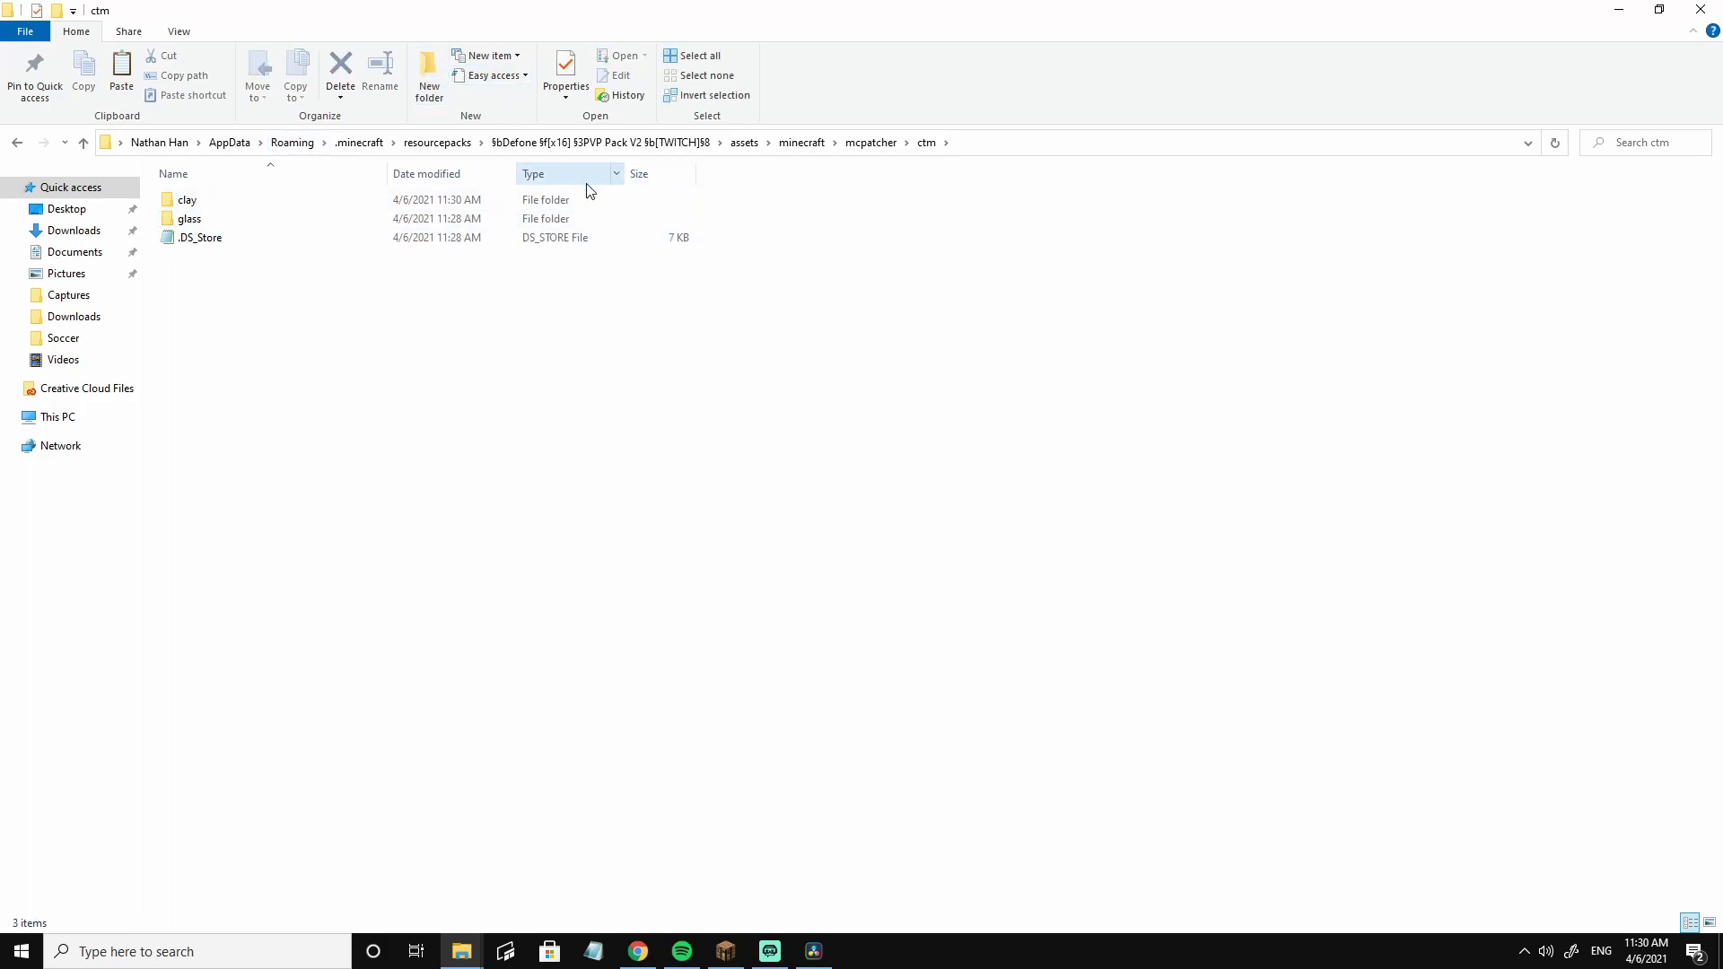
pyautogui.moveTo(838, 236)
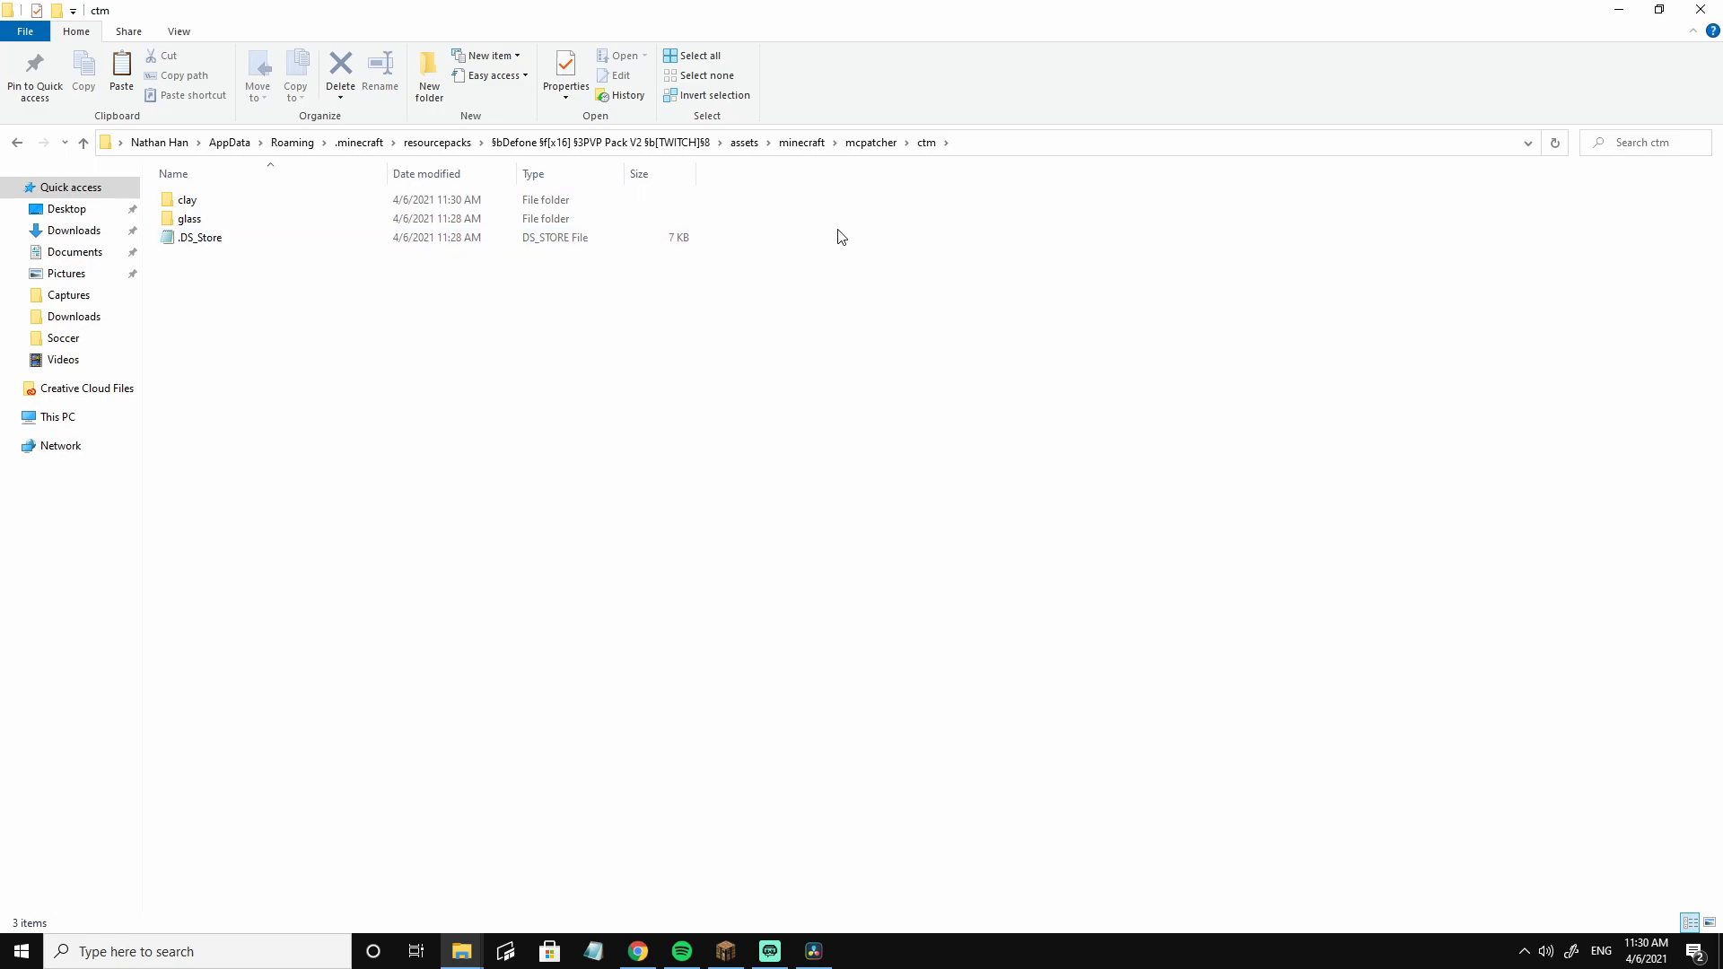
pyautogui.doubleClick(187, 199)
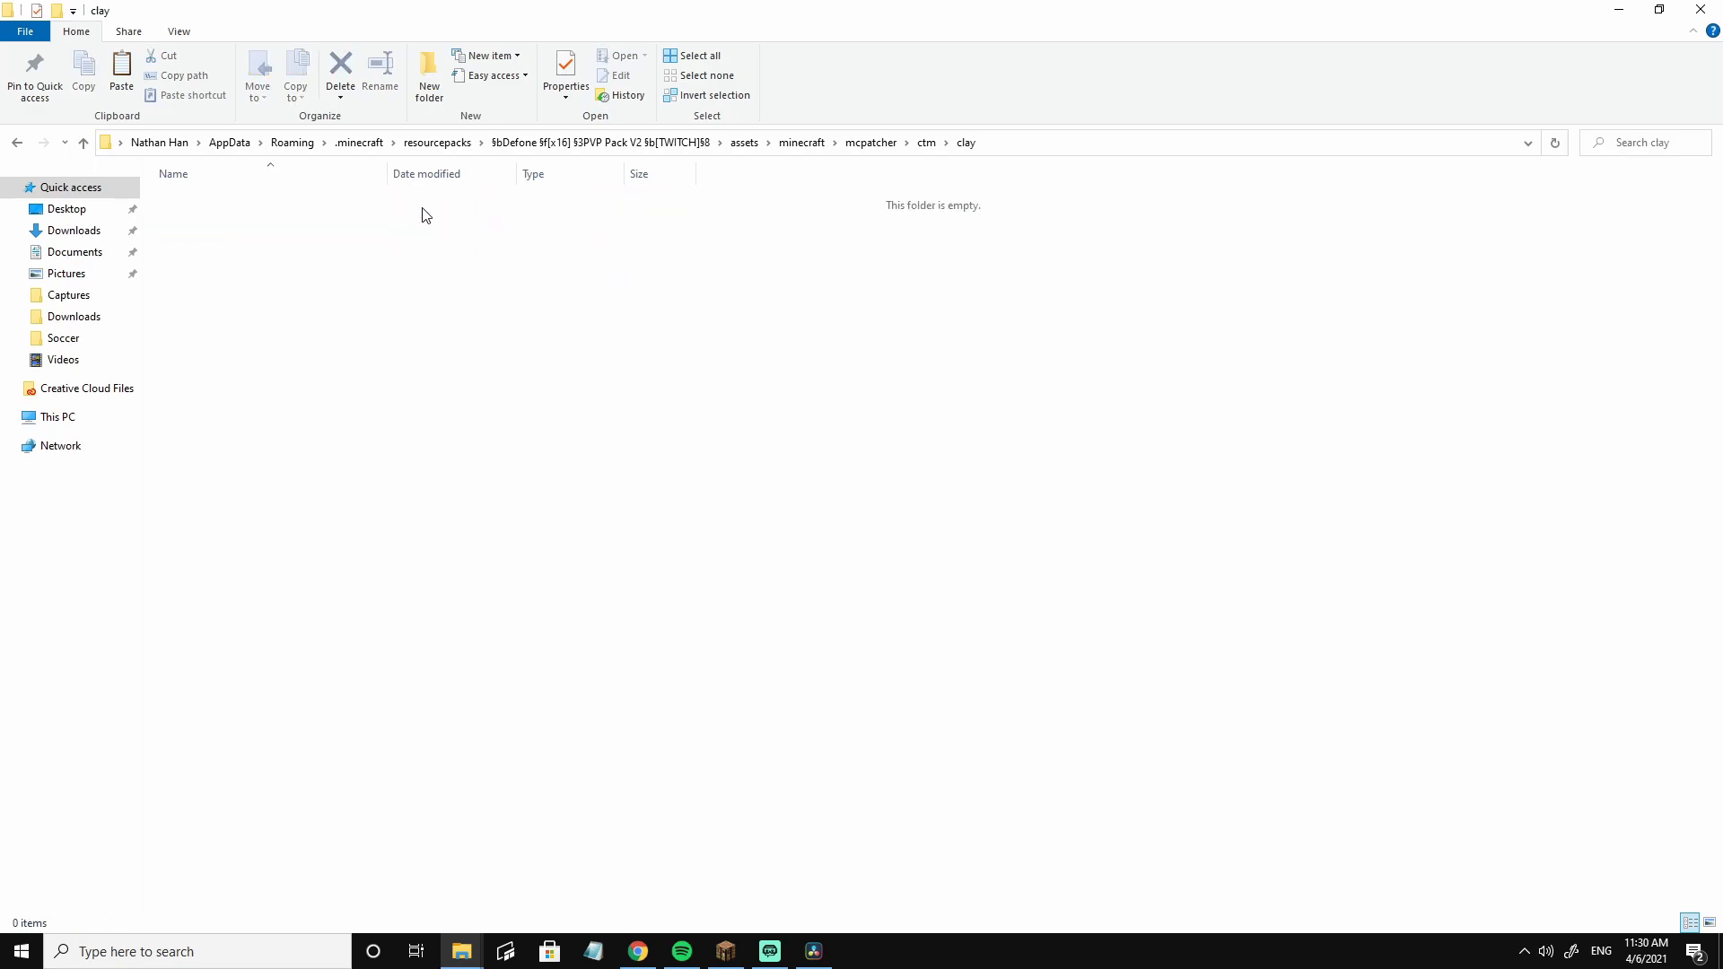
pyautogui.click(445, 173)
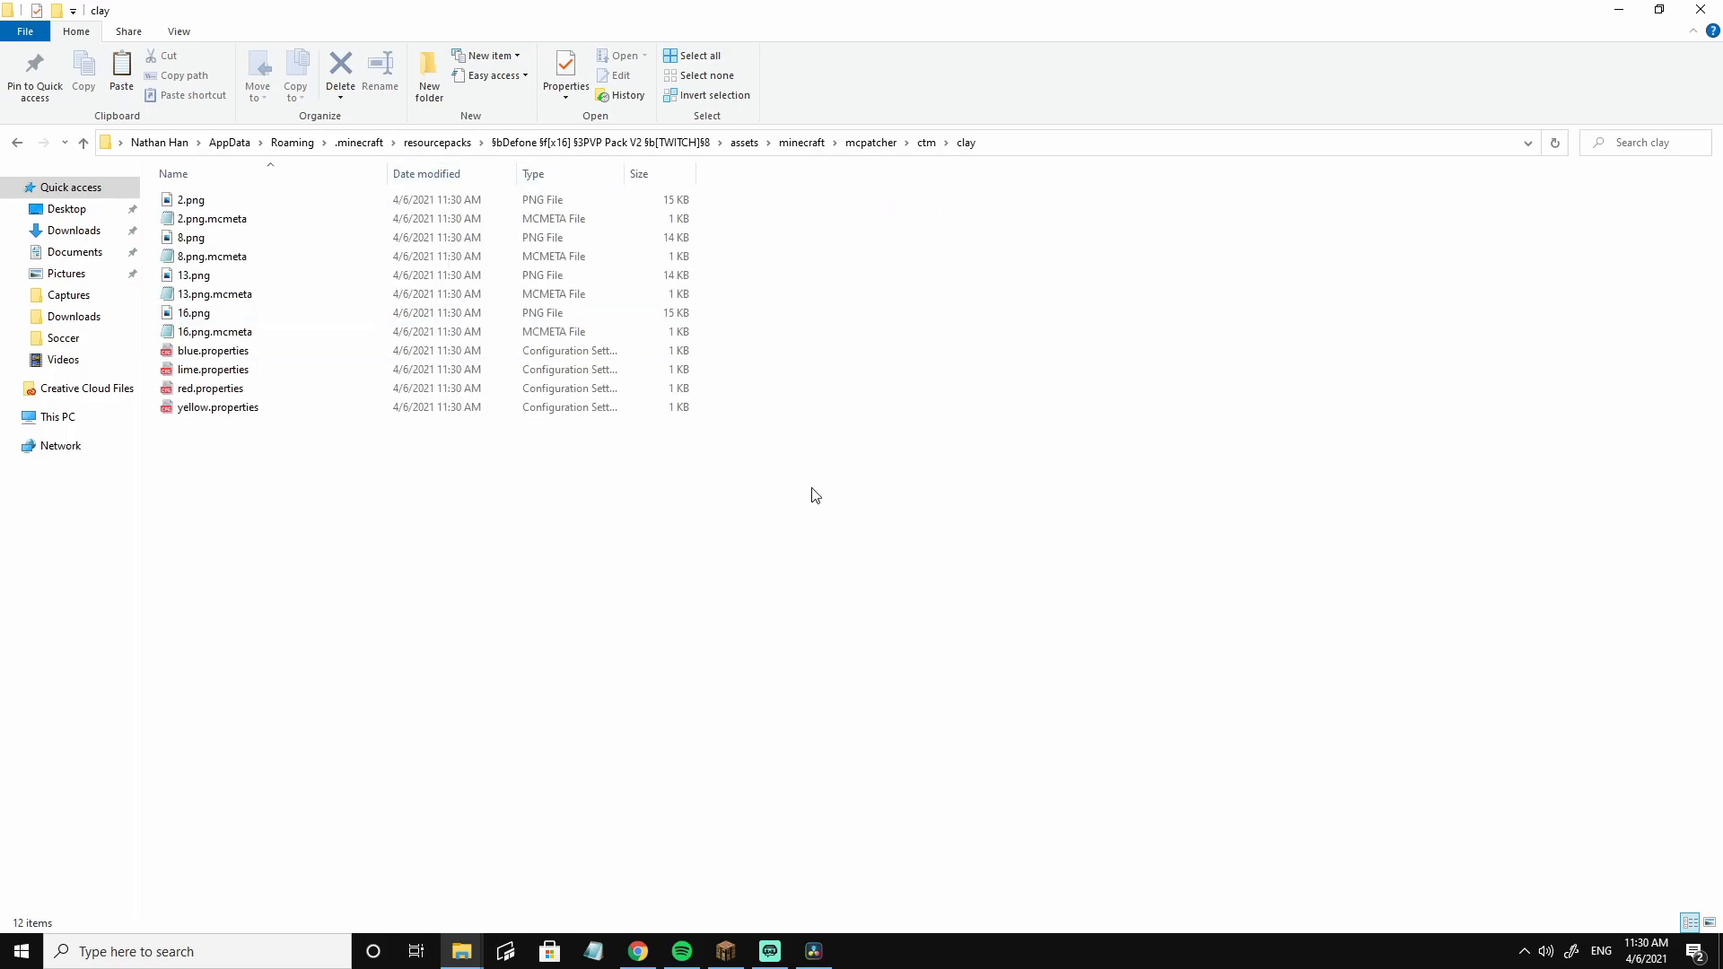
pyautogui.moveTo(621, 274)
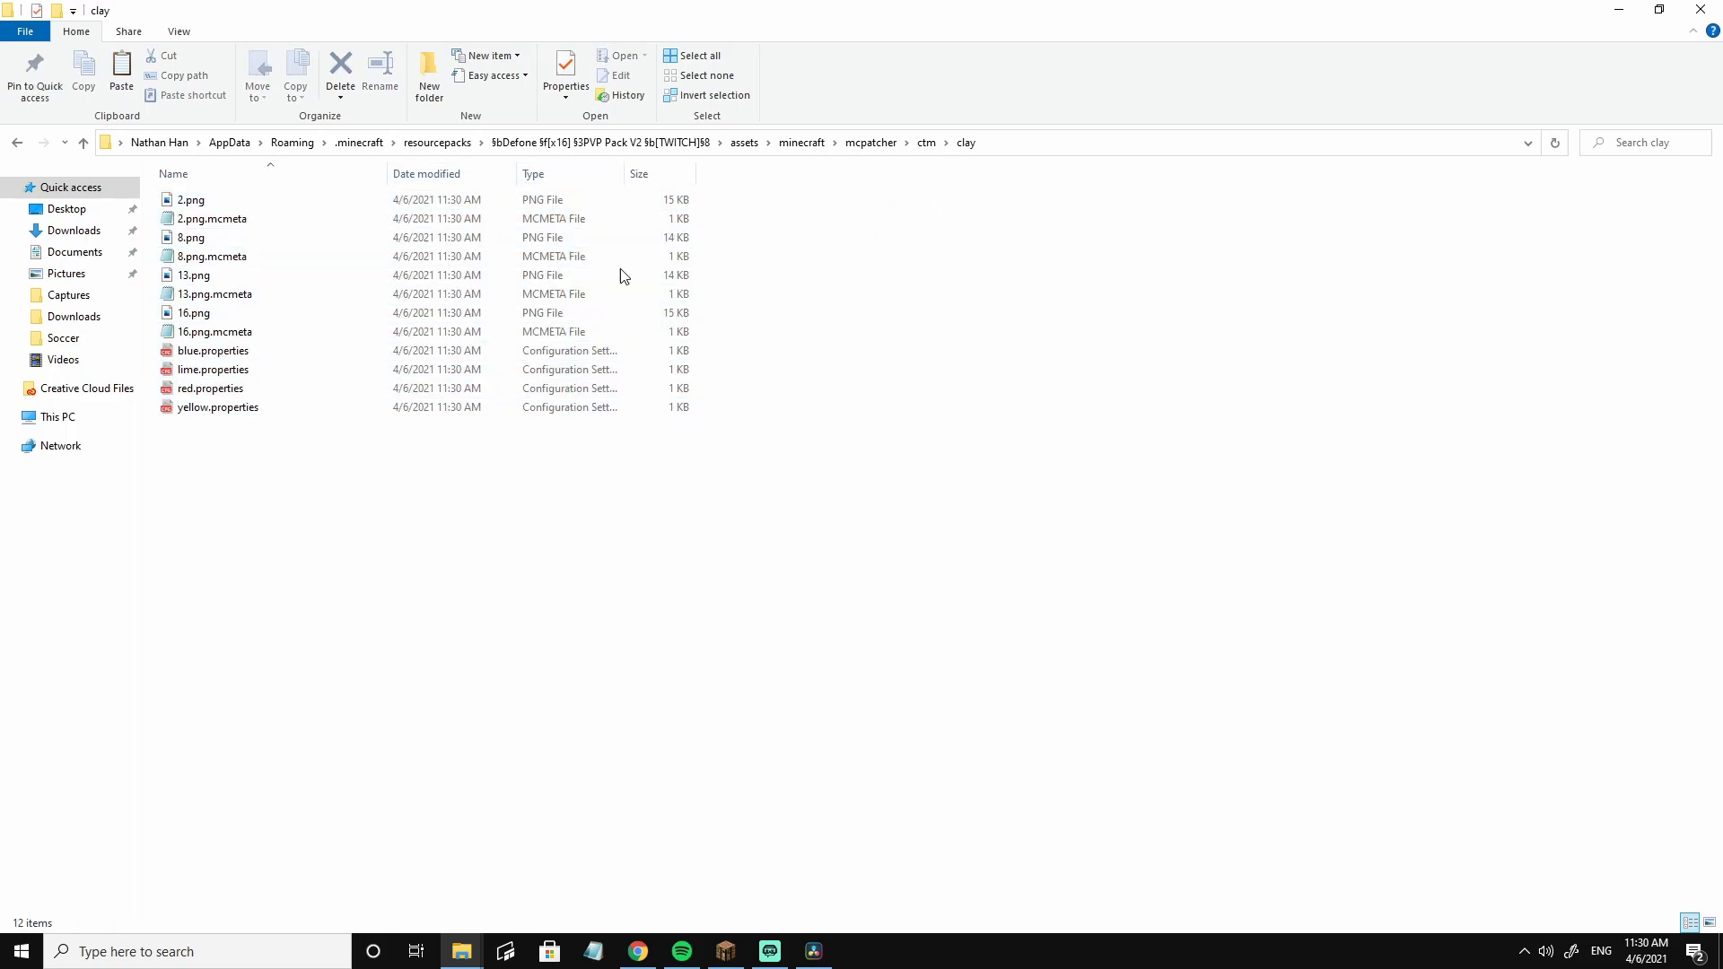
pyautogui.moveTo(714, 409)
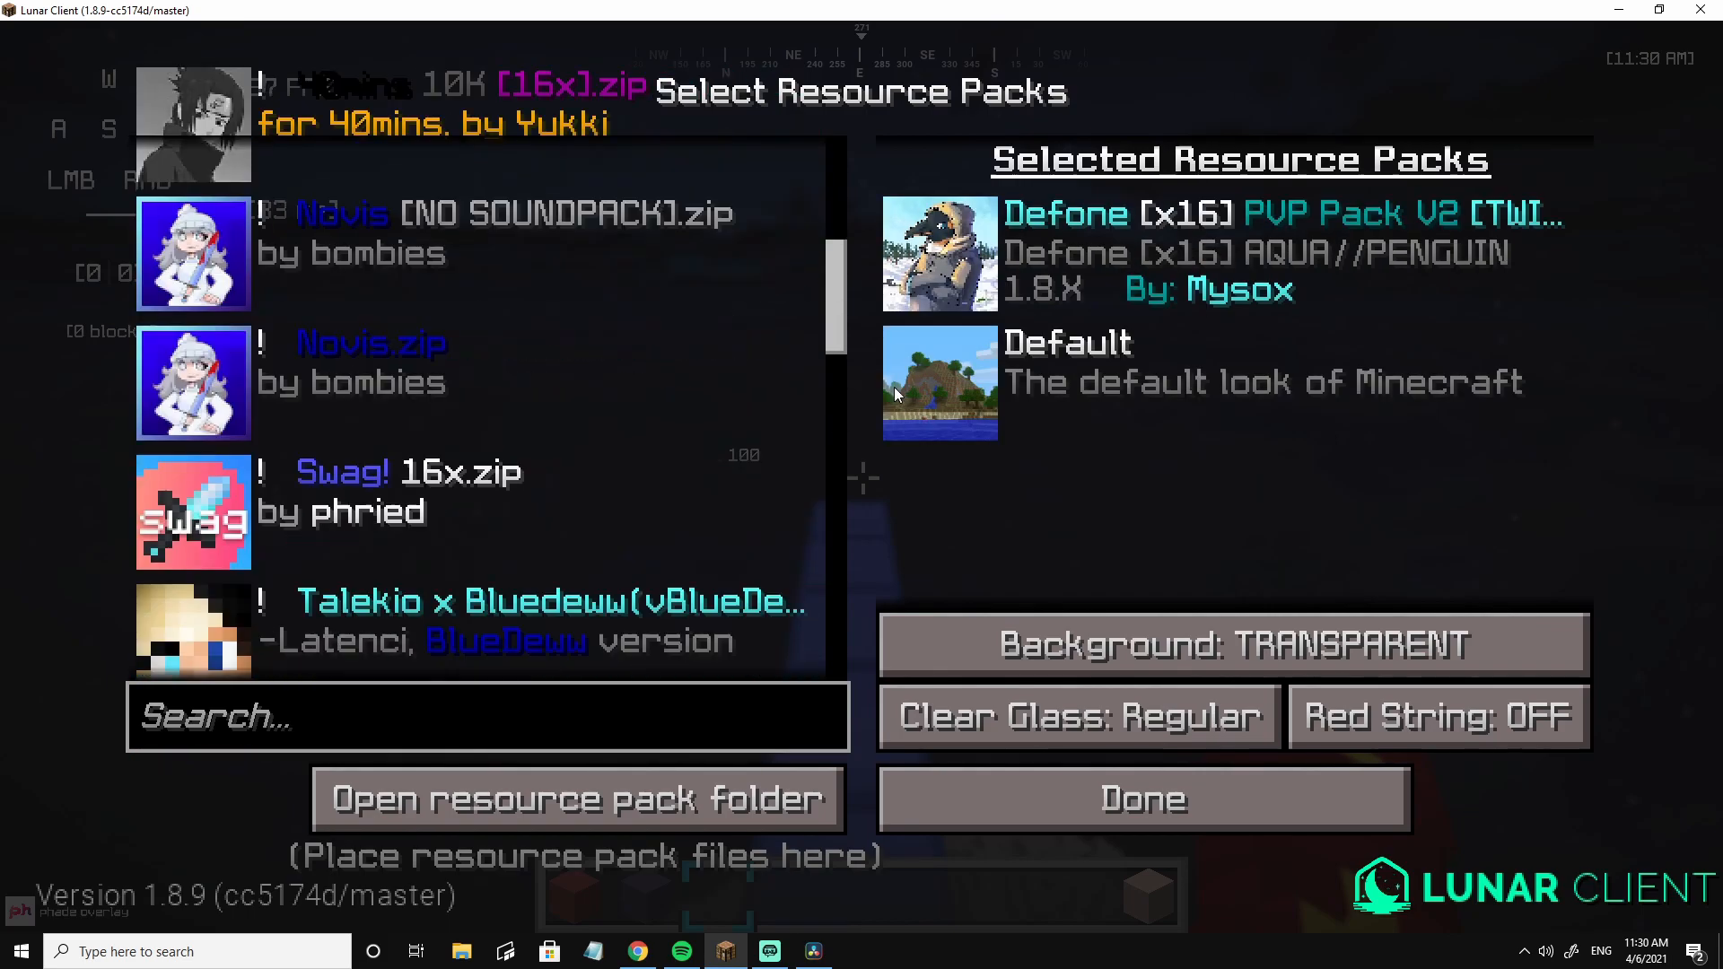
pyautogui.scroll(3)
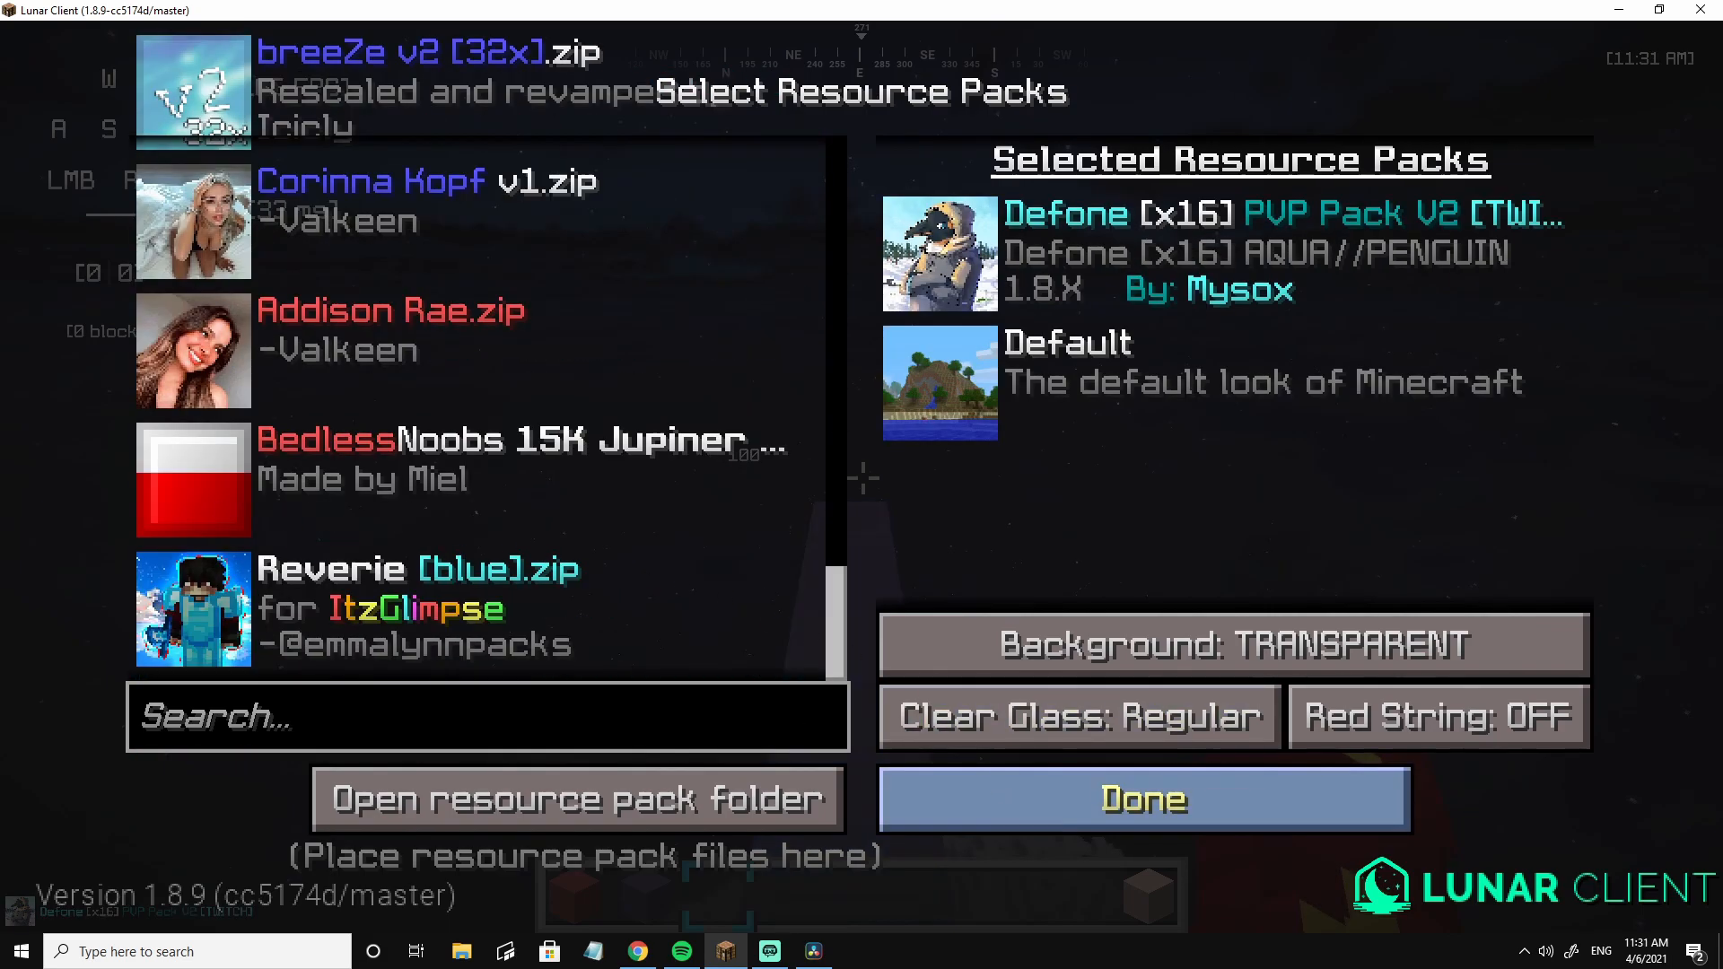
pyautogui.moveTo(1615, 64)
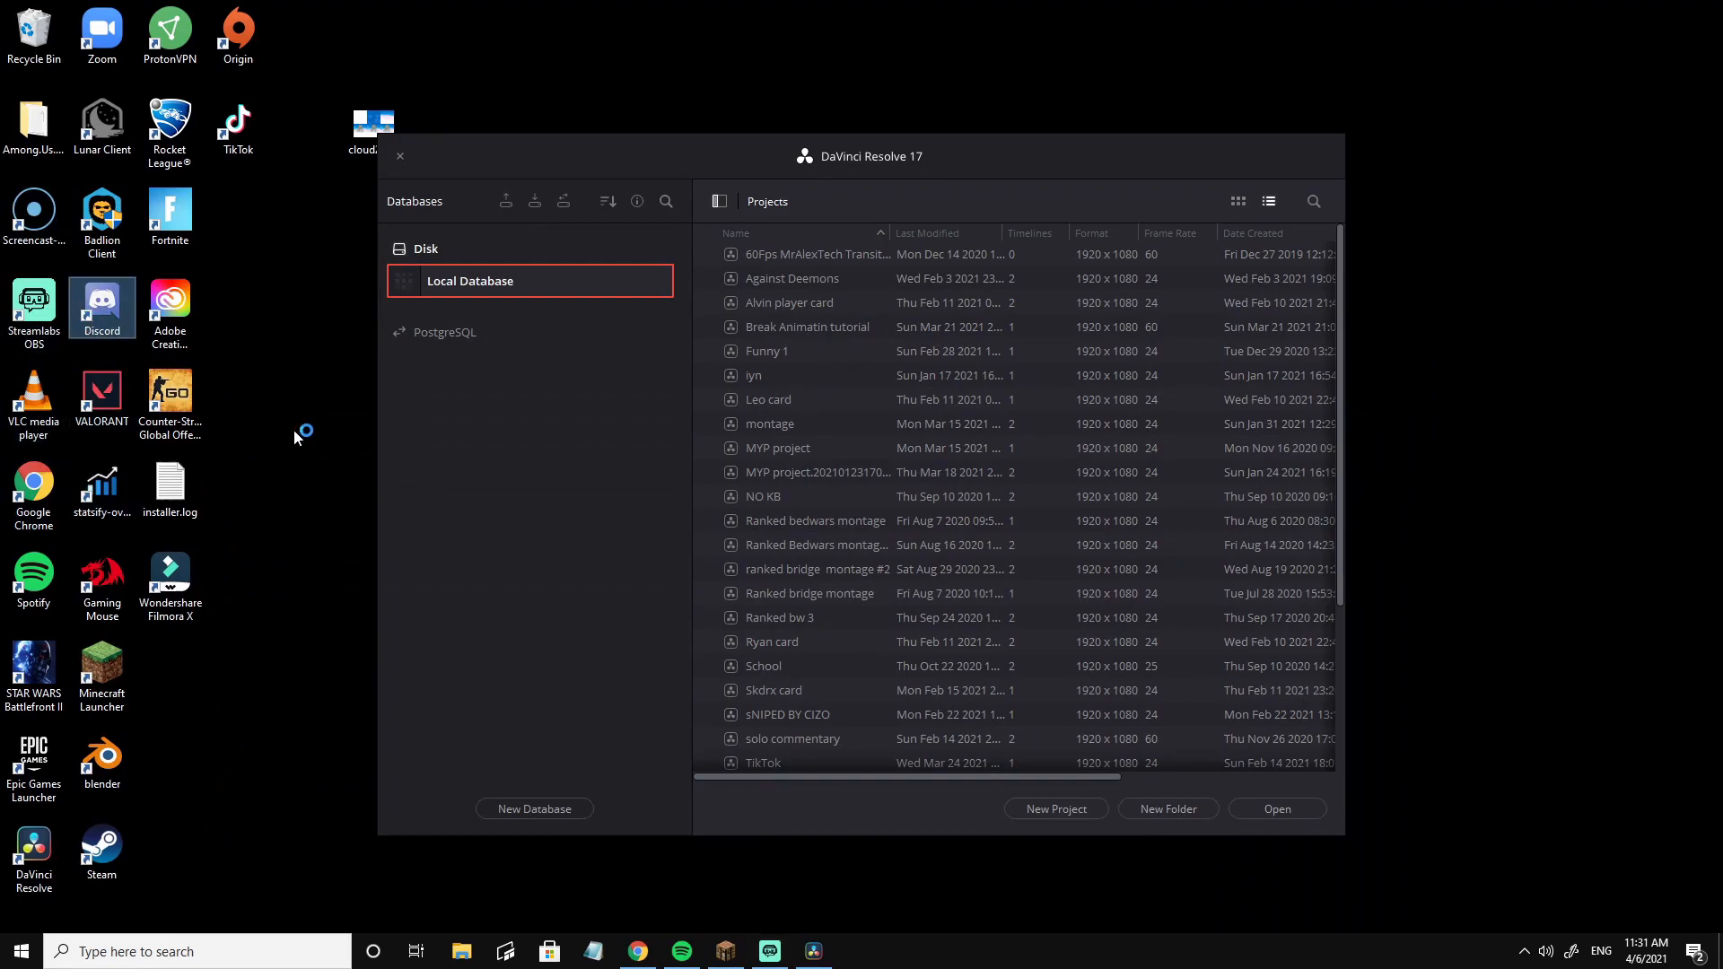
pyautogui.click(723, 950)
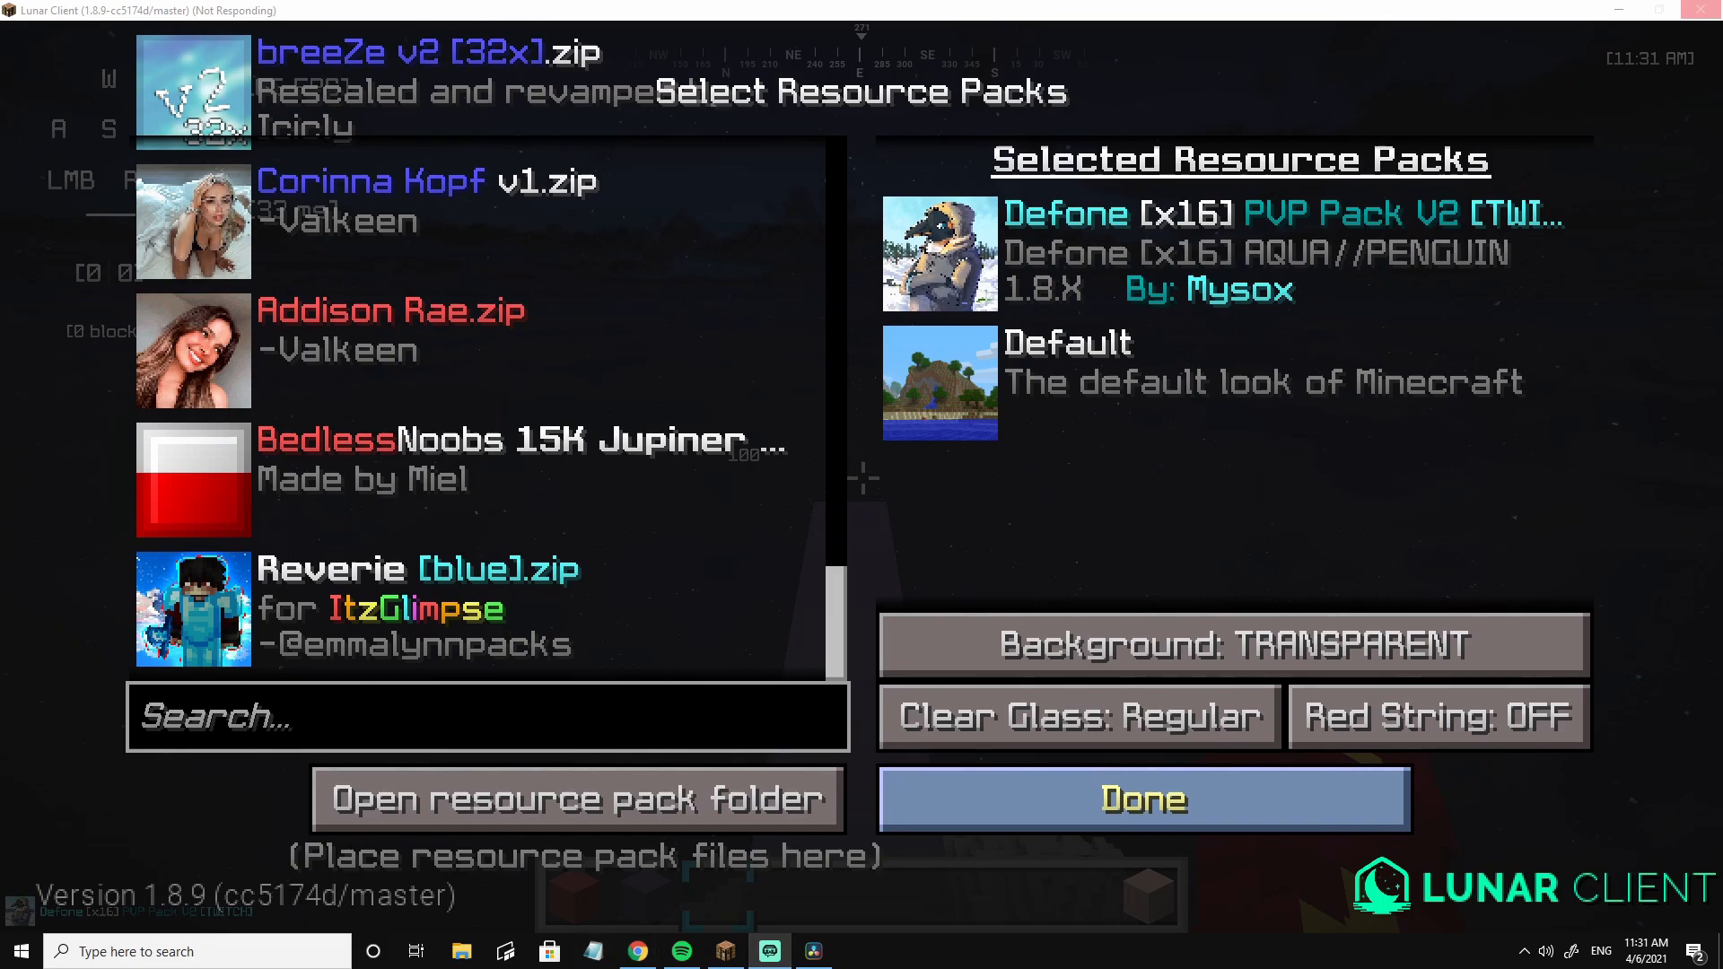
# Reopen Resource Packs, scroll the available packs, and return to the game with modified Defone
pyautogui.click(1140, 798)
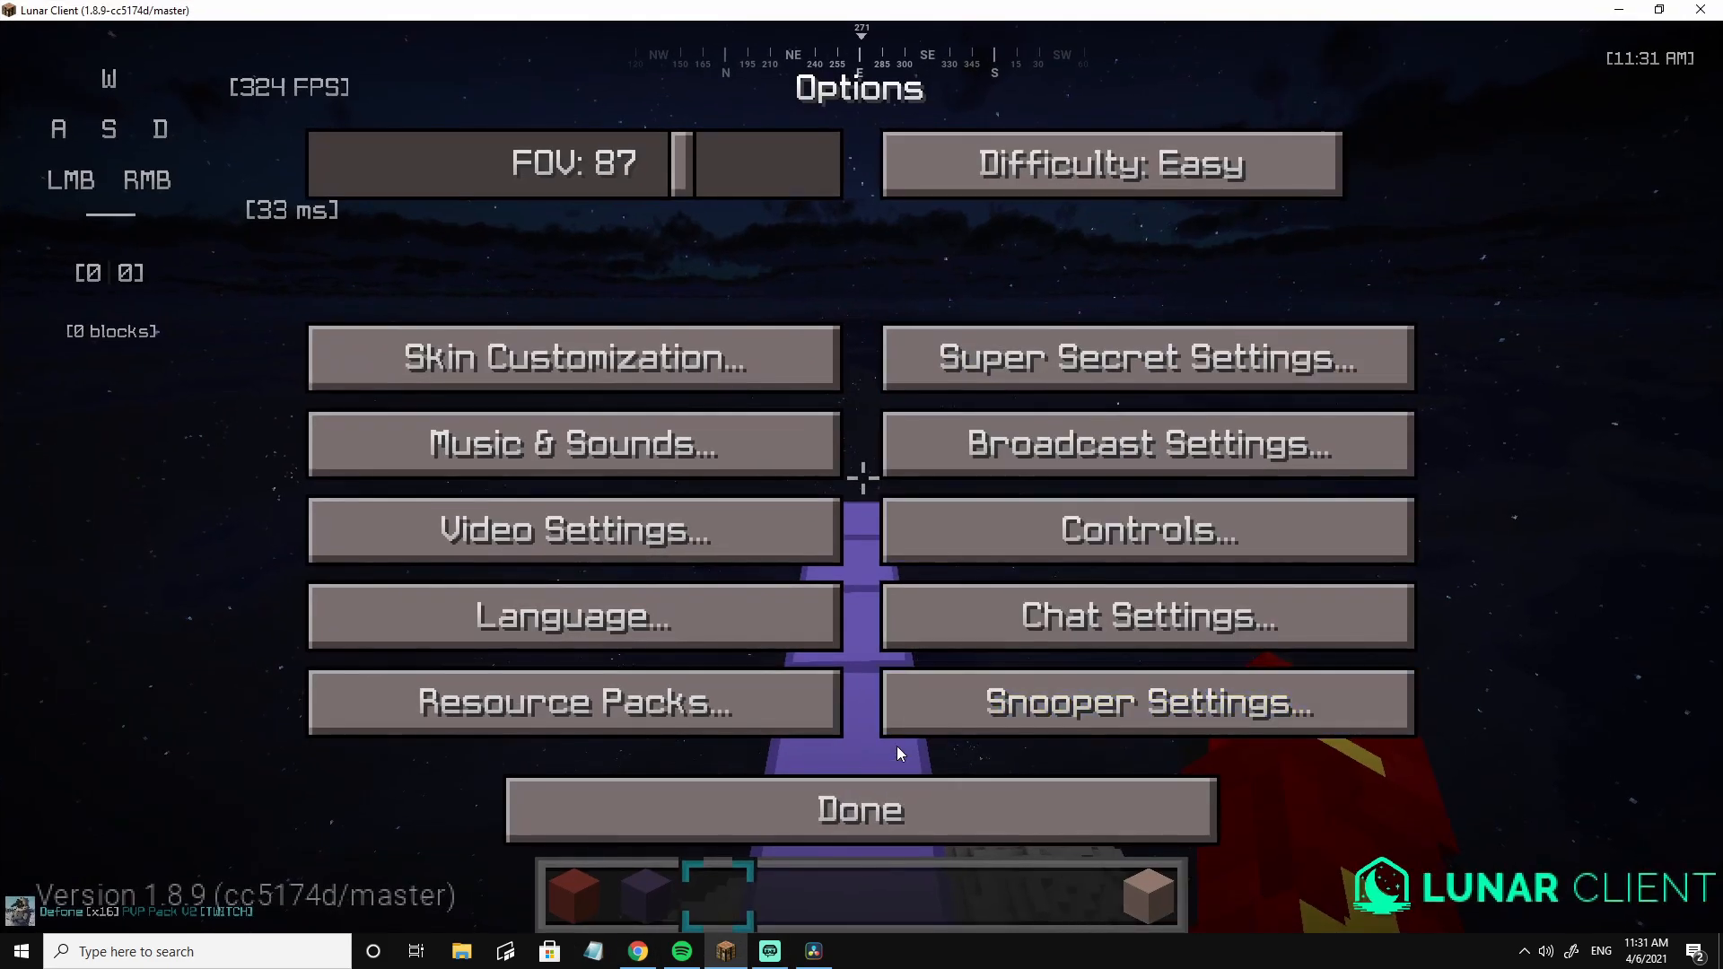
pyautogui.click(860, 808)
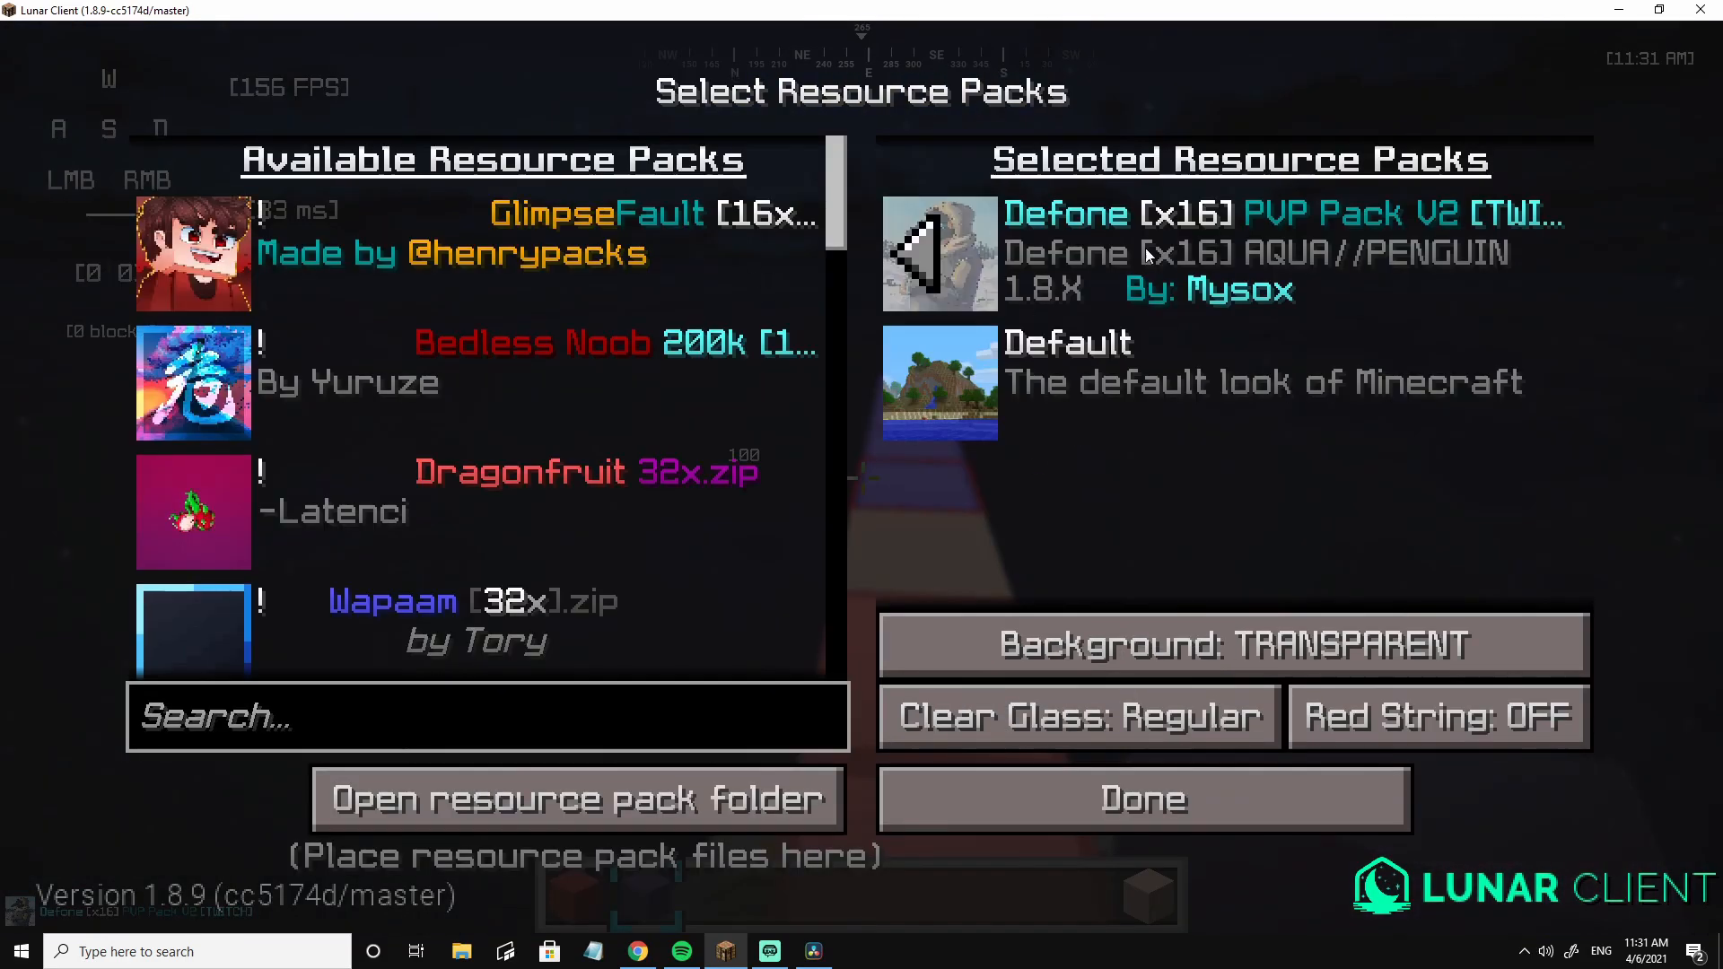
pyautogui.click(1141, 798)
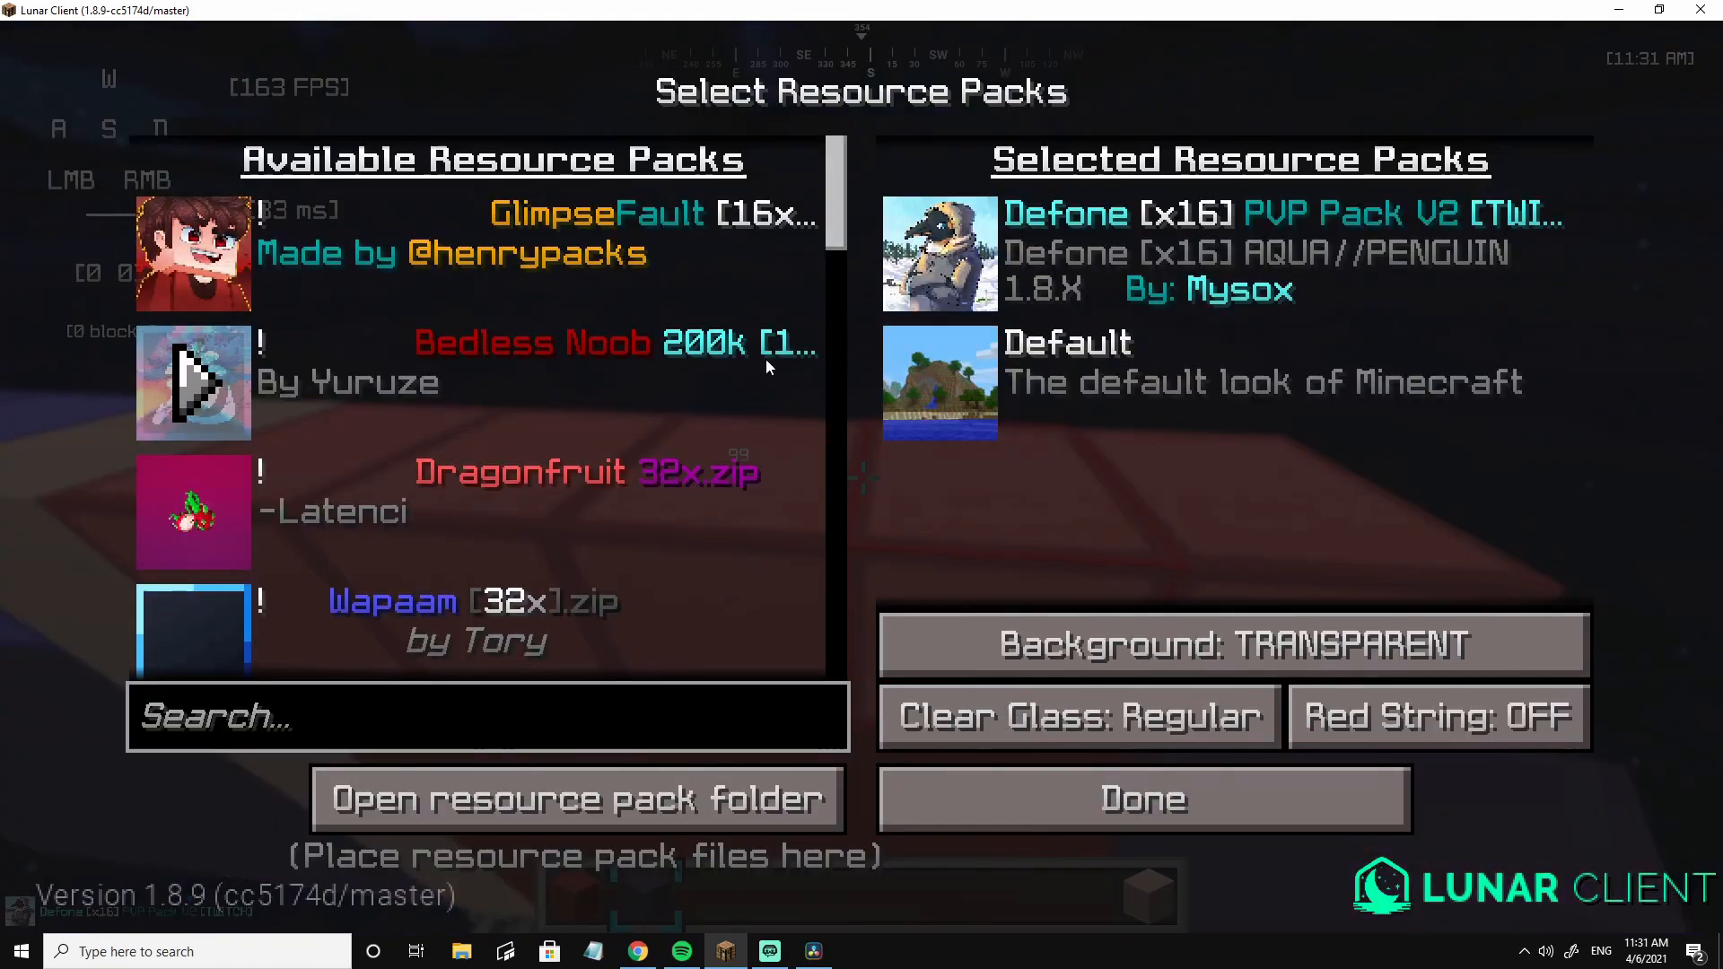
pyautogui.scroll(-3)
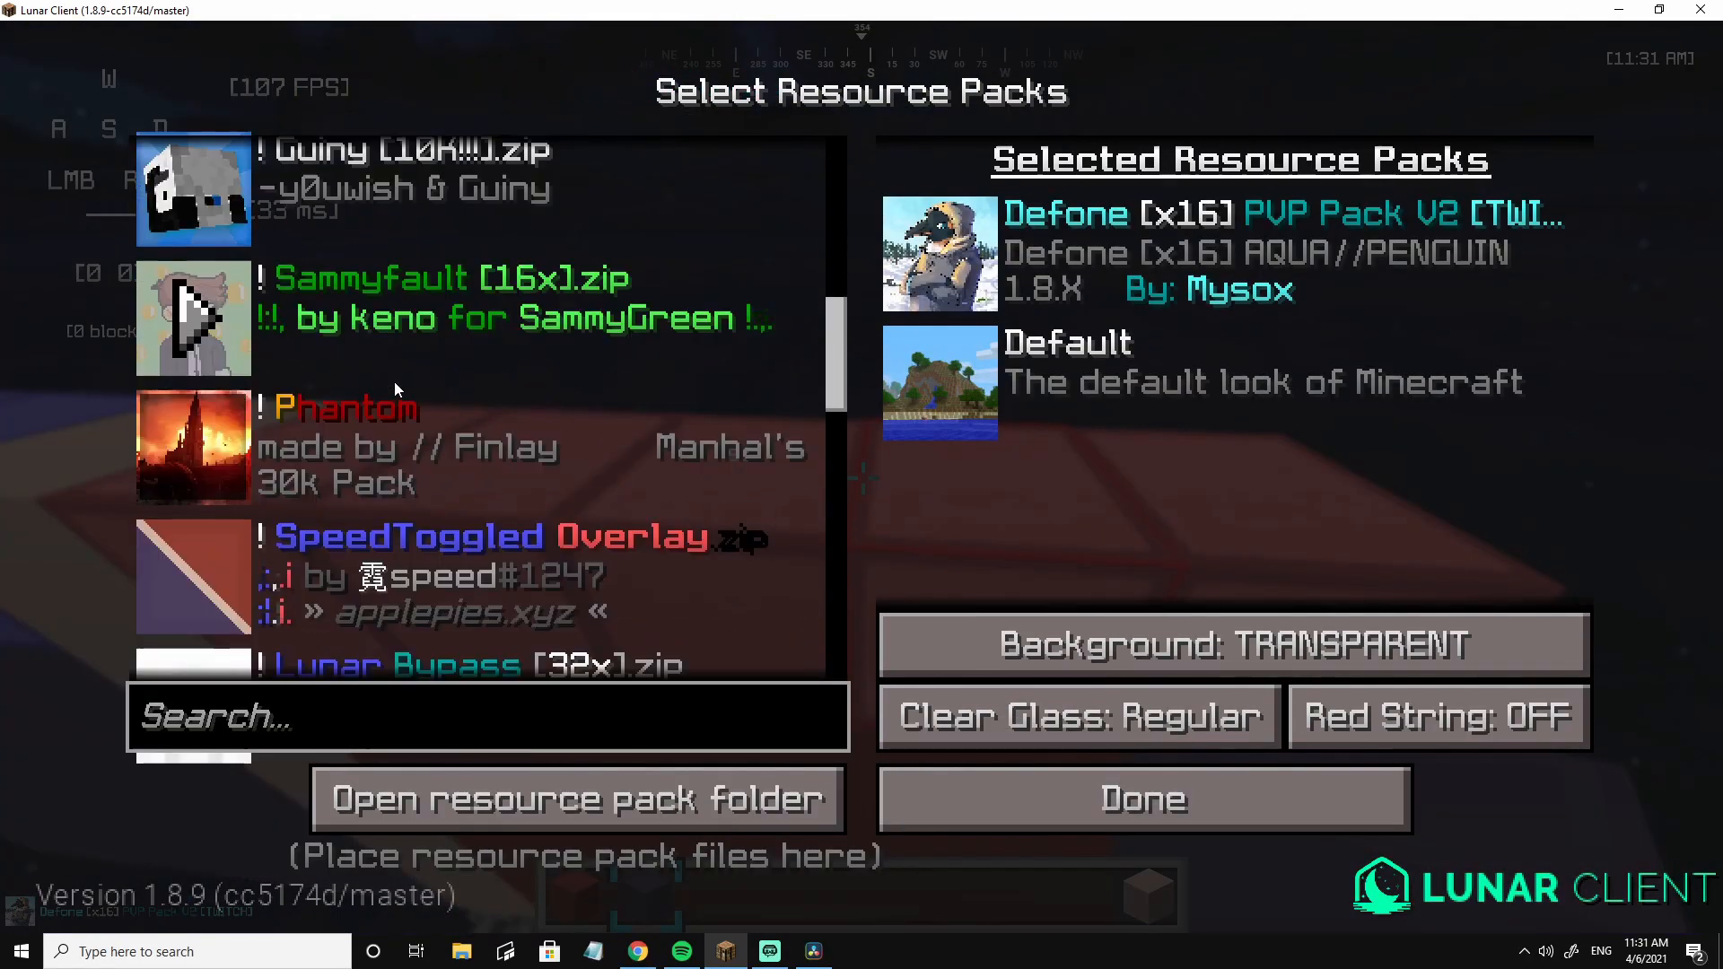
pyautogui.scroll(-3)
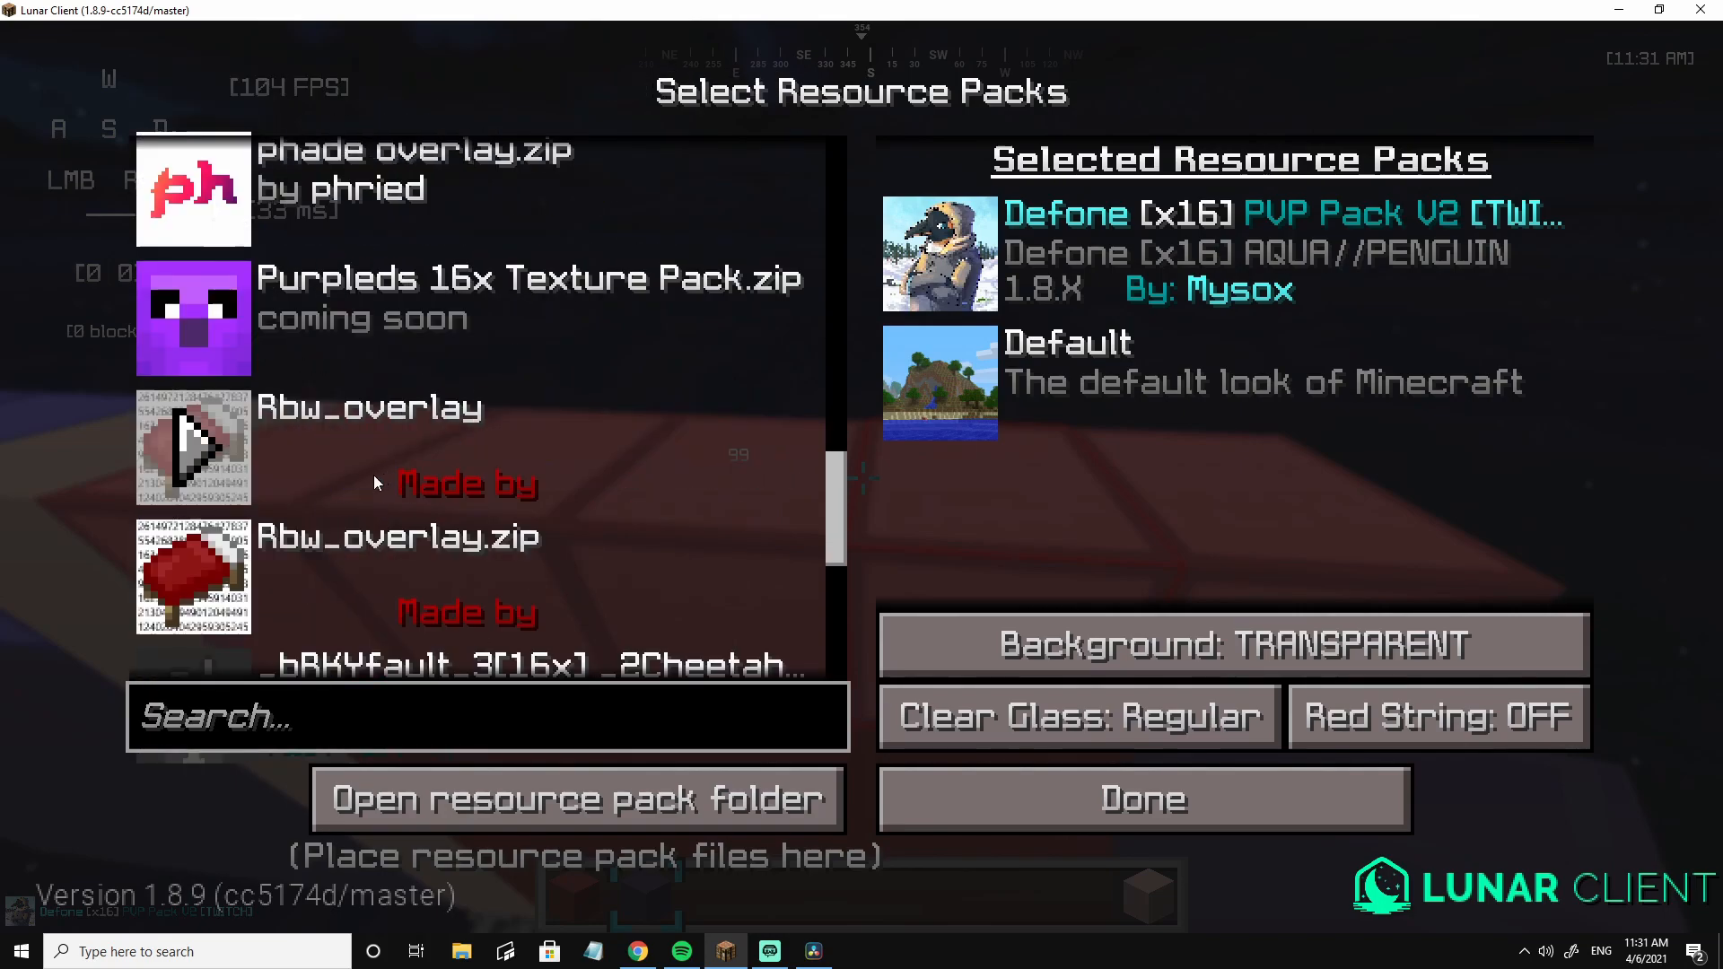
pyautogui.scroll(3)
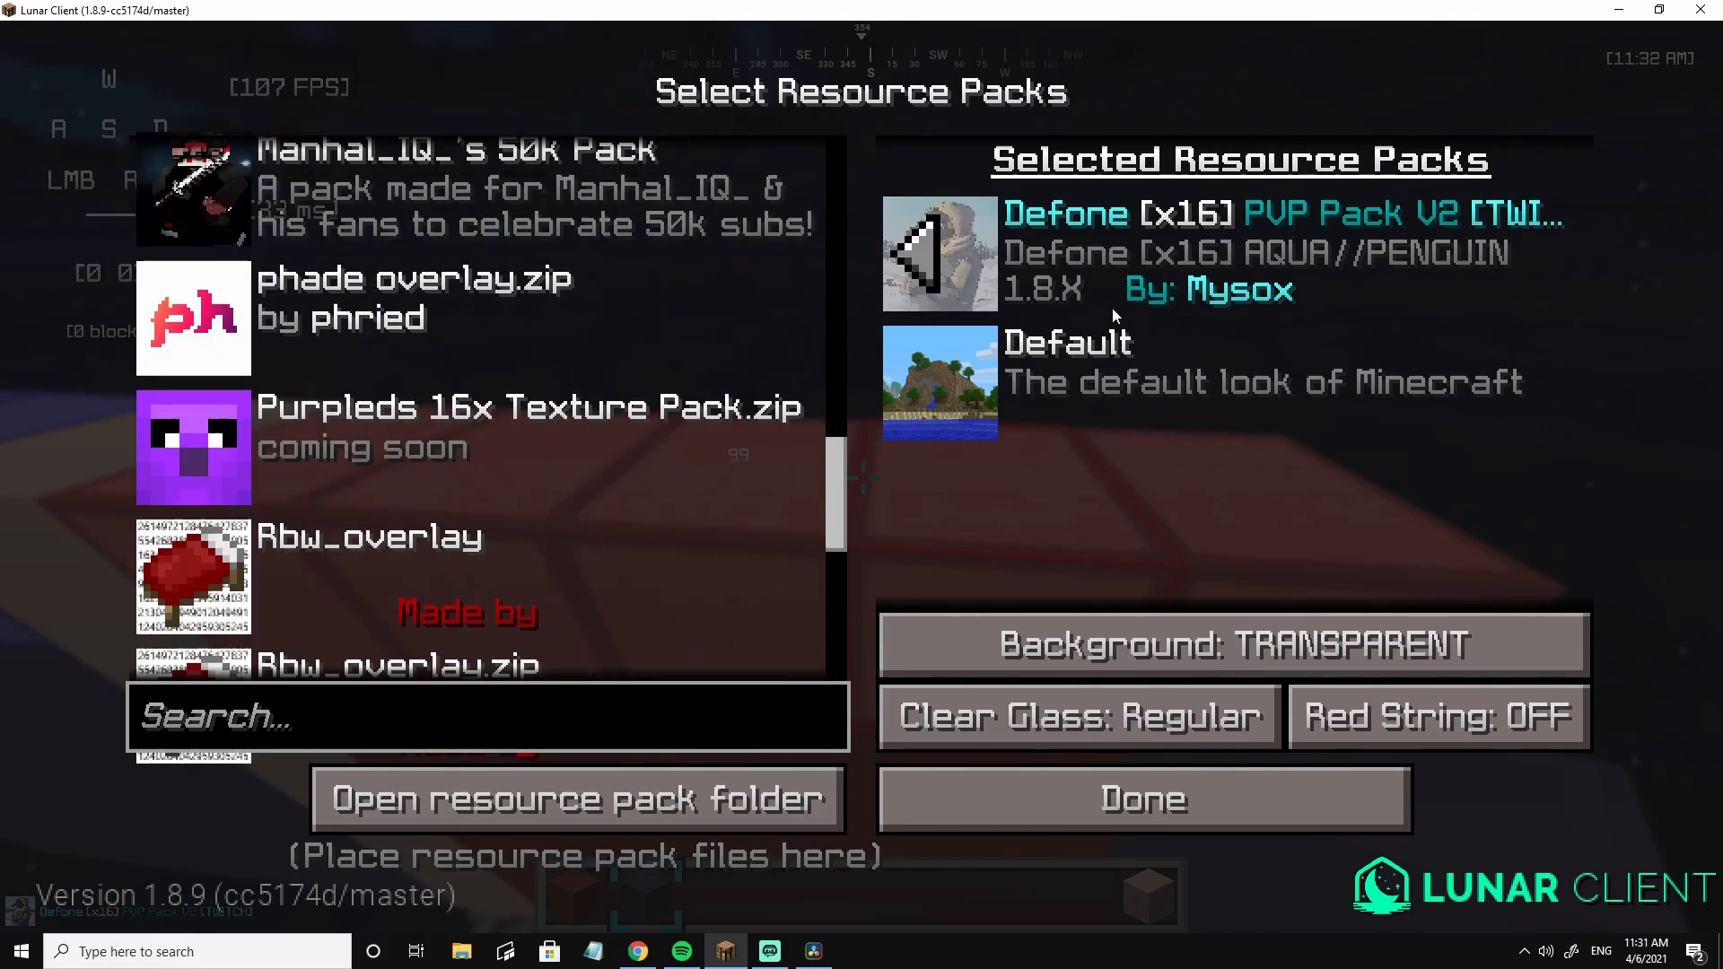
pyautogui.click(1139, 798)
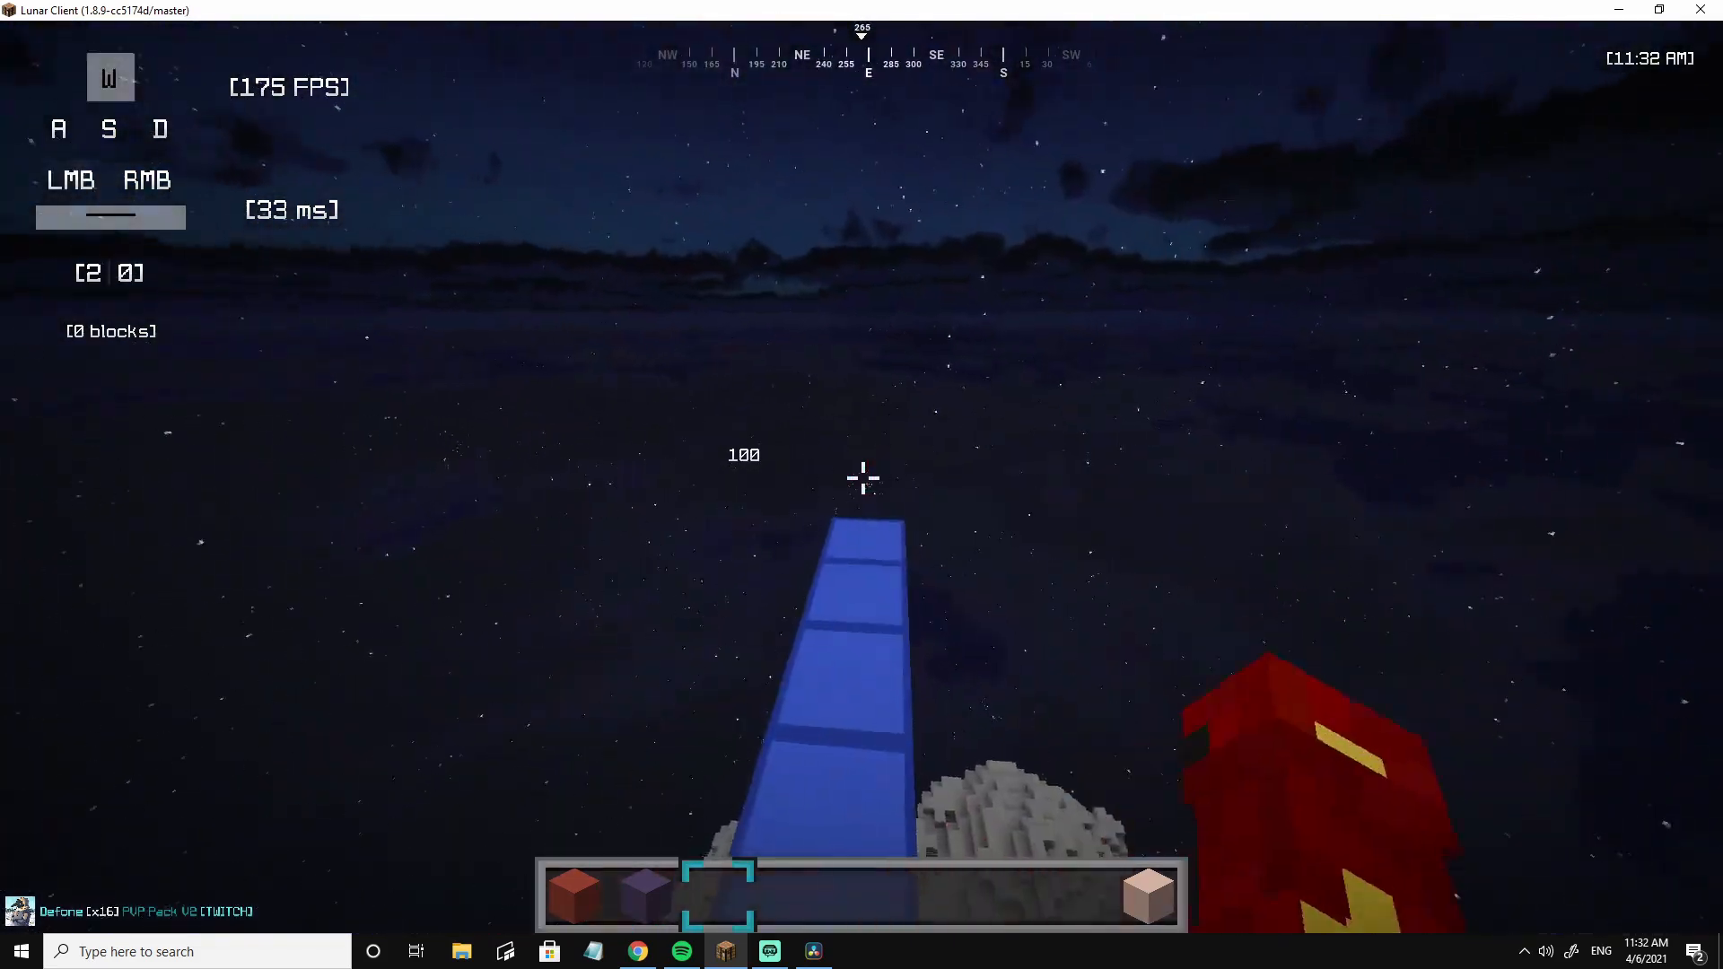
pyautogui.moveTo(861, 478)
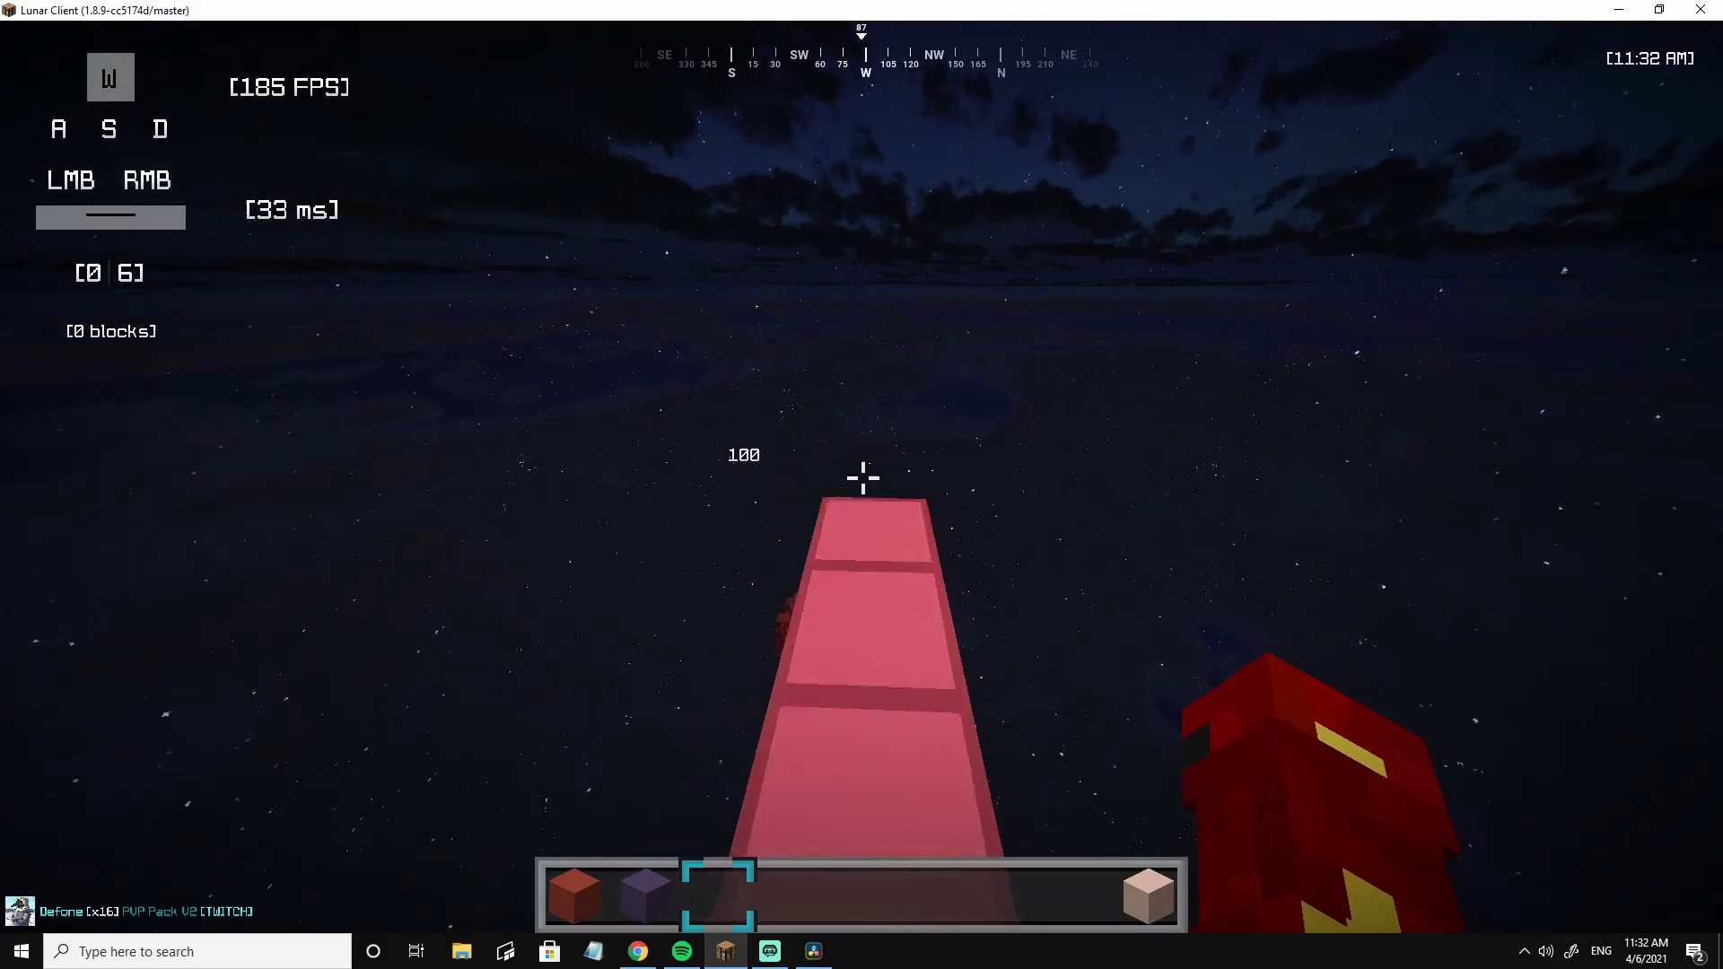